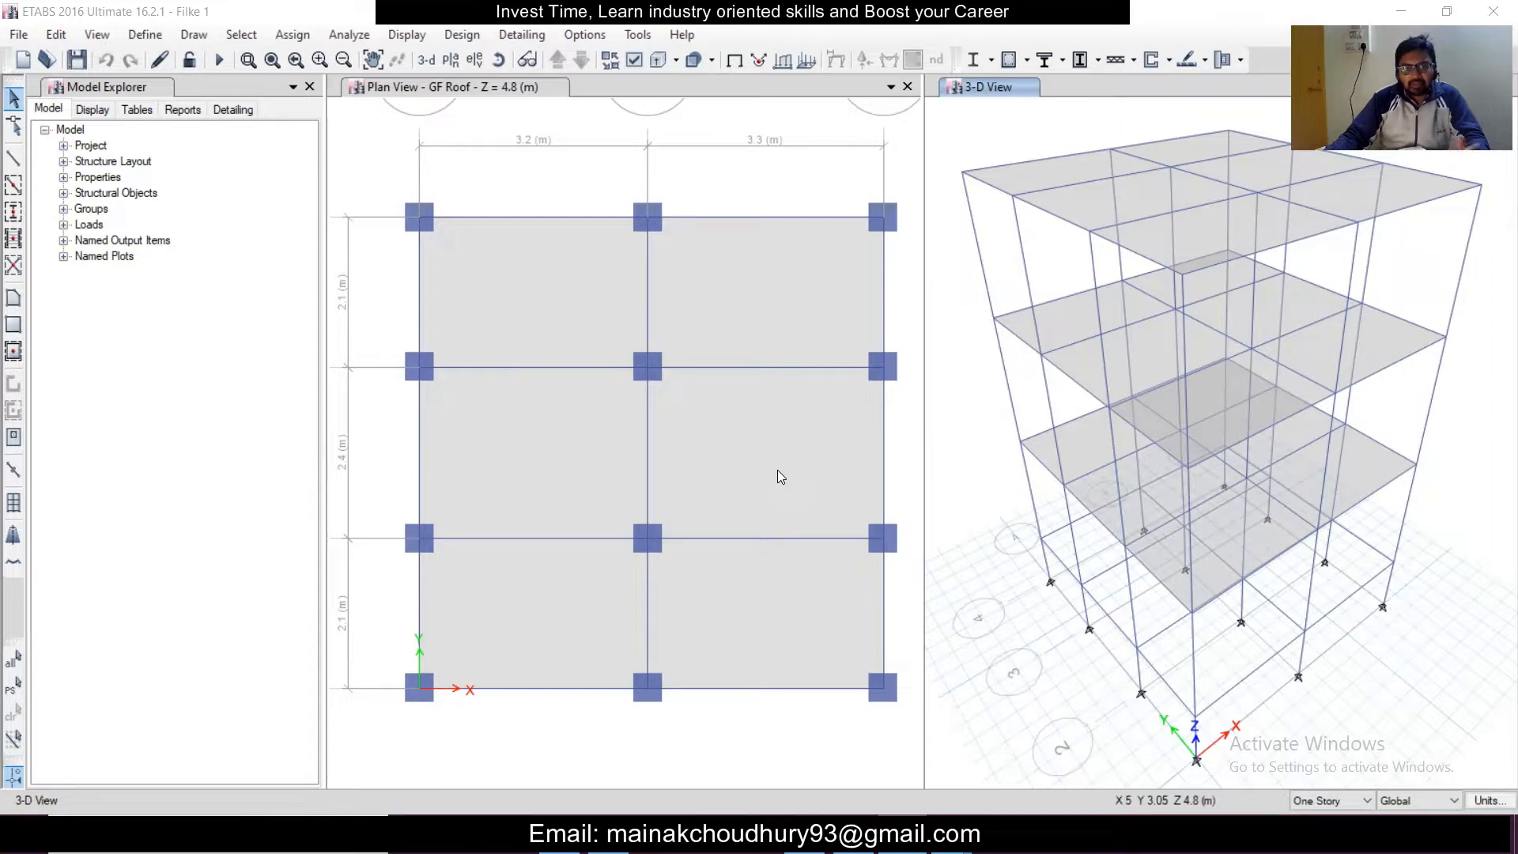
pyautogui.moveTo(1162, 424)
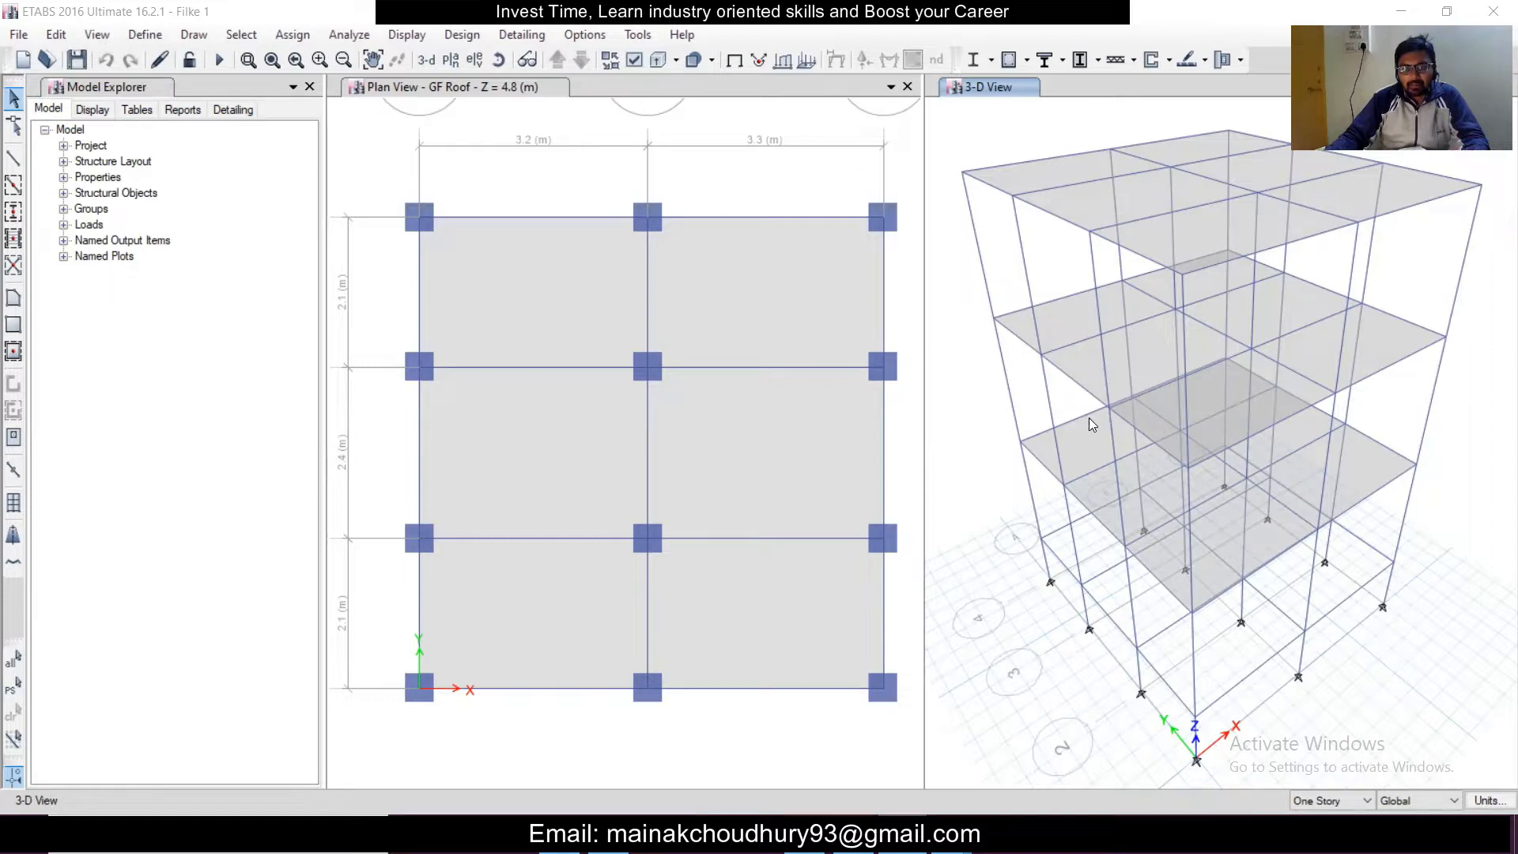
pyautogui.moveTo(1312, 351)
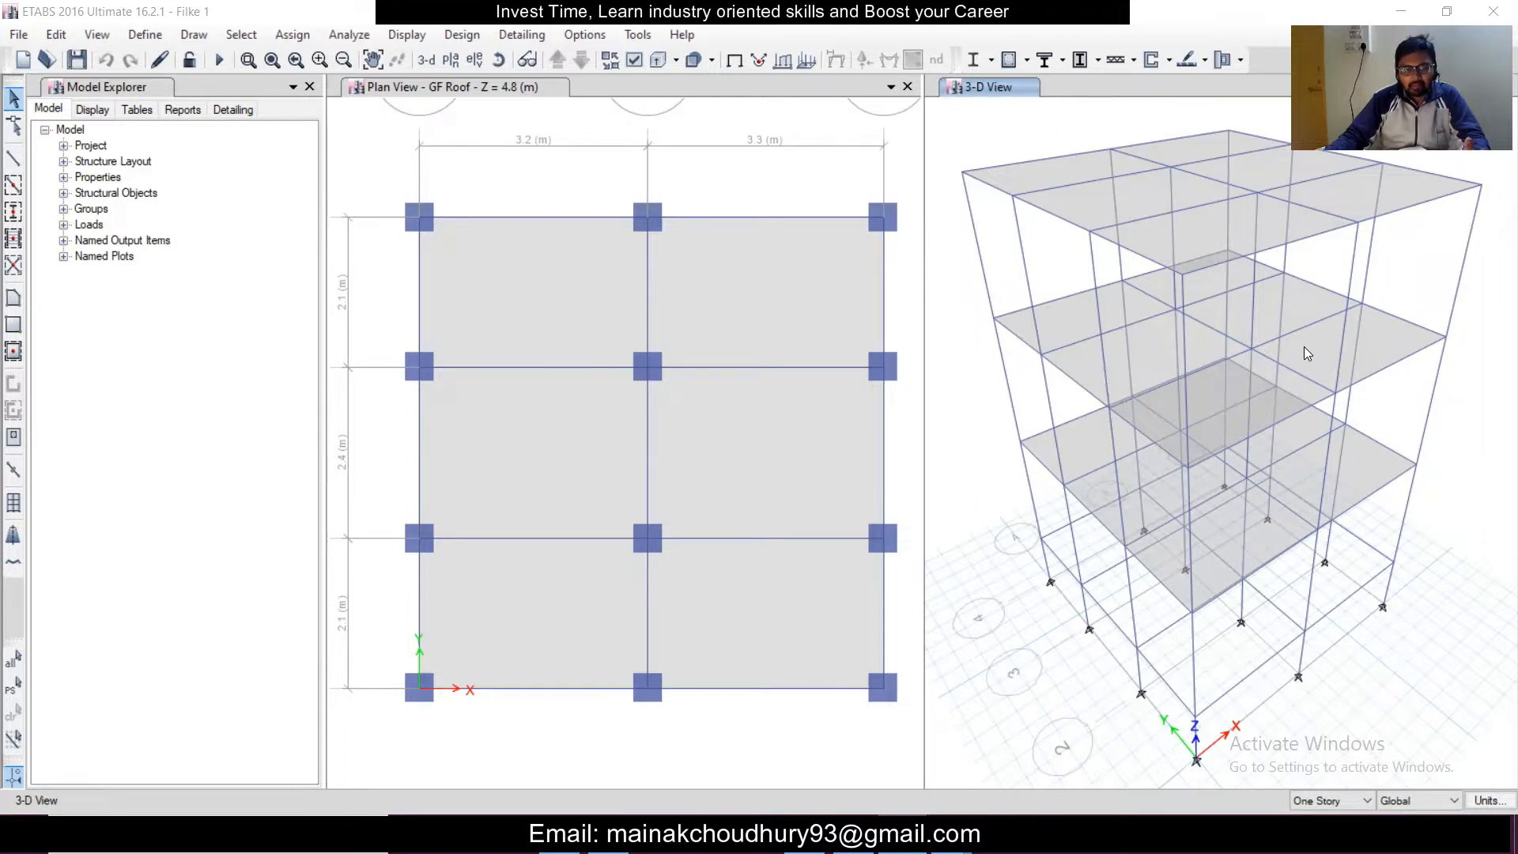
pyautogui.moveTo(961, 322)
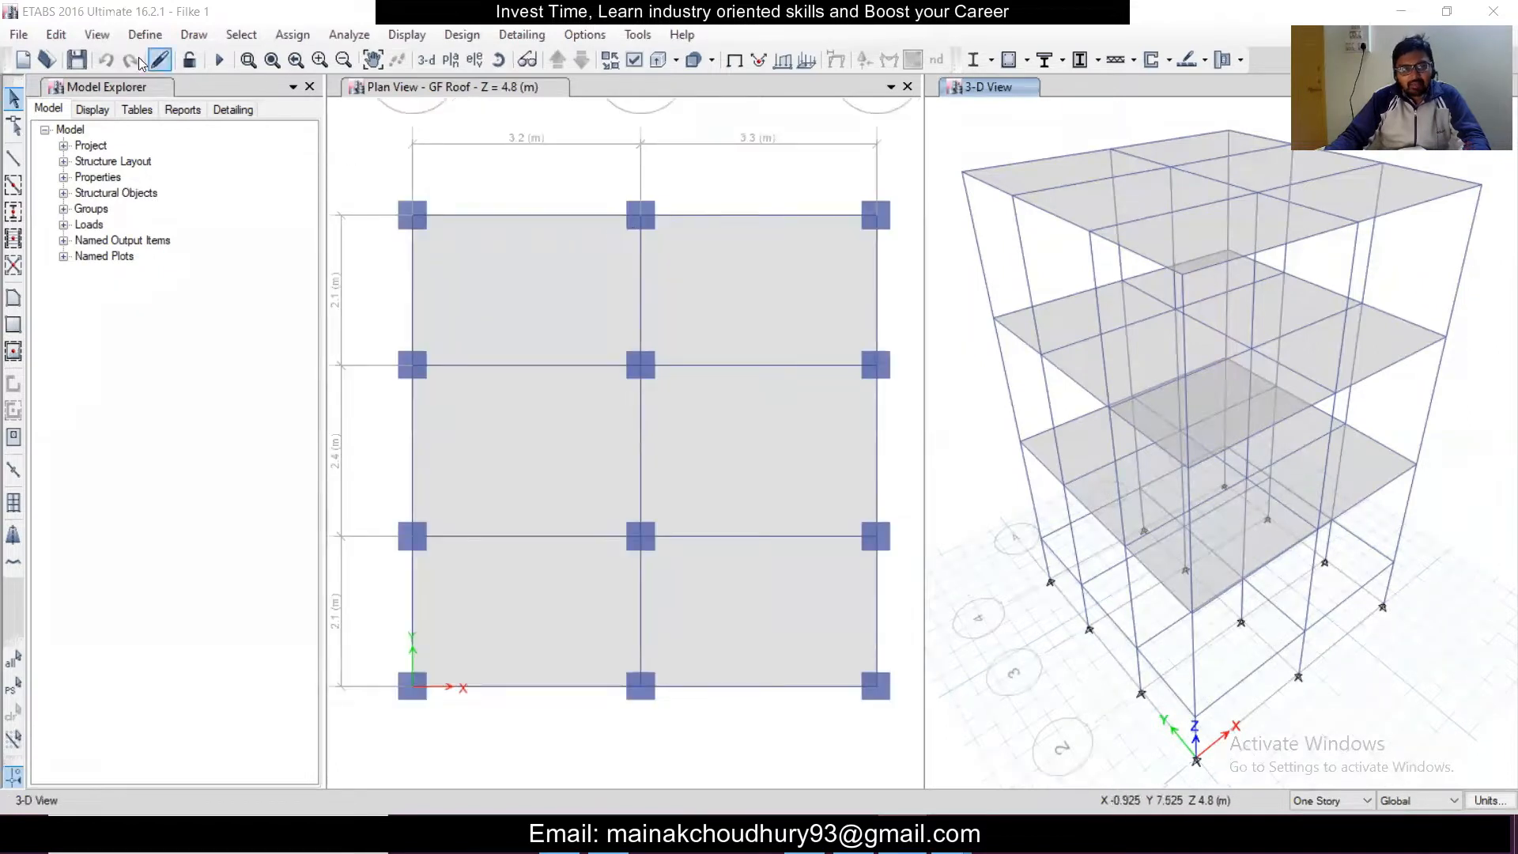
# Bring up the Define Load Patterns dialog, currently listing only Dead and Live
pyautogui.click(145, 35)
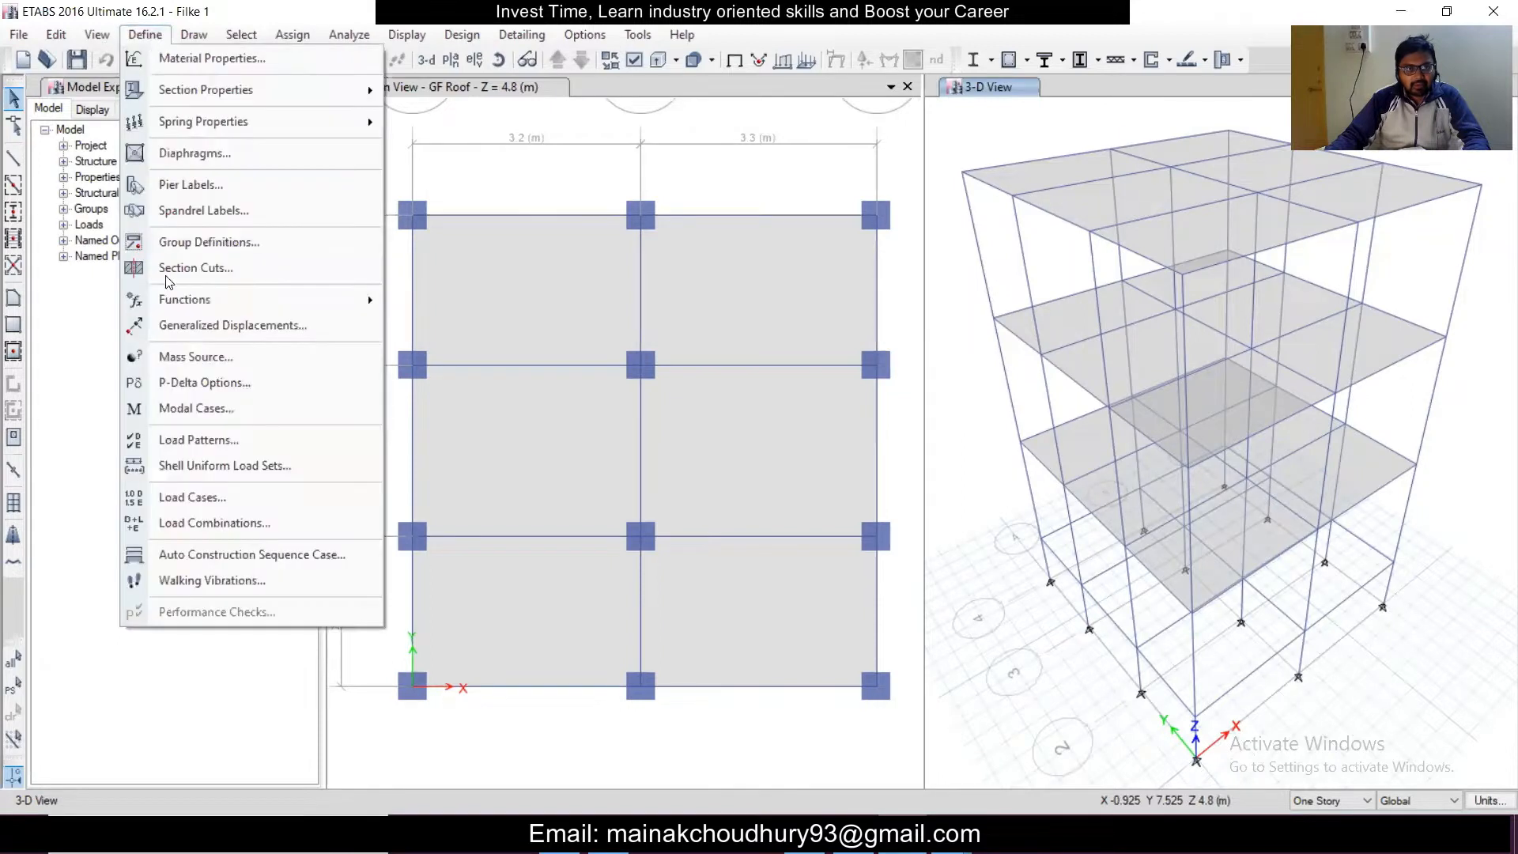
pyautogui.moveTo(218, 370)
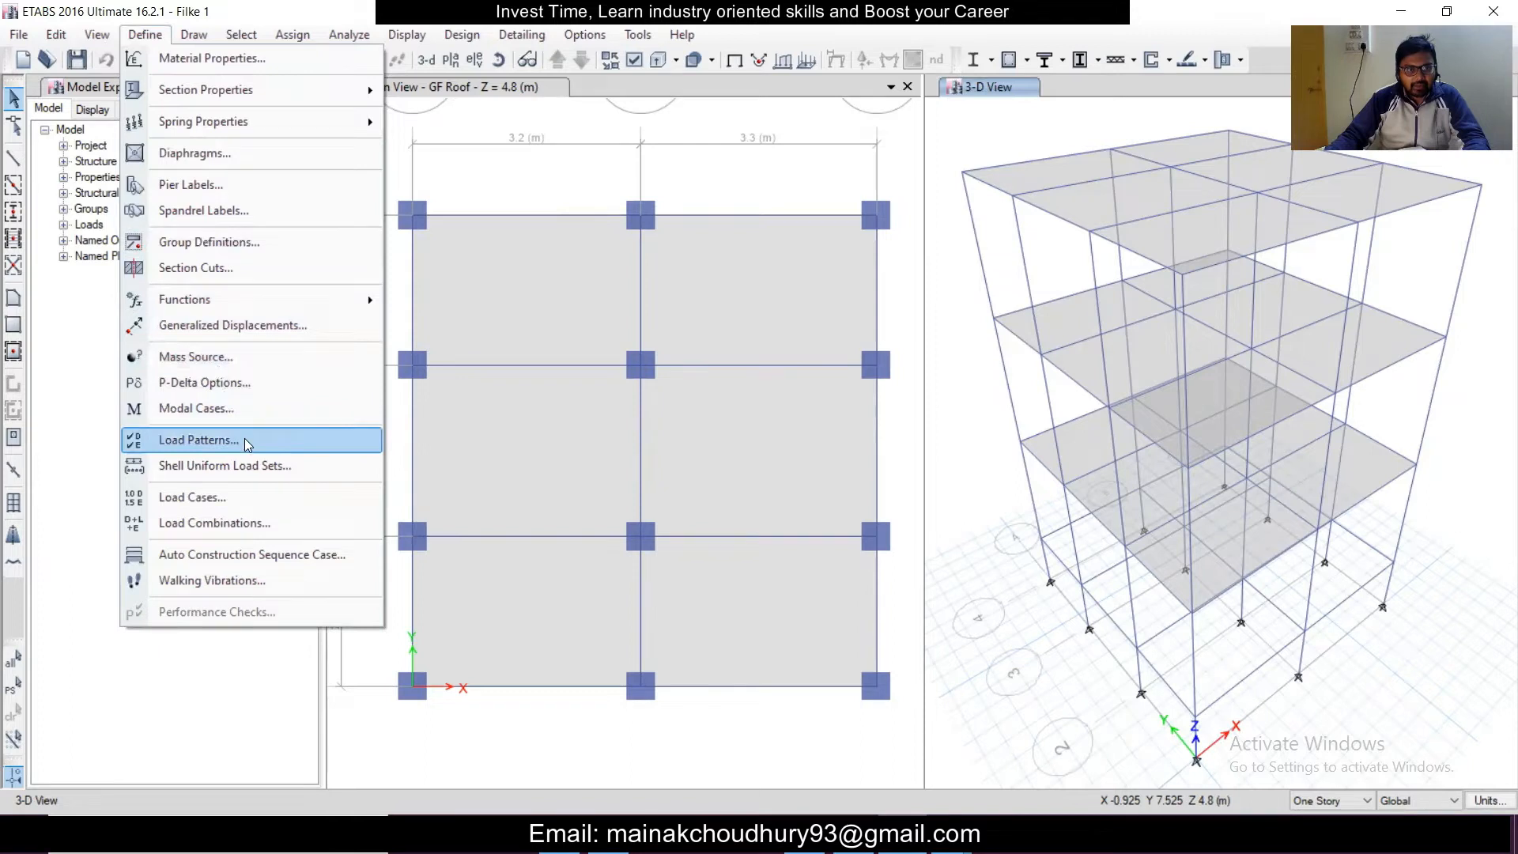
pyautogui.click(198, 440)
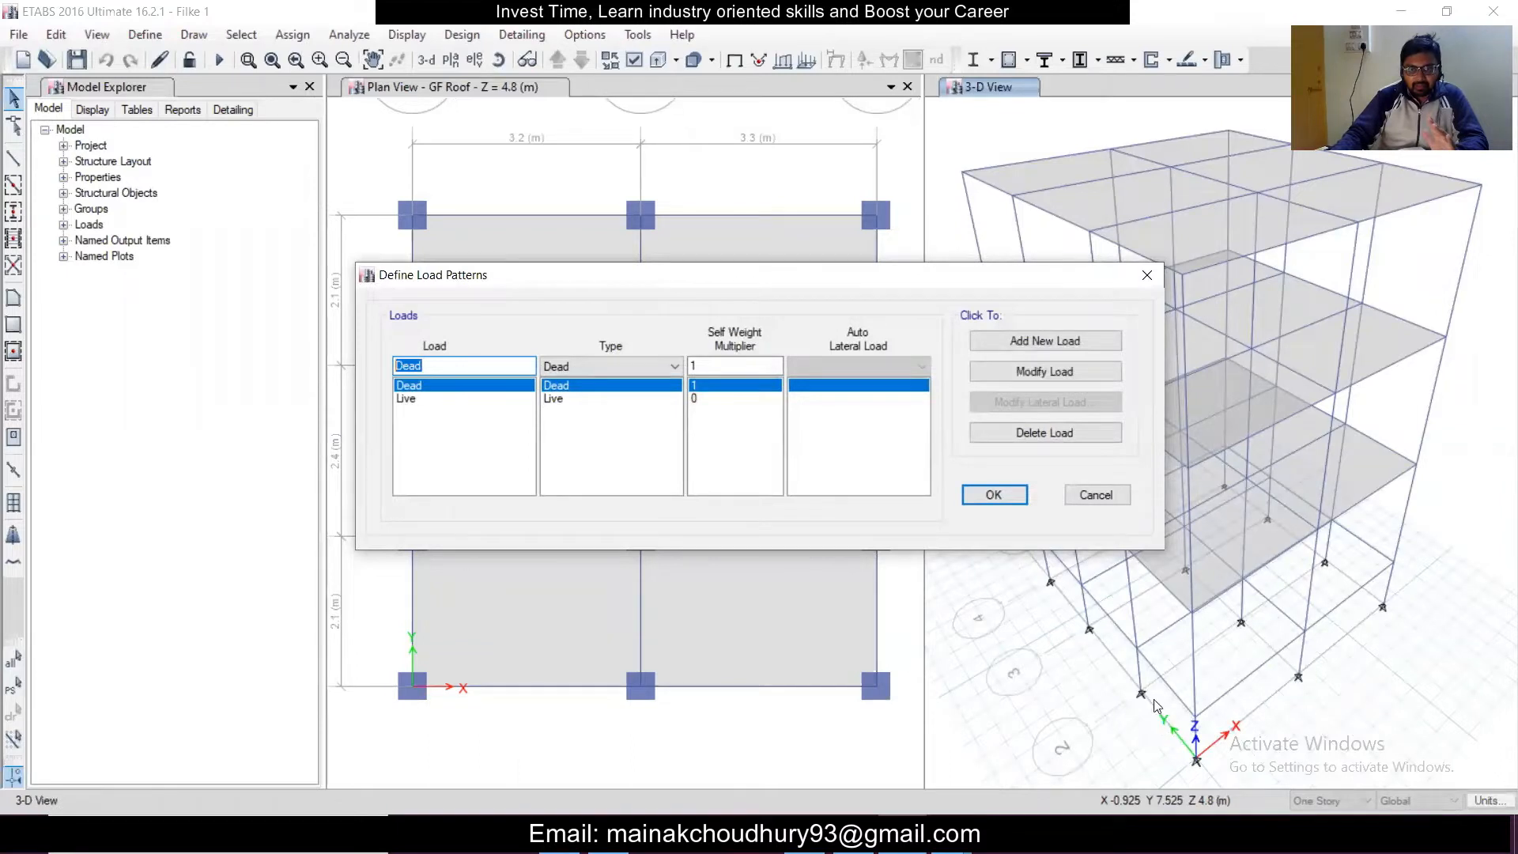
pyautogui.moveTo(1192, 604)
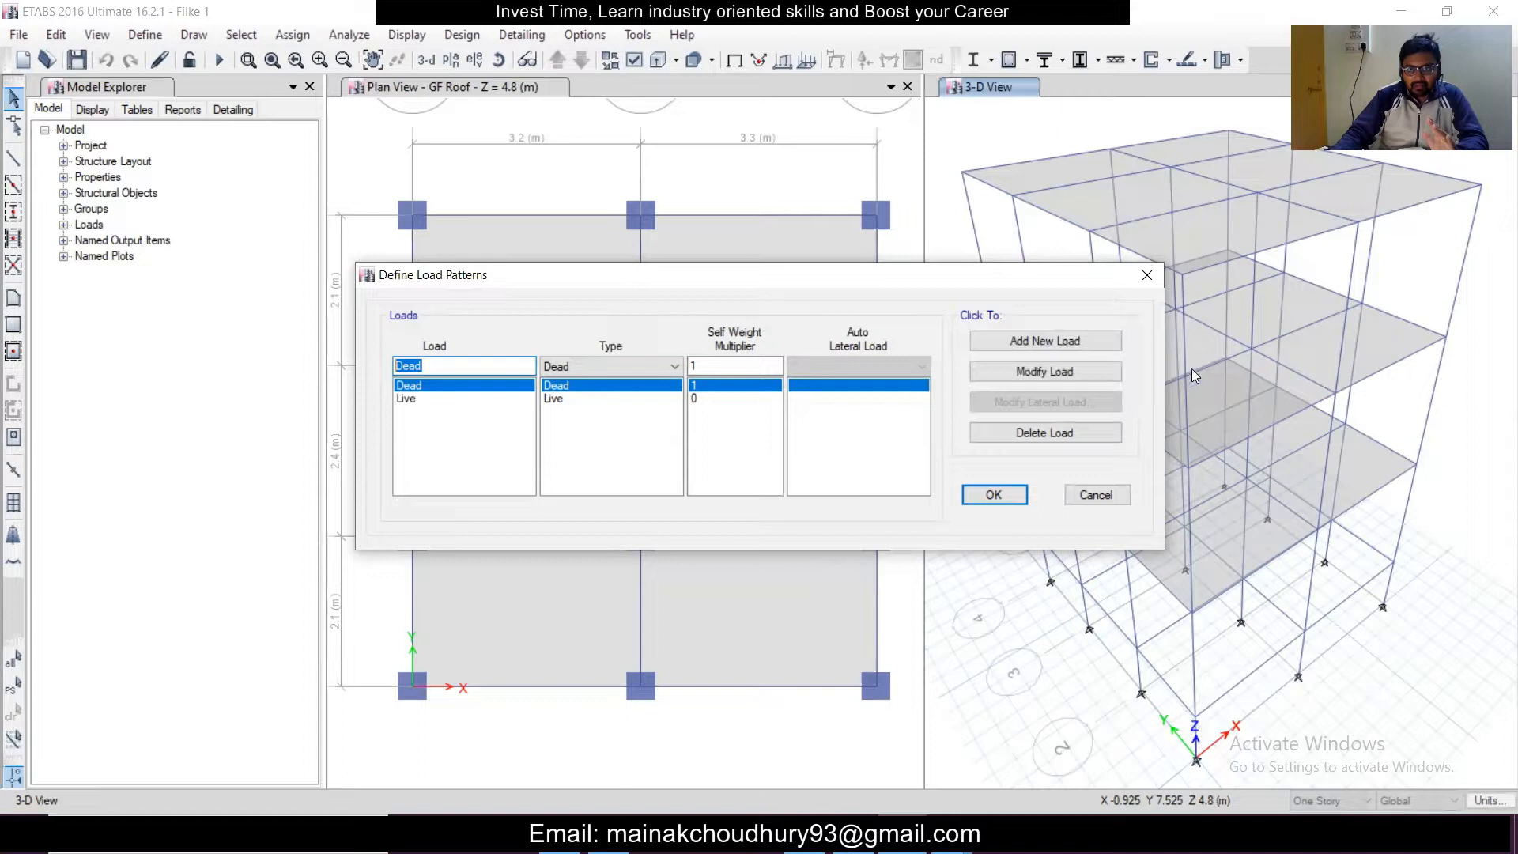
pyautogui.moveTo(1259, 705)
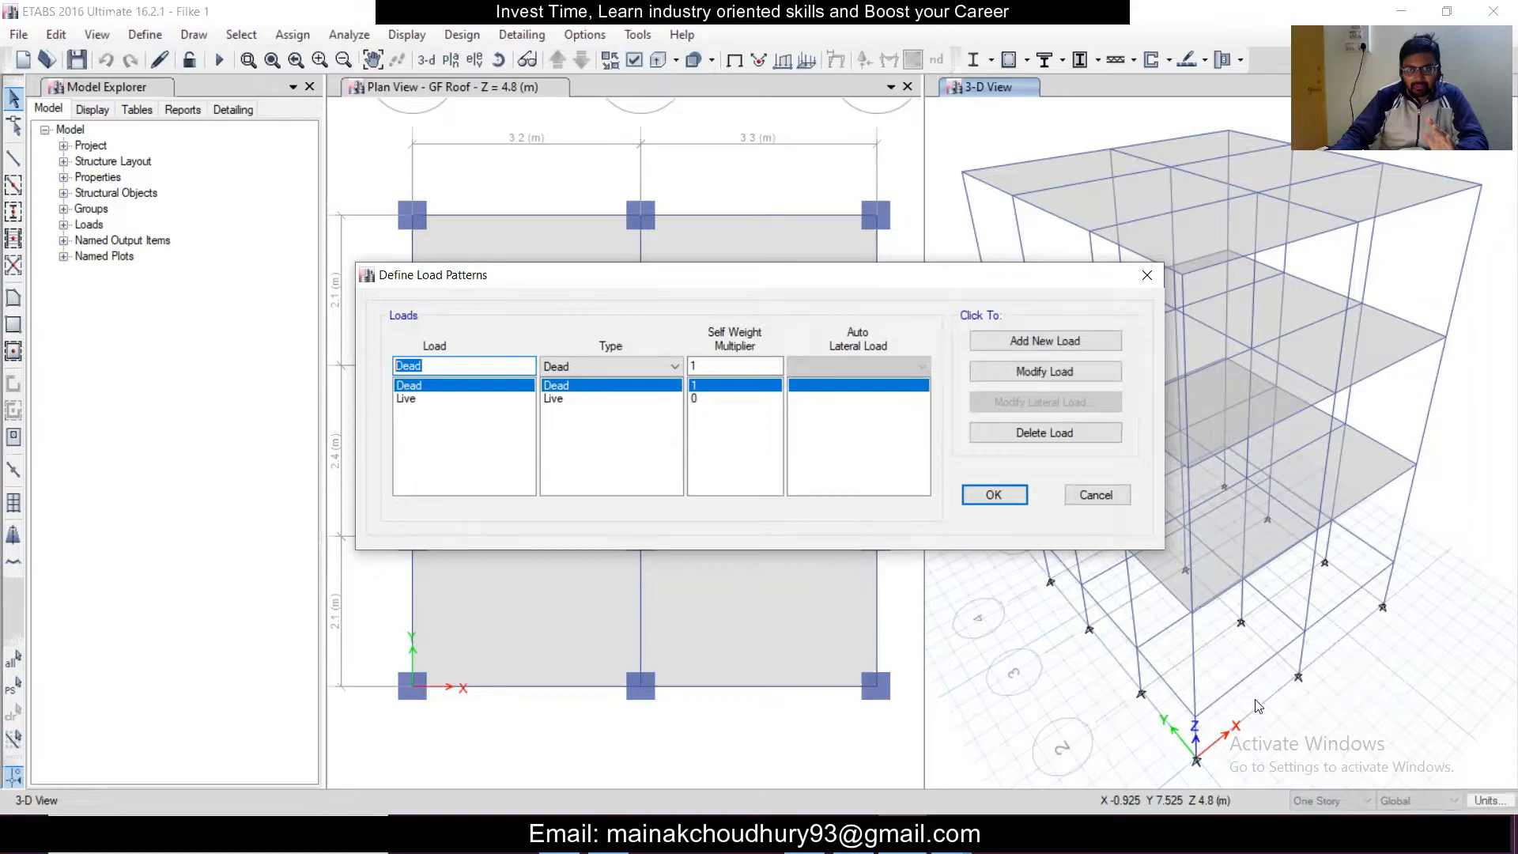
pyautogui.moveTo(857, 255)
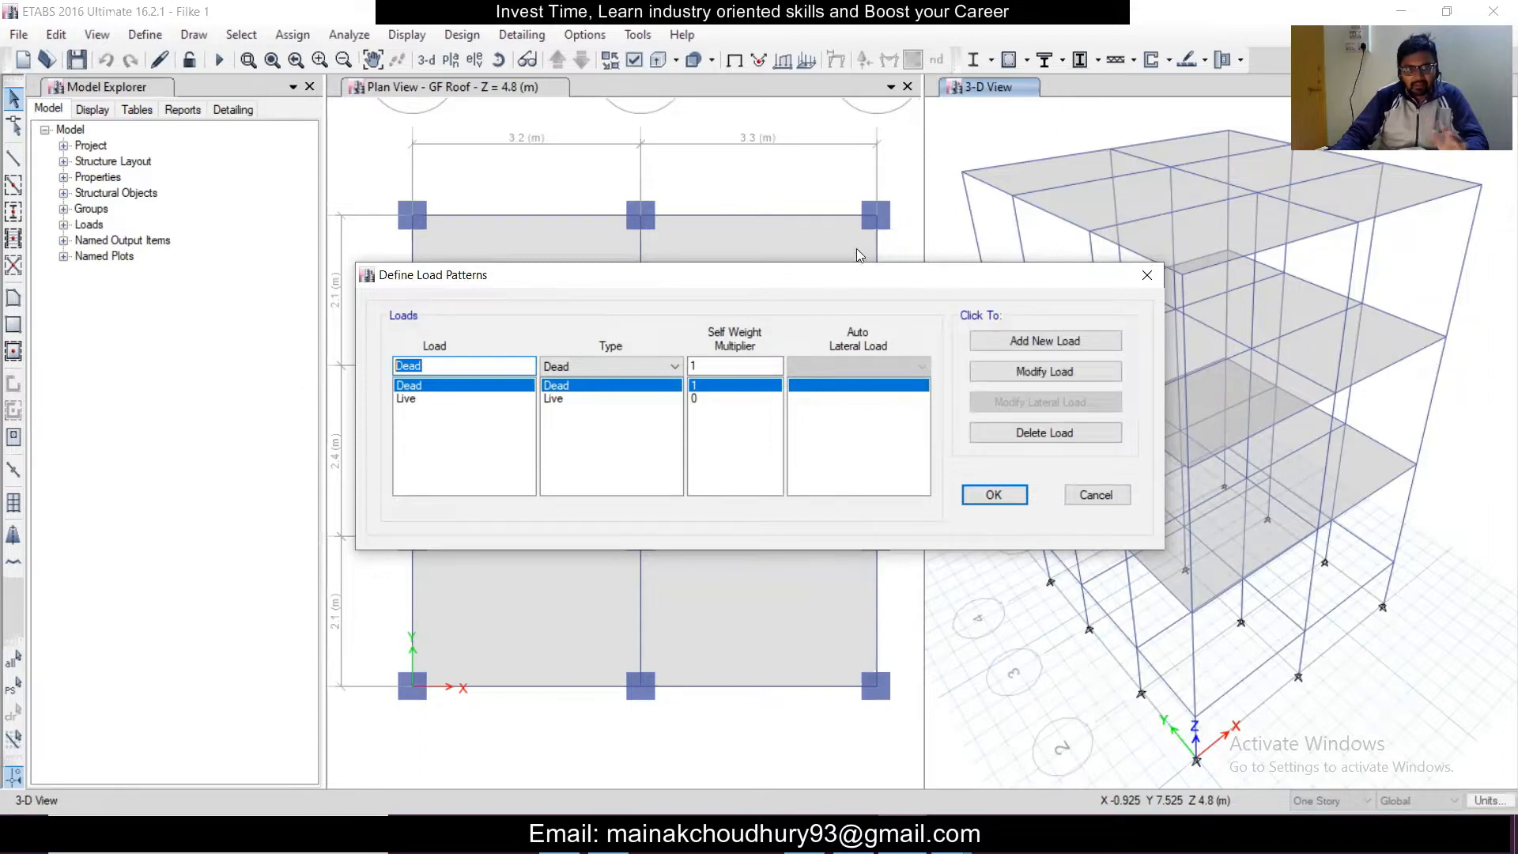
# Add load pattern SLX+ as Seismic type with IS1893 2002 auto lateral load
pyautogui.write('SLX')
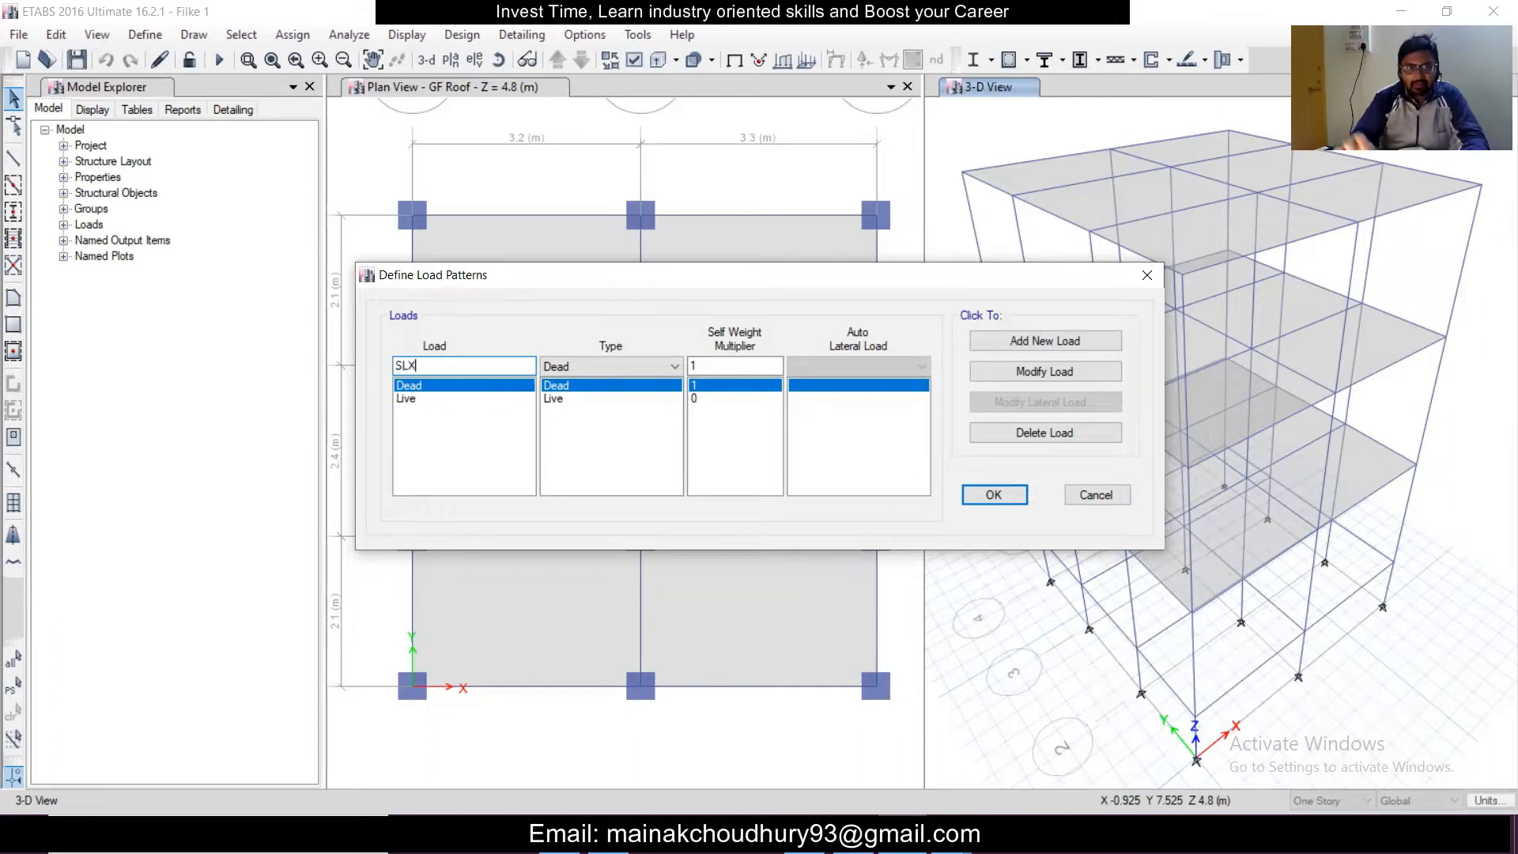
pyautogui.click(674, 367)
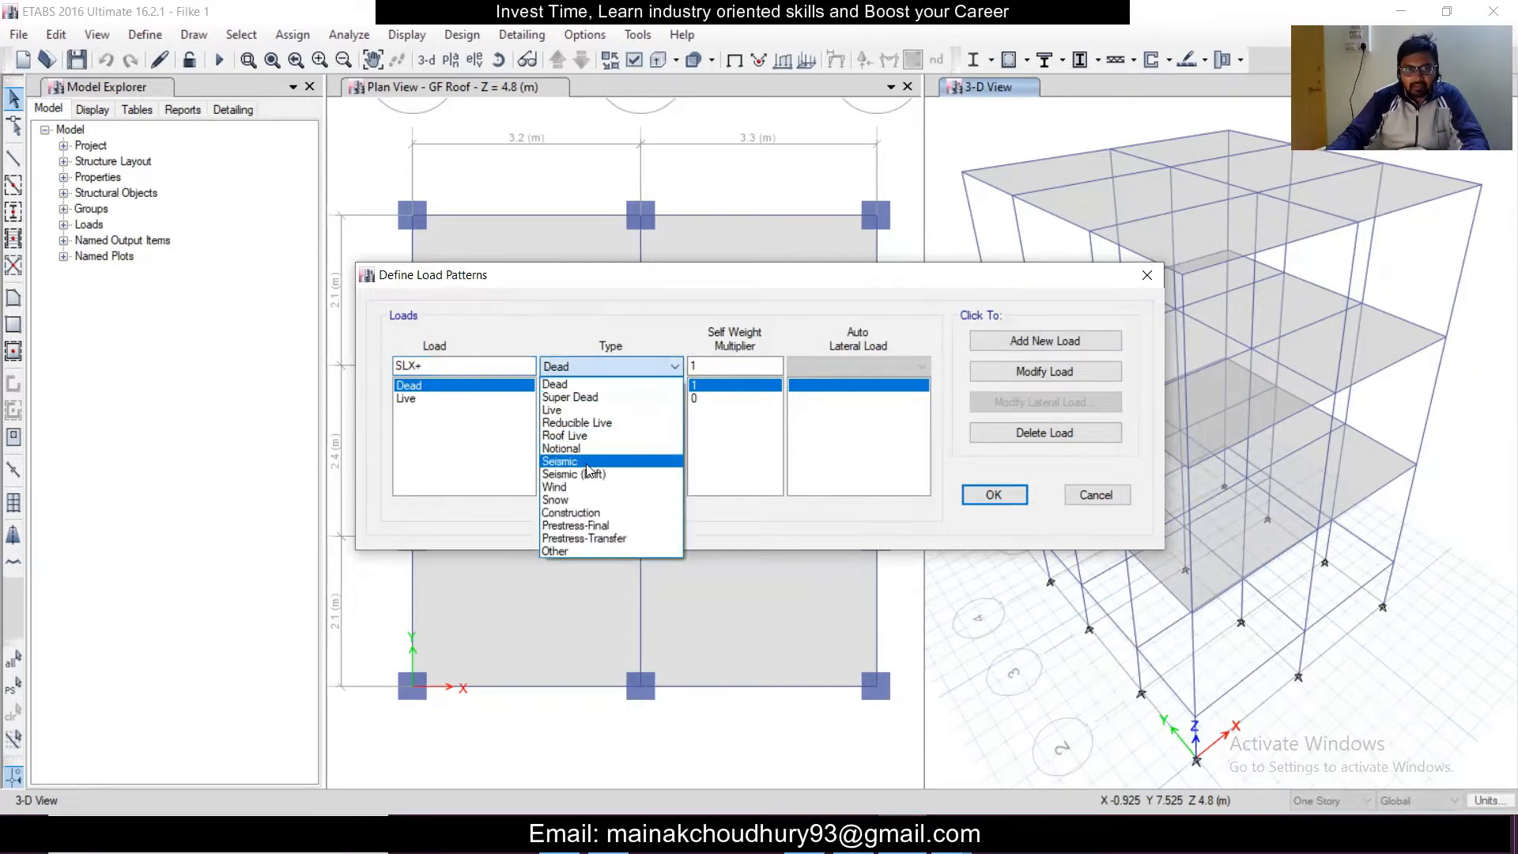
pyautogui.click(558, 462)
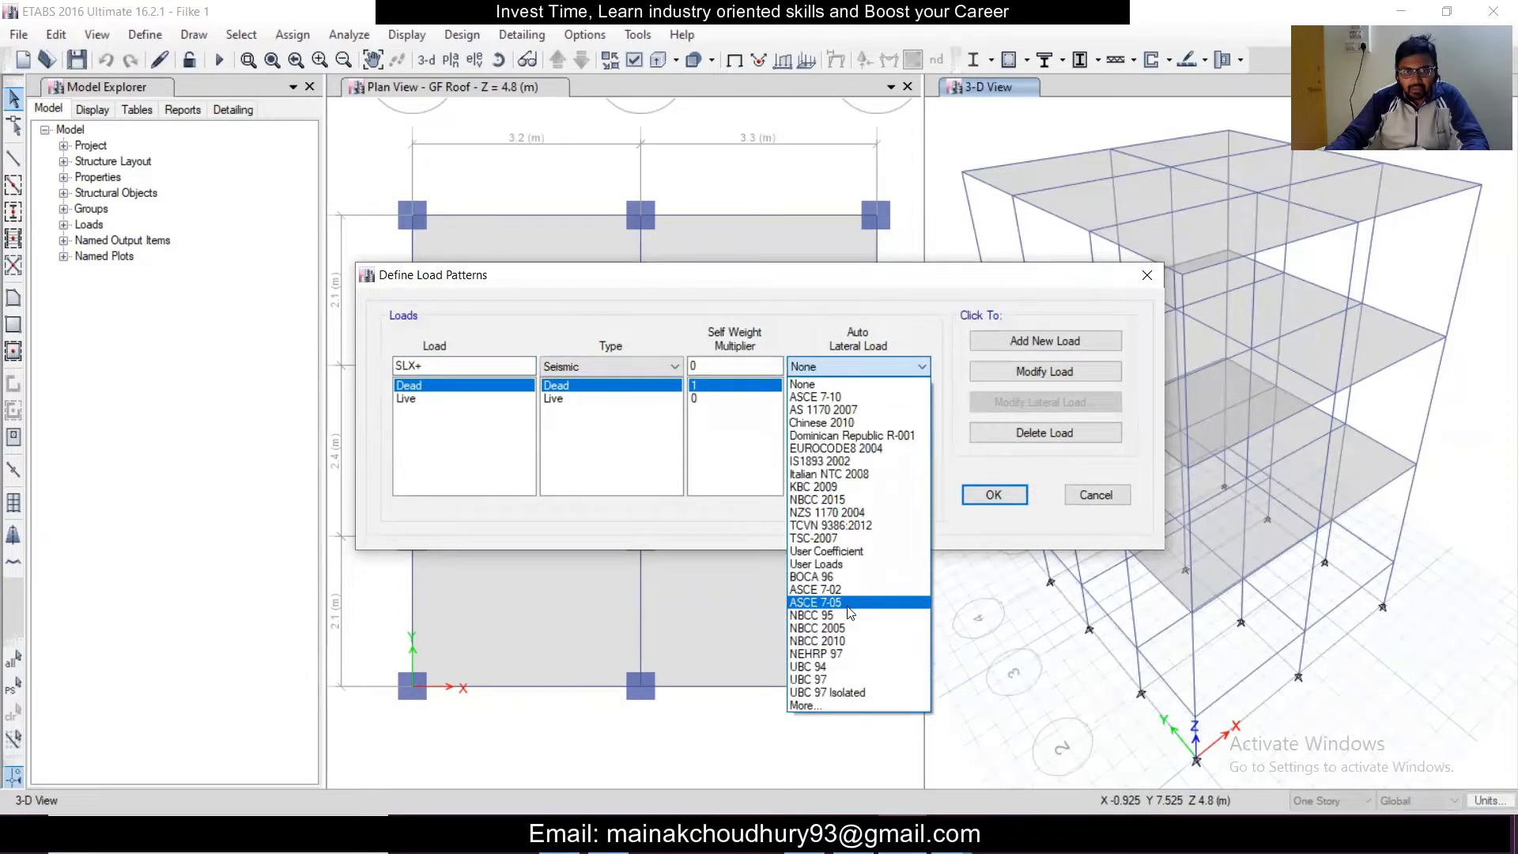
pyautogui.moveTo(847, 614)
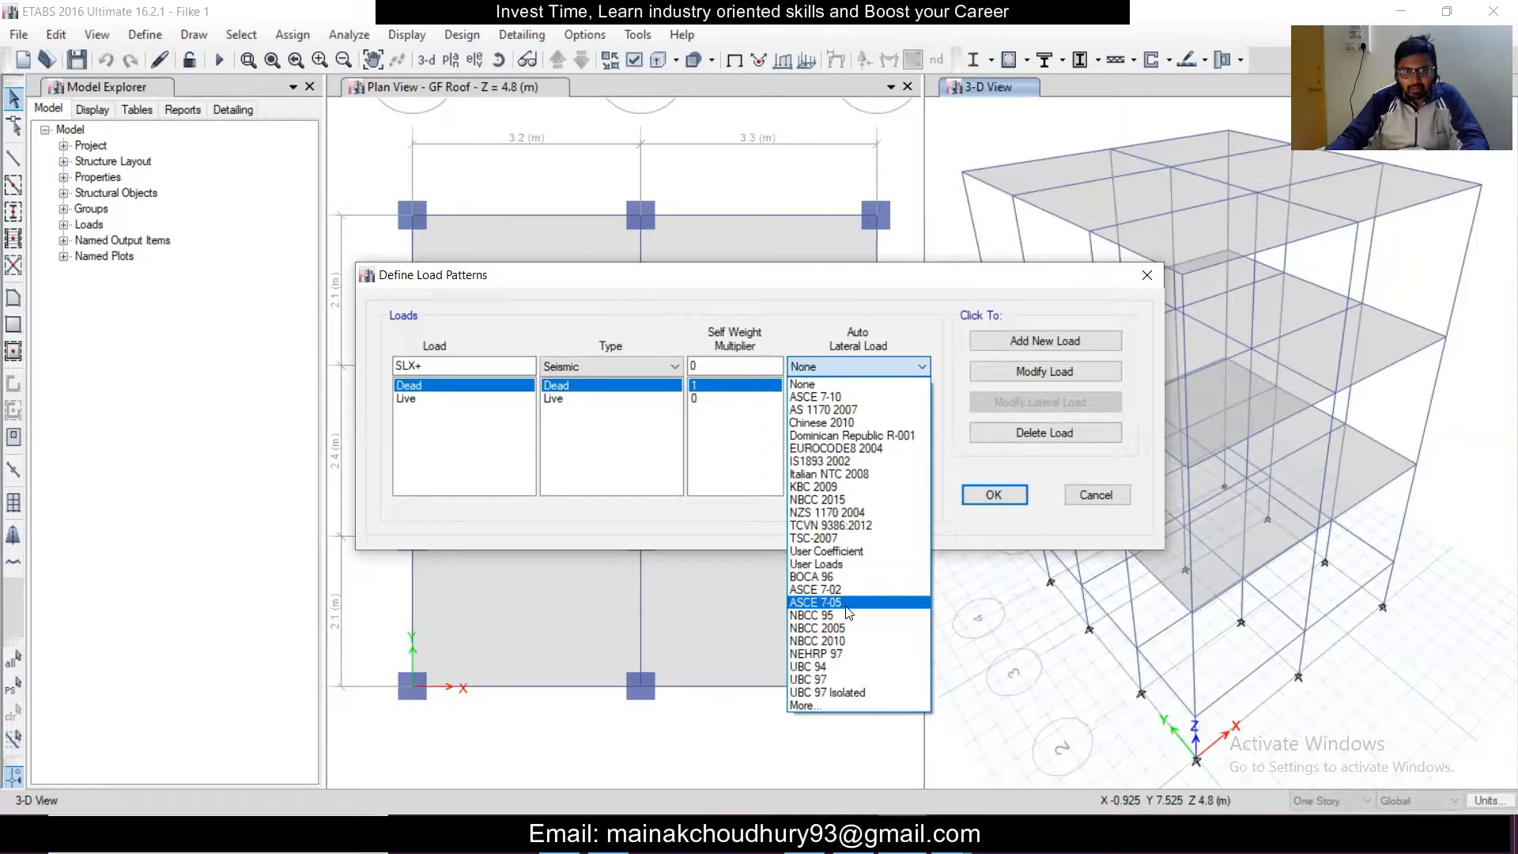
pyautogui.click(820, 462)
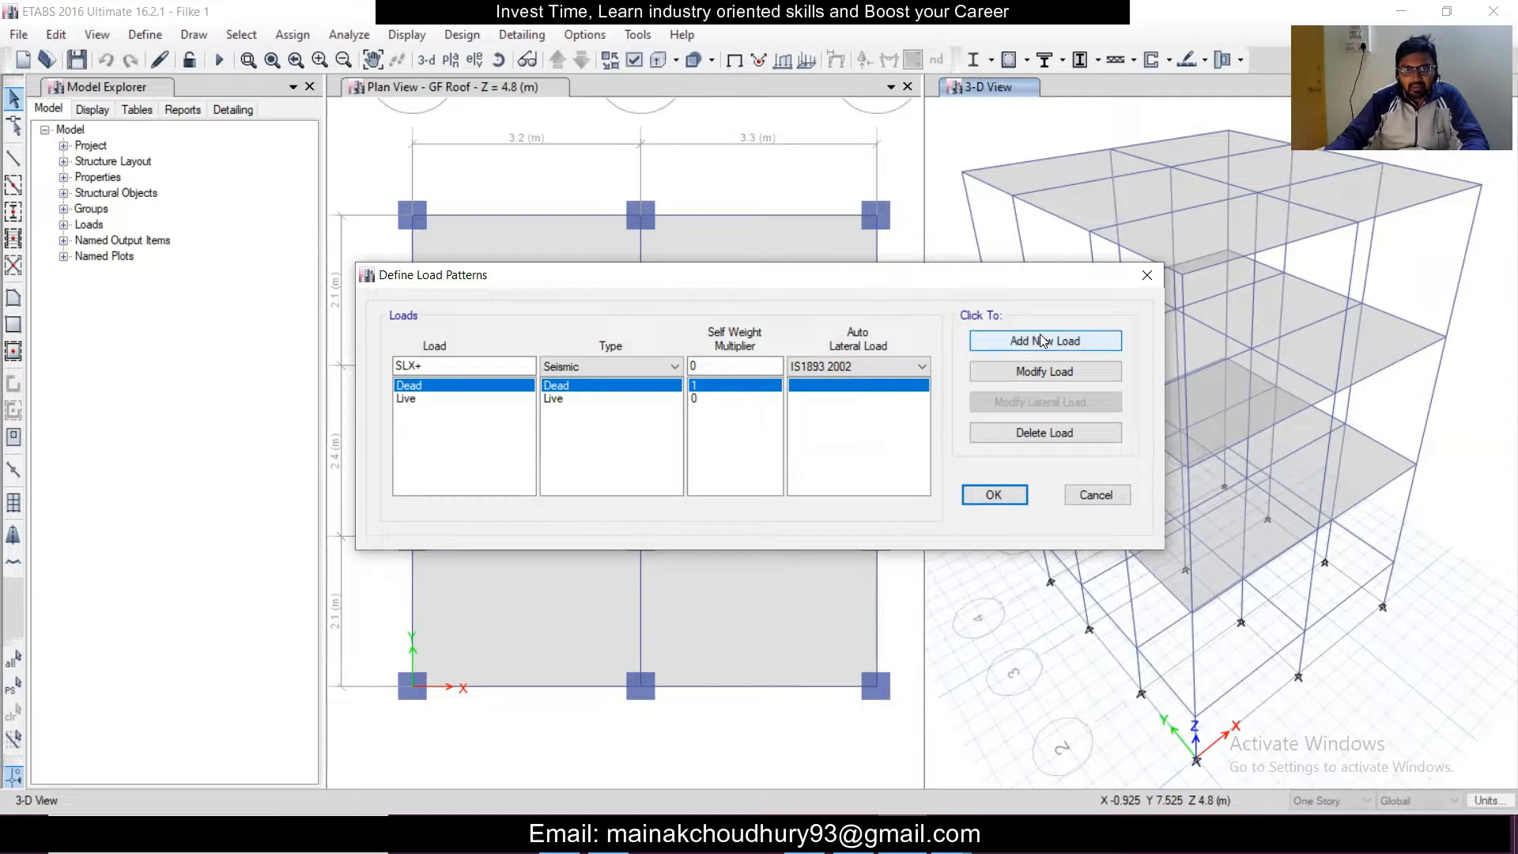
pyautogui.click(1044, 342)
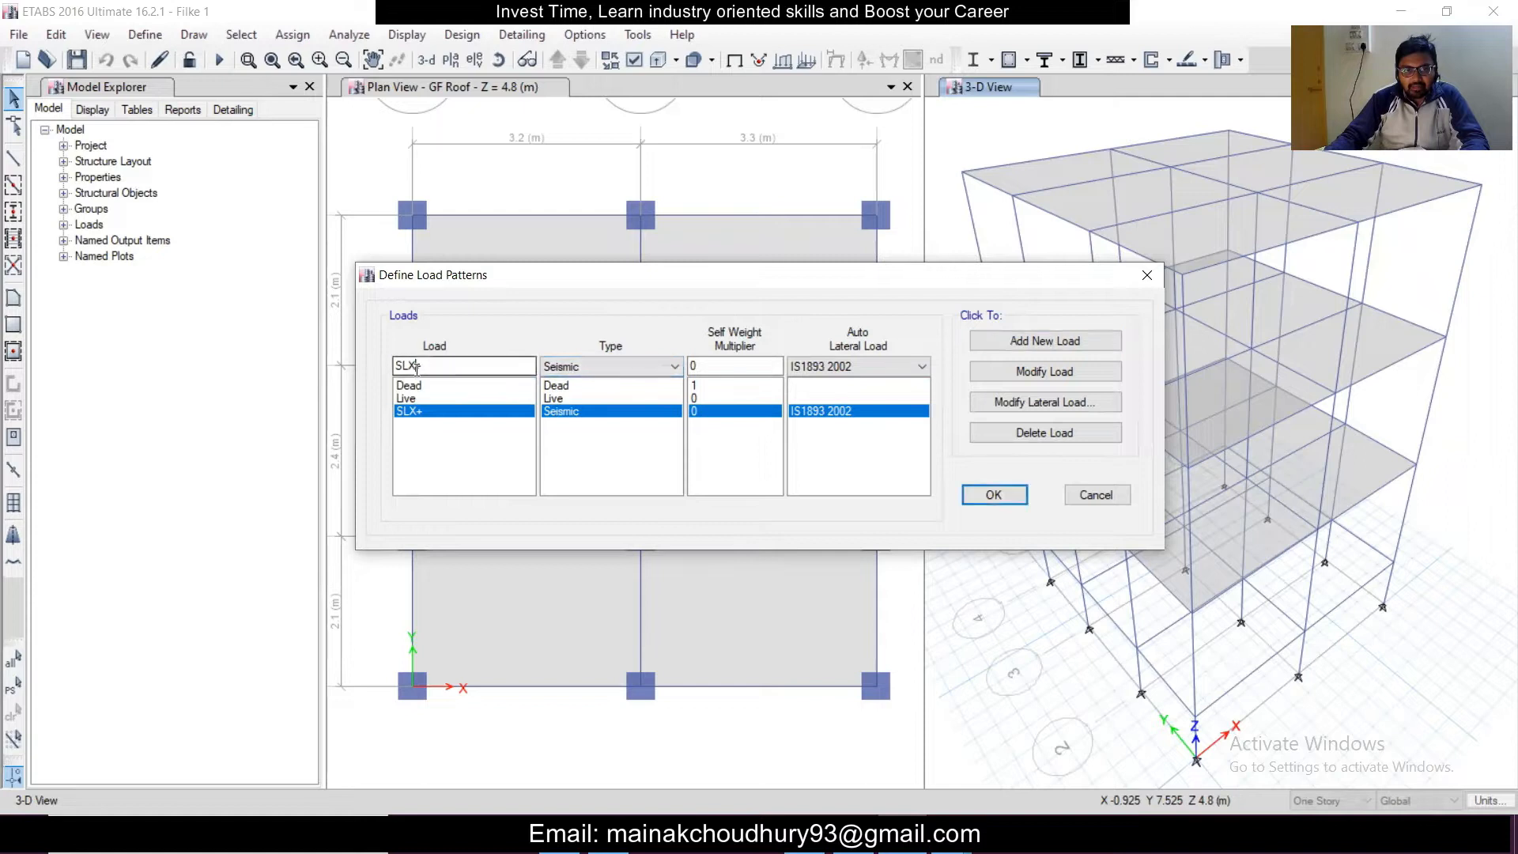
pyautogui.moveTo(1180, 772)
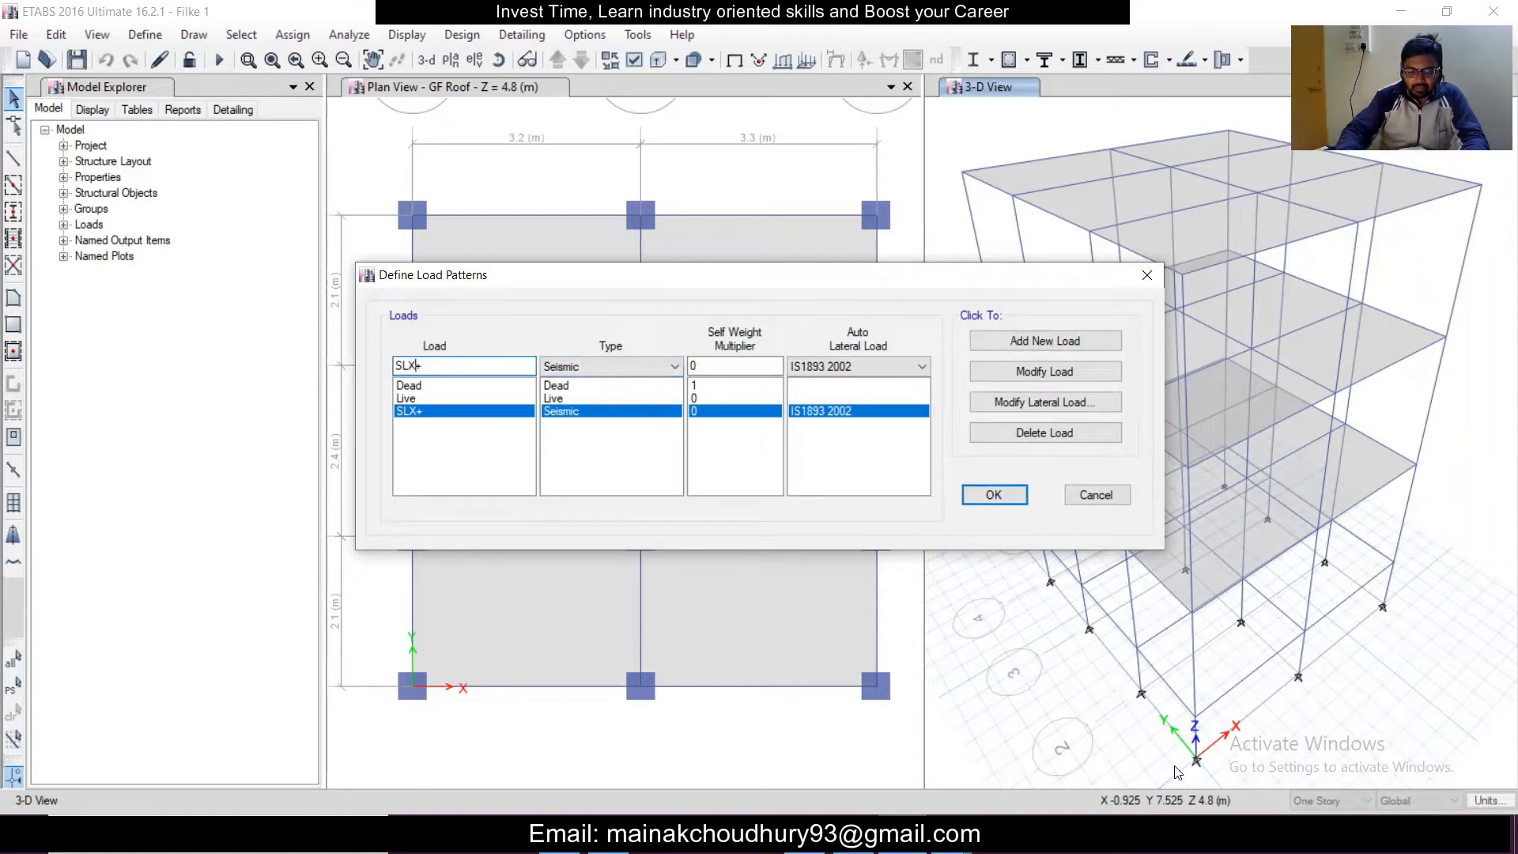
# Add SLy+ as a second seismic IS1893 2002 pattern, then select SLX+
pyautogui.write('SLy+')
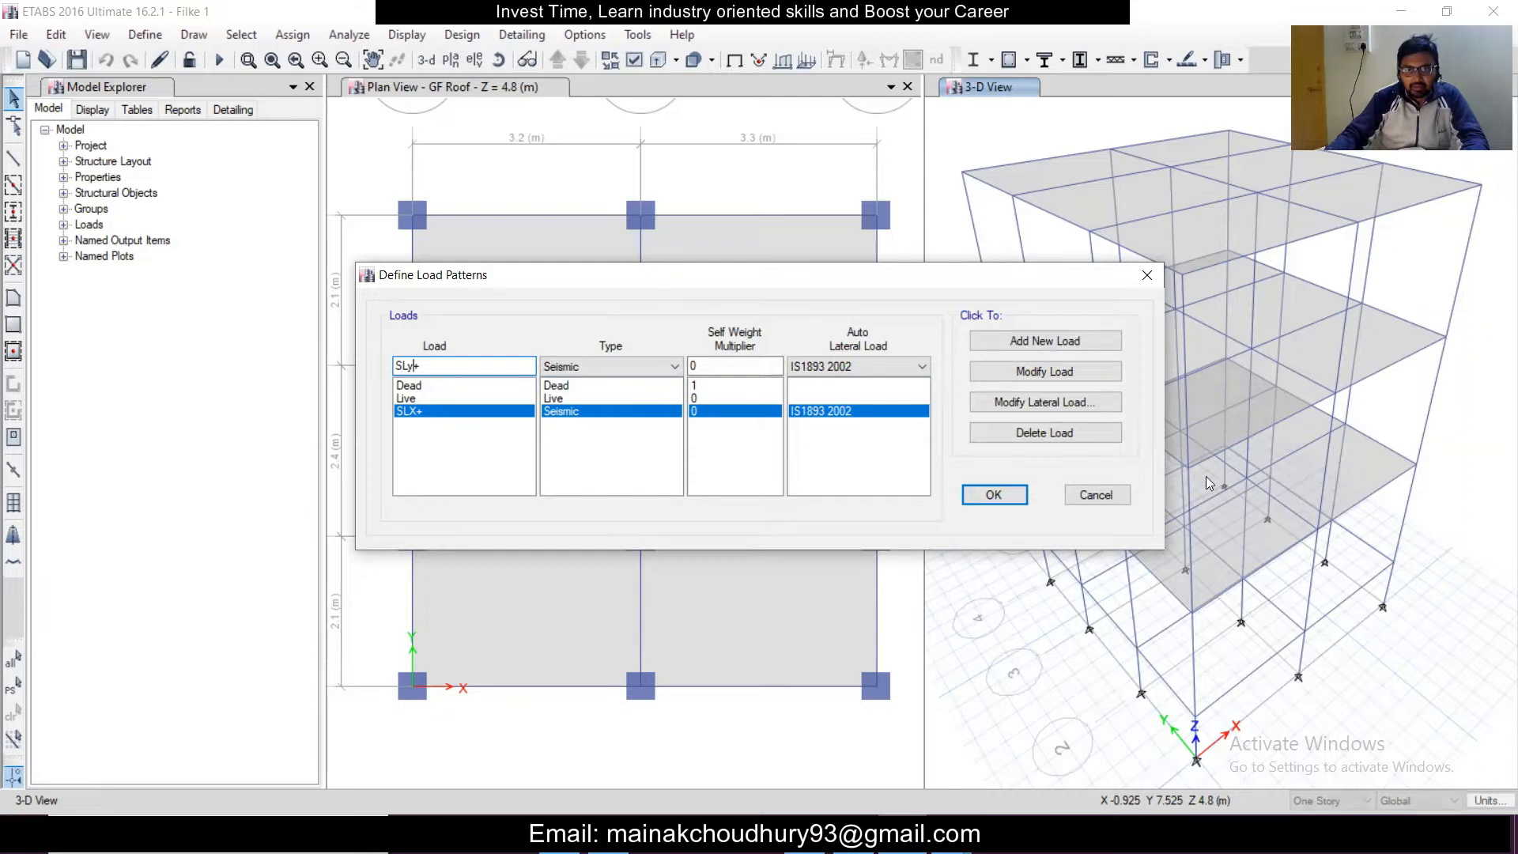
pyautogui.click(1044, 342)
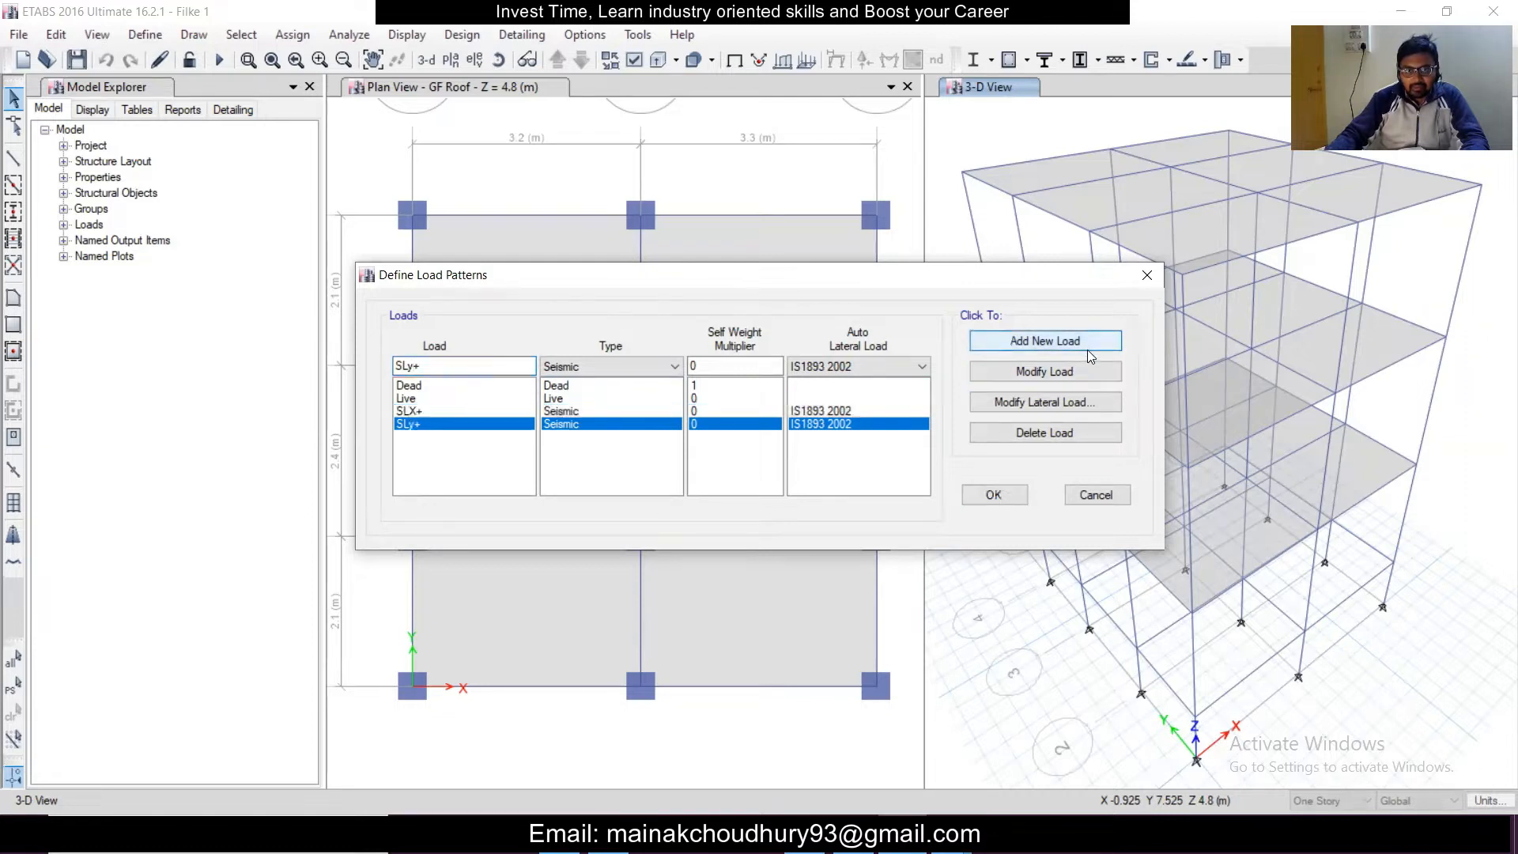
pyautogui.click(431, 412)
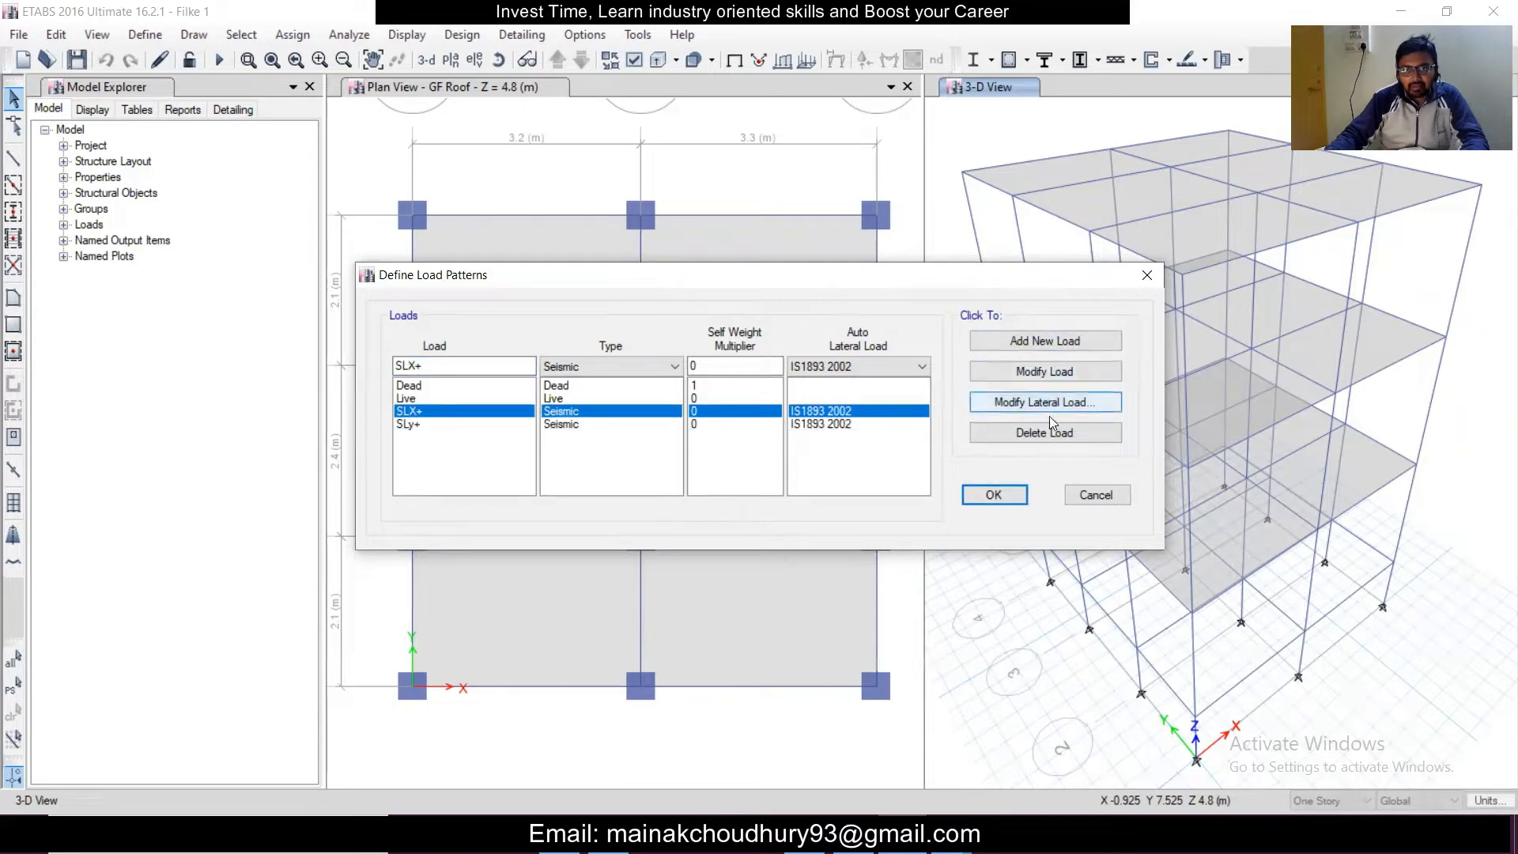
# Restrict SLX+ to the plain X direction only, keeping SF Roof as top story
pyautogui.click(1045, 402)
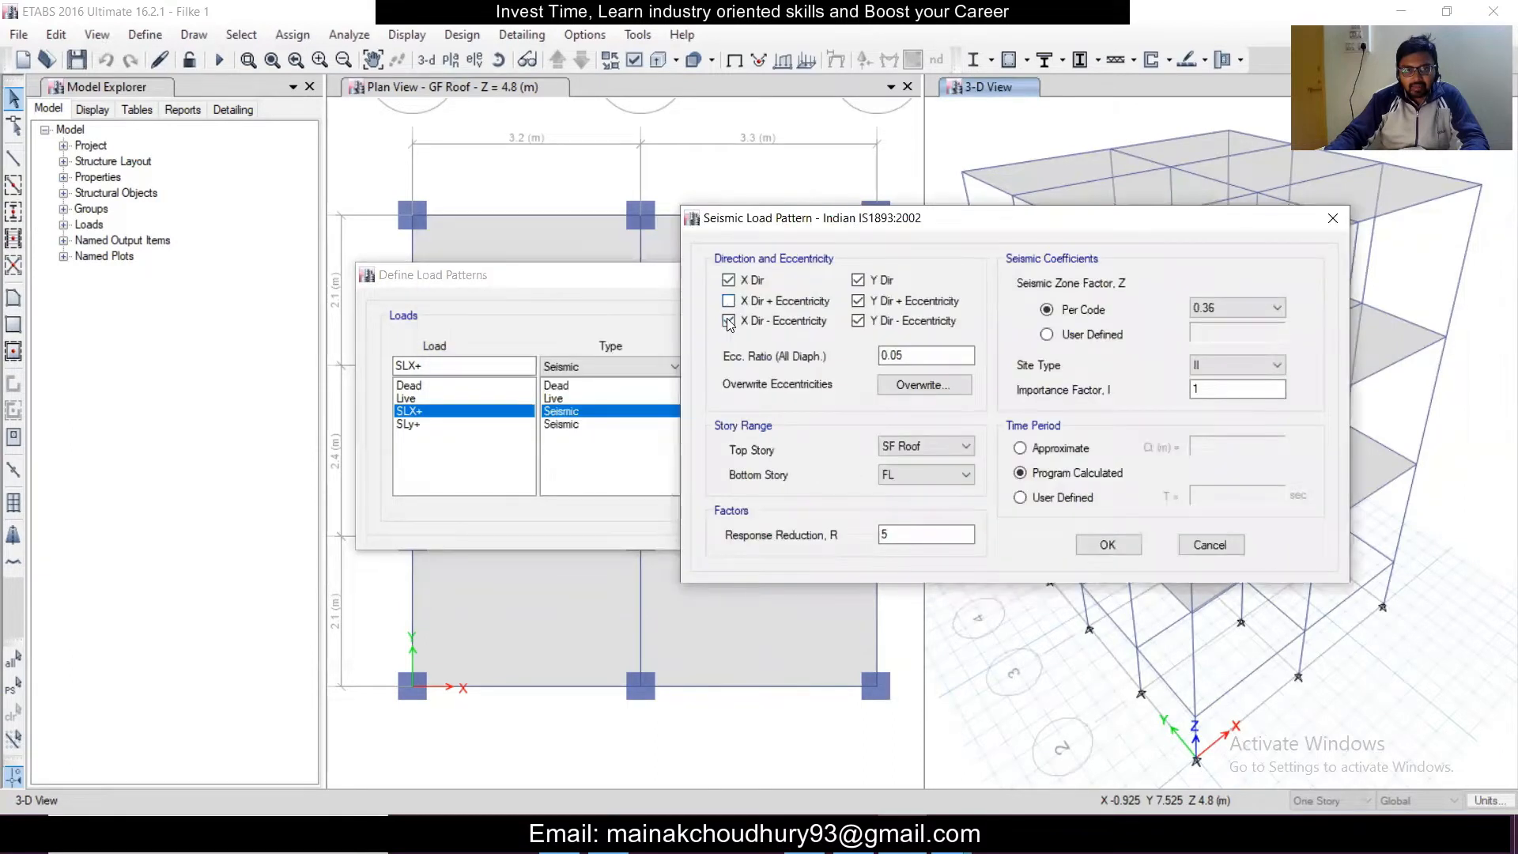
pyautogui.click(857, 280)
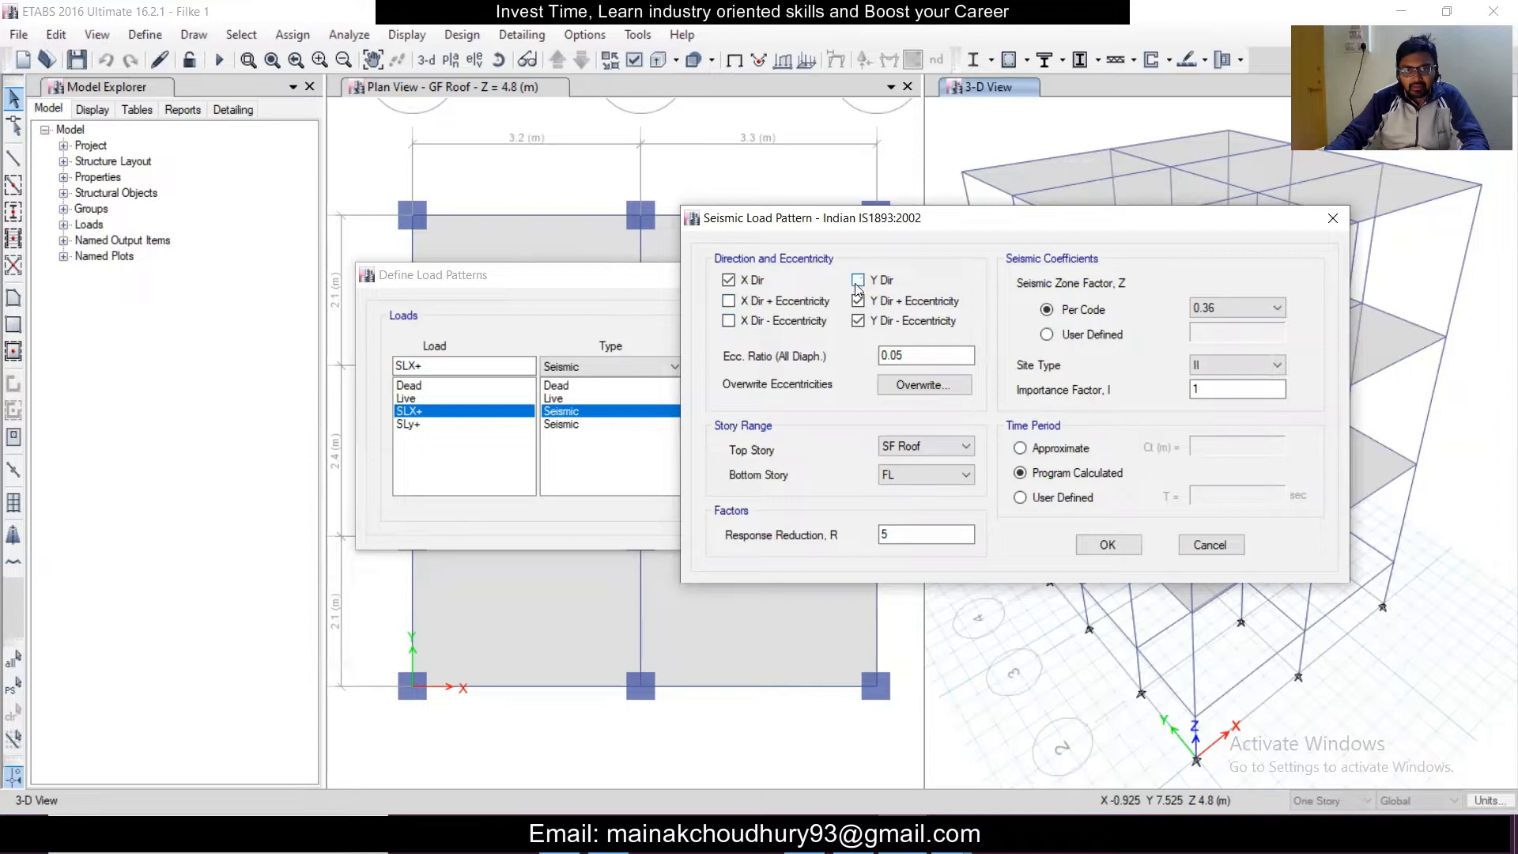
pyautogui.click(858, 280)
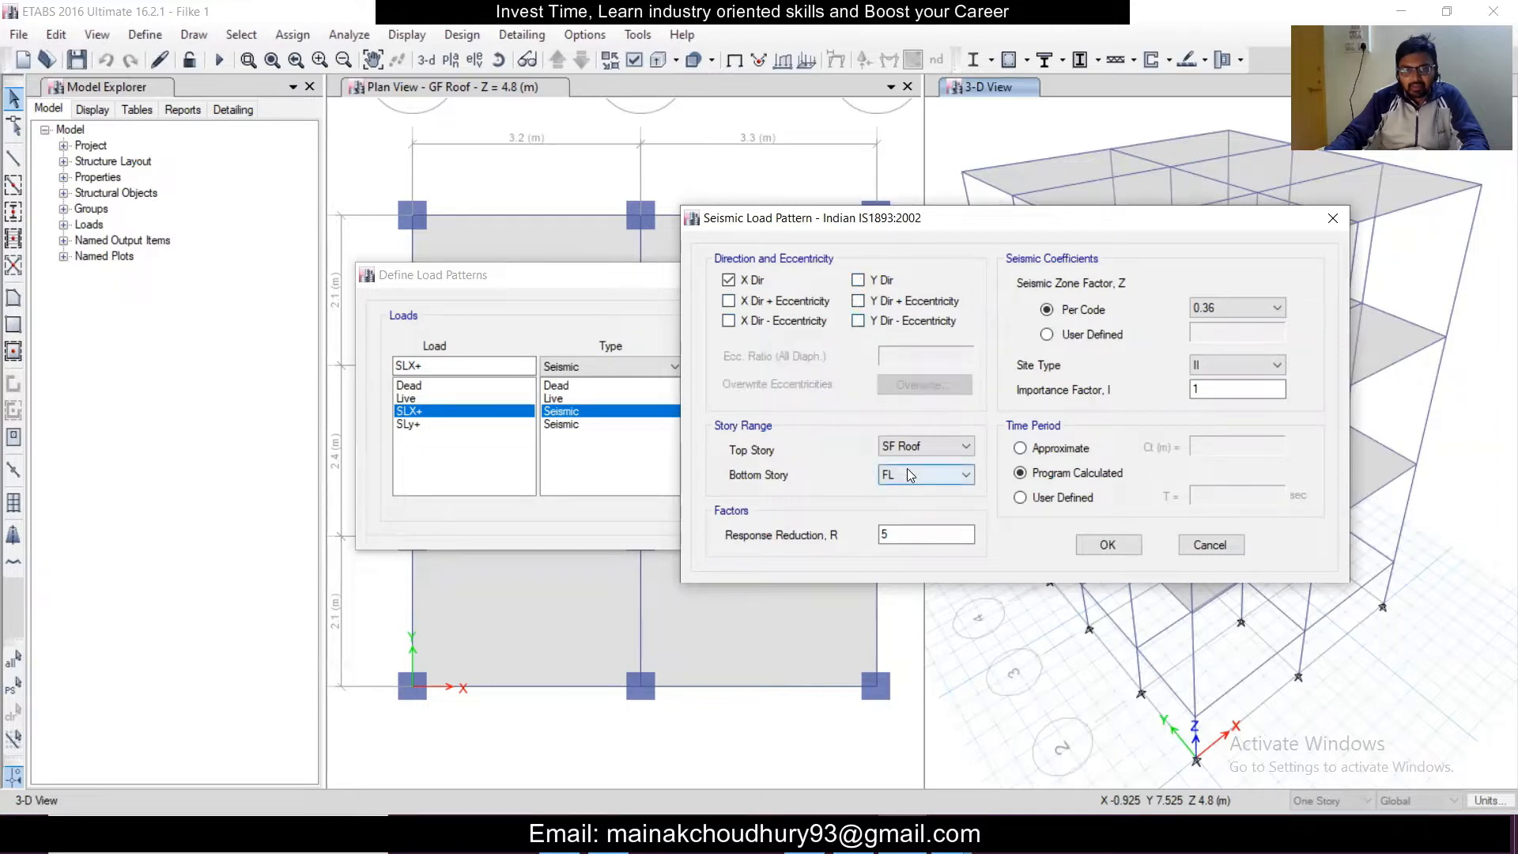
pyautogui.click(962, 474)
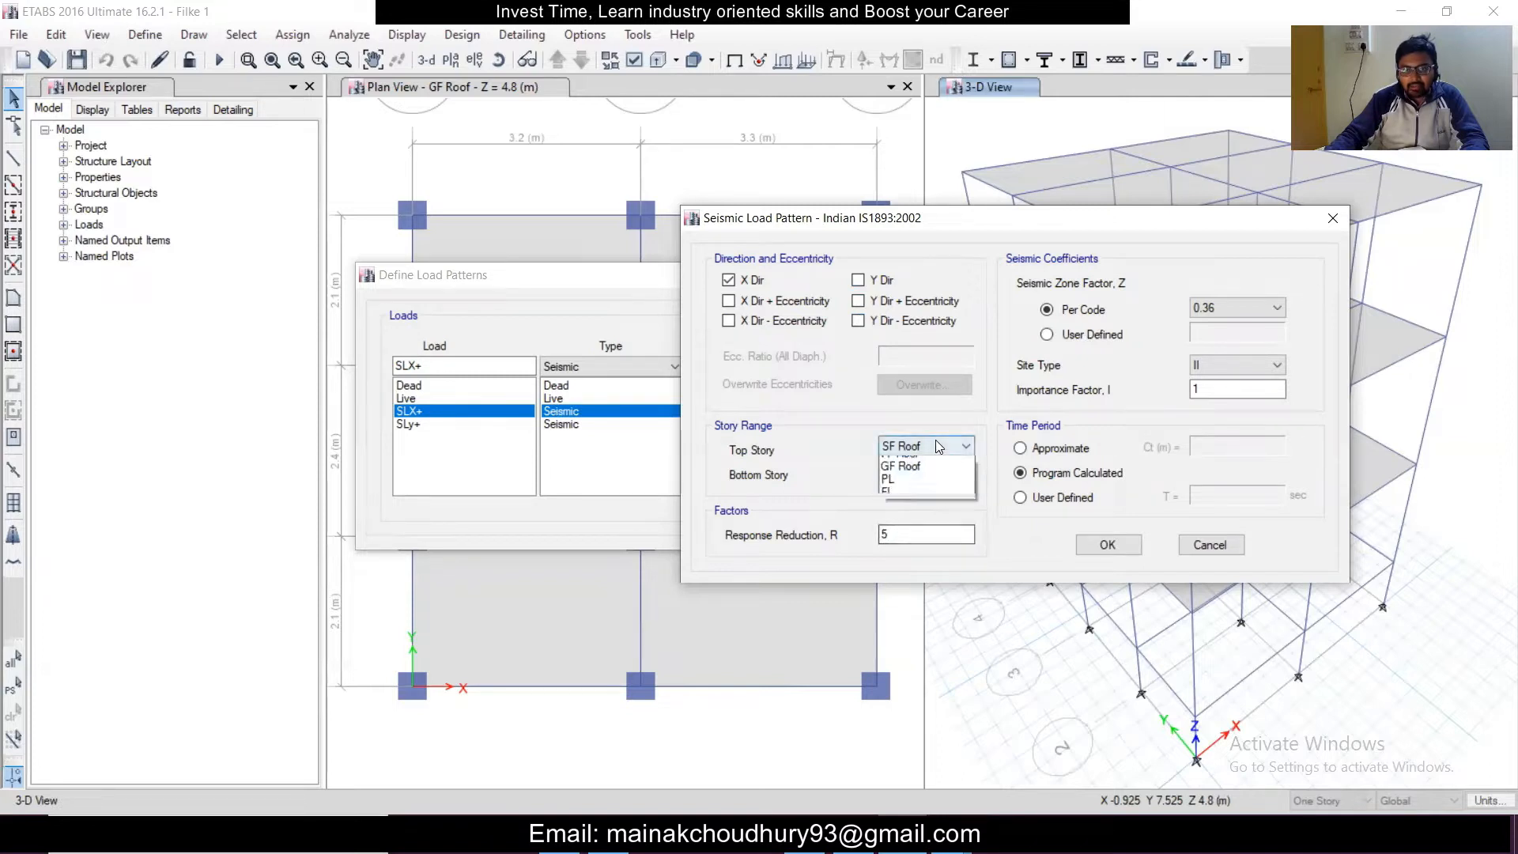
pyautogui.click(887, 477)
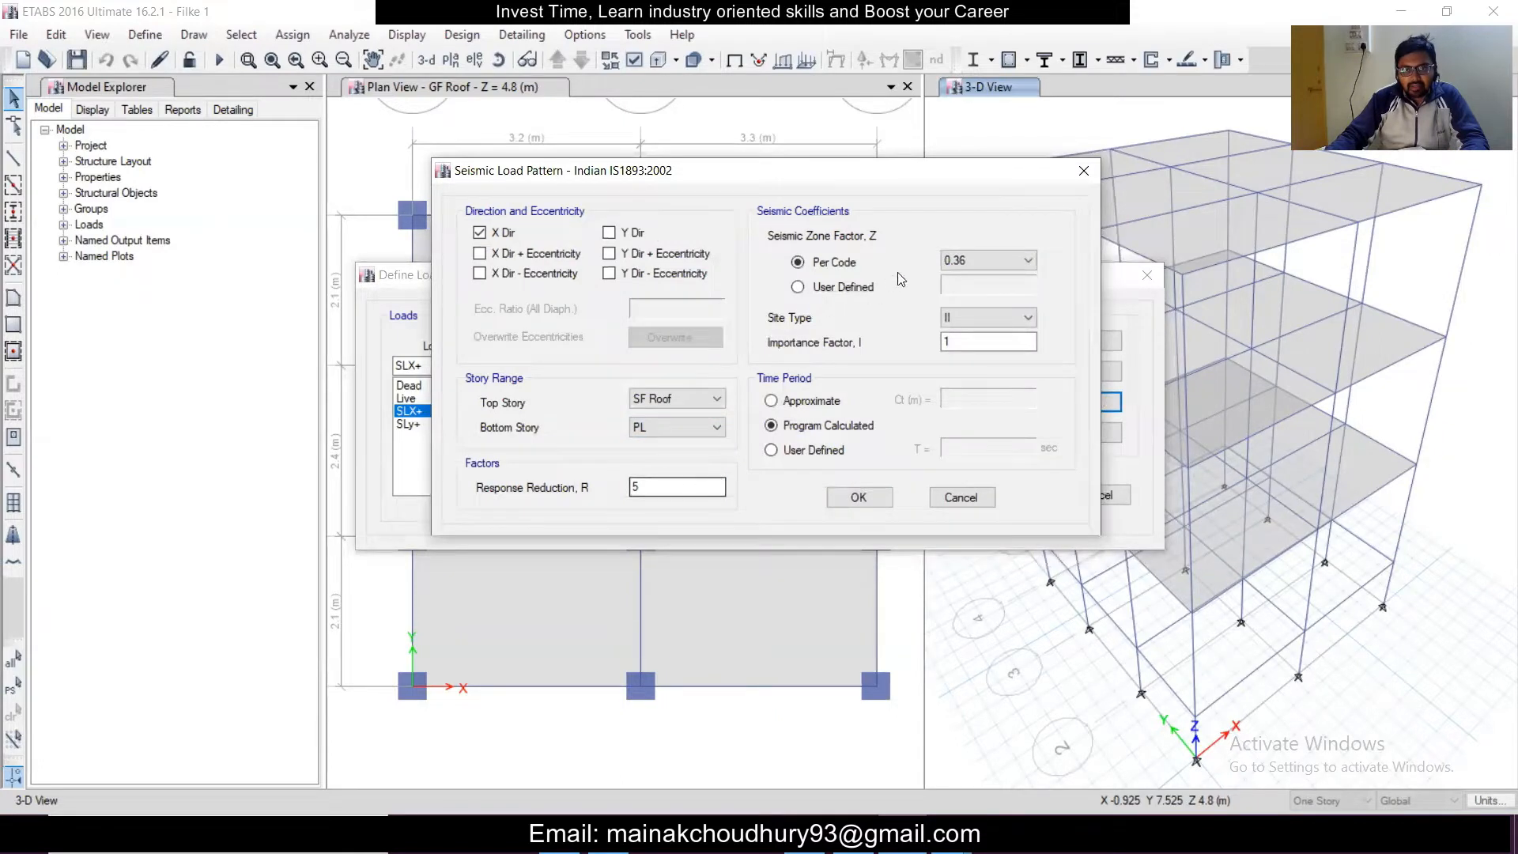
# Keep the per-code zone factor 0.36 and enter importance factor 1 for SLX+
pyautogui.click(797, 286)
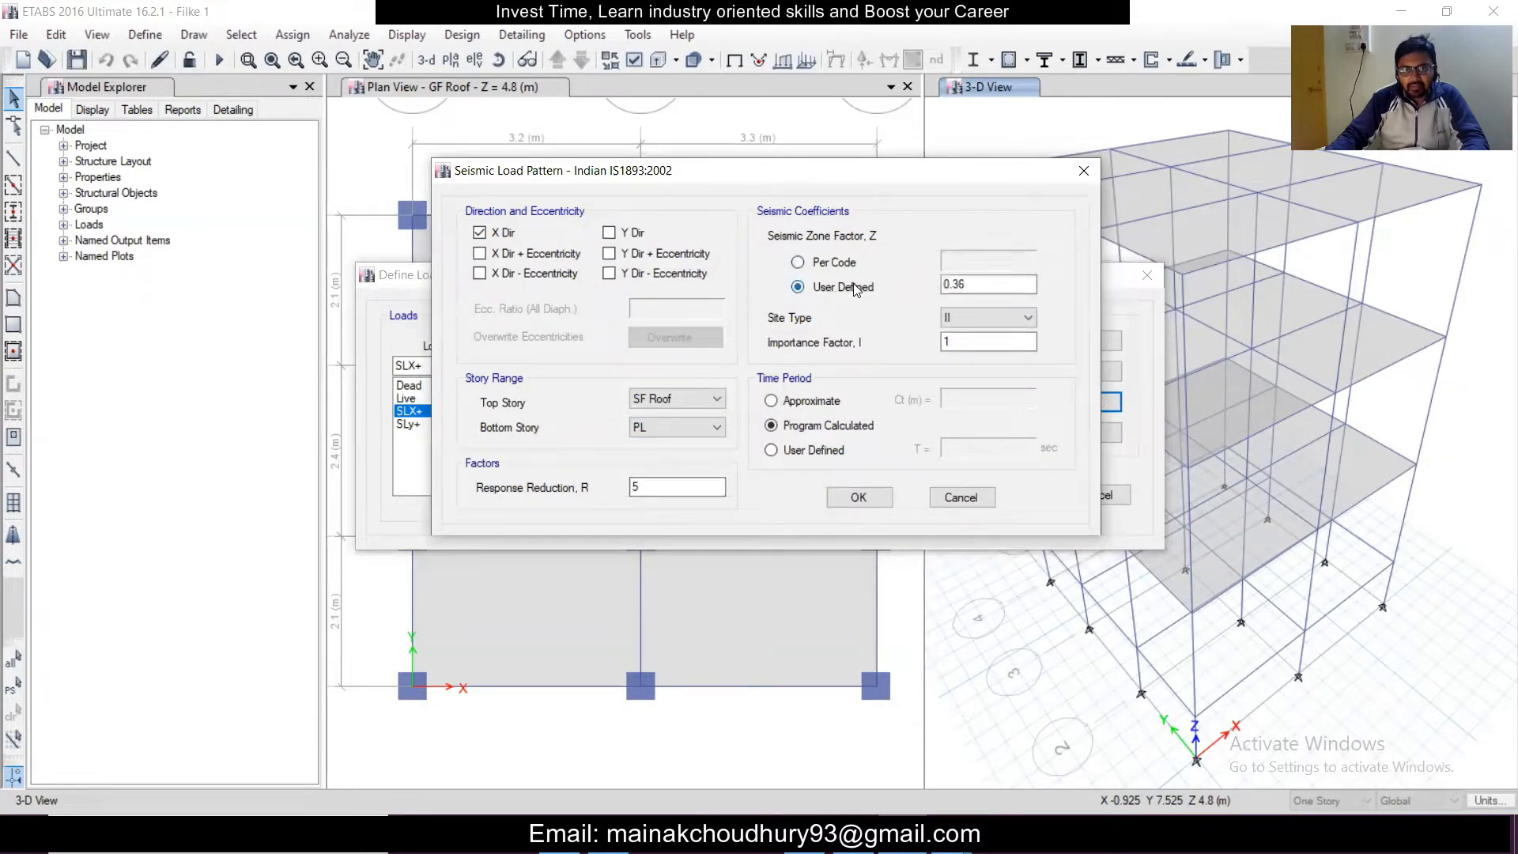
pyautogui.click(797, 262)
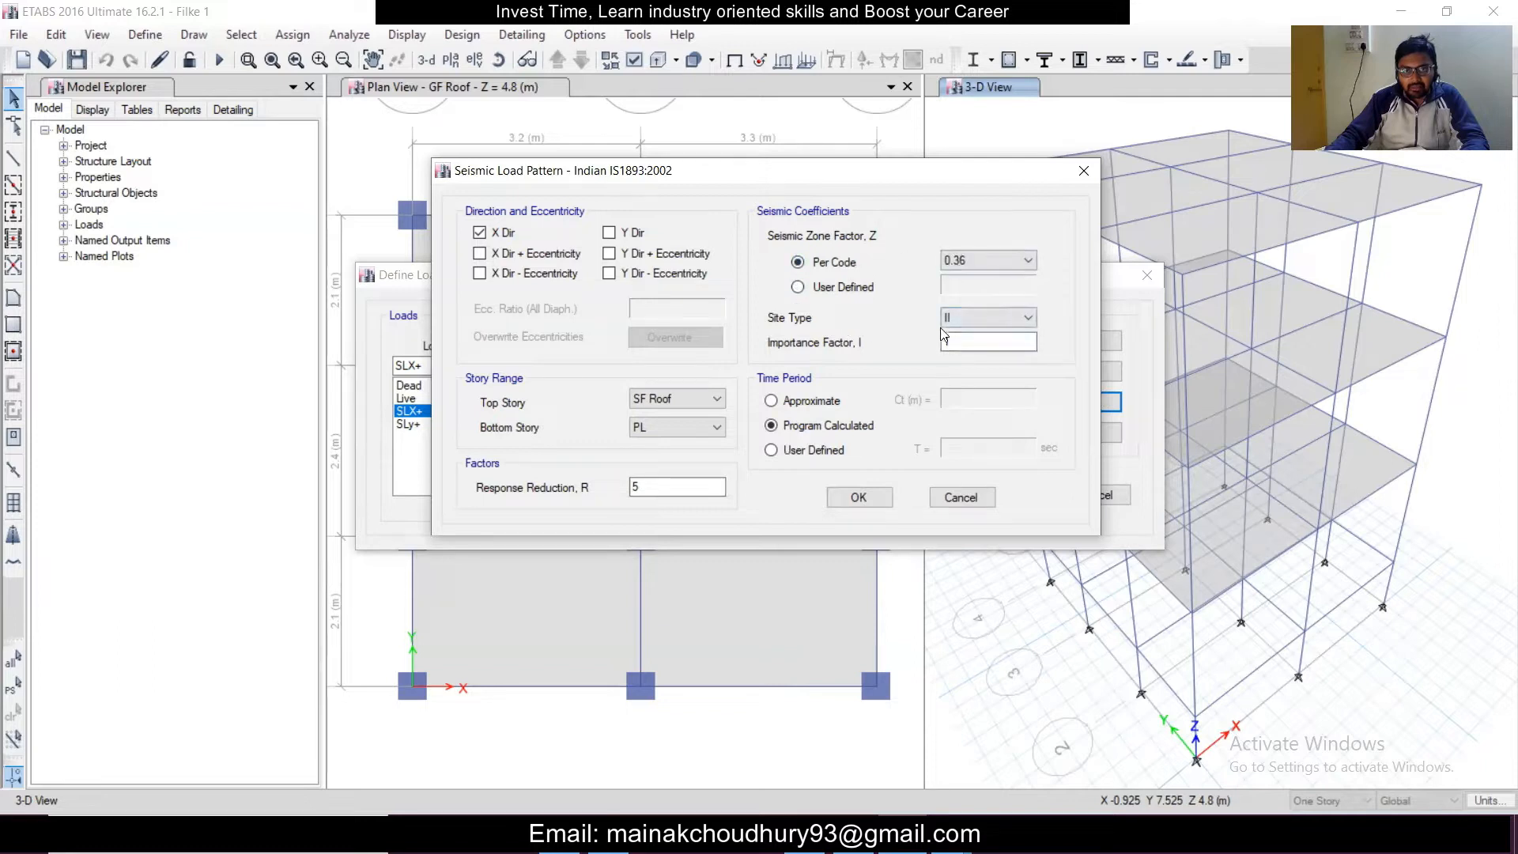
pyautogui.write('1')
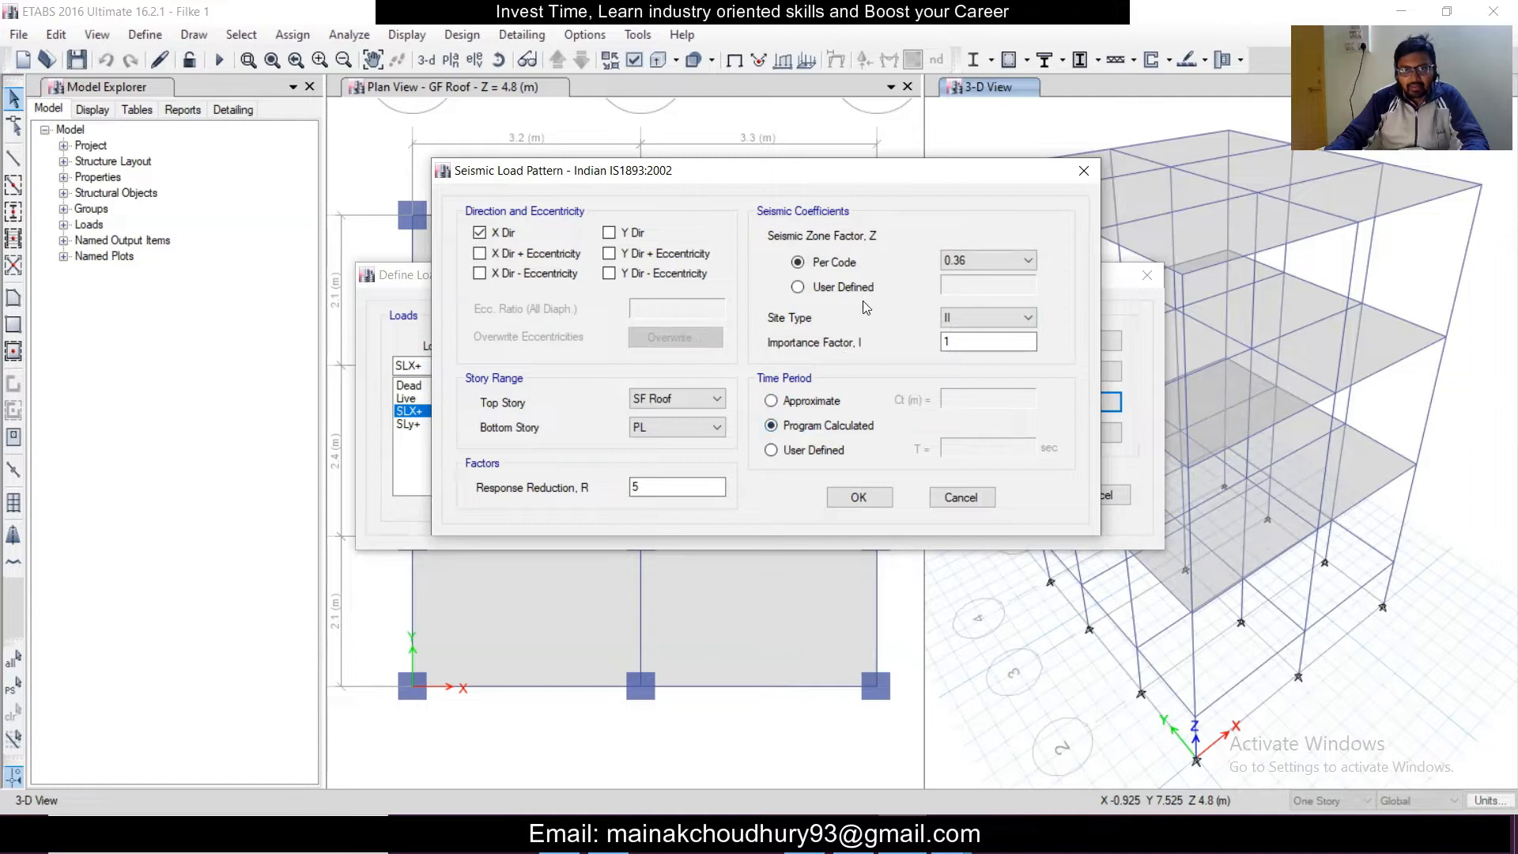
pyautogui.click(797, 286)
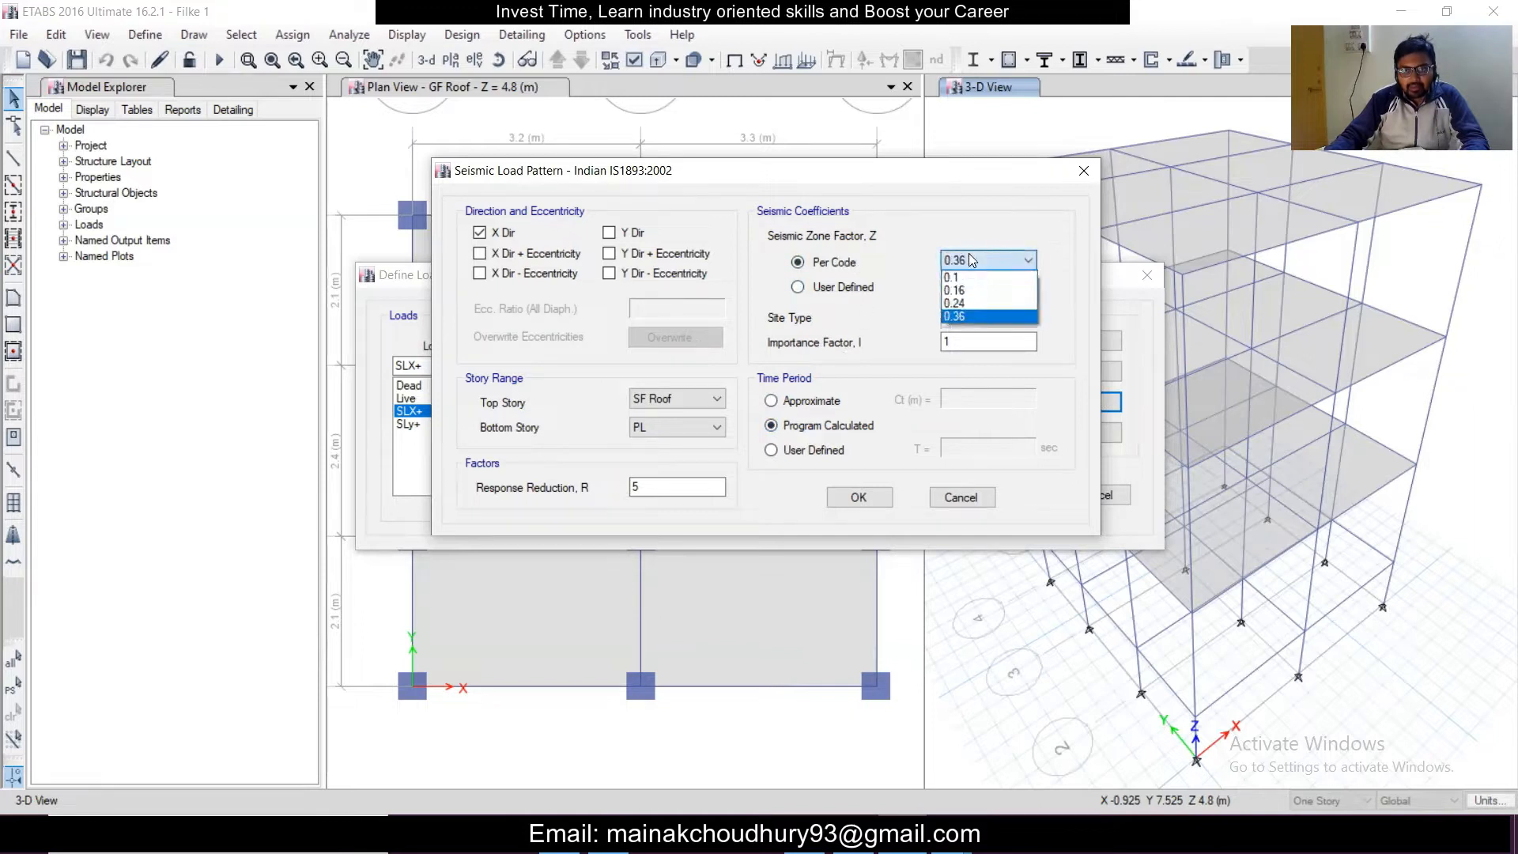
pyautogui.click(955, 316)
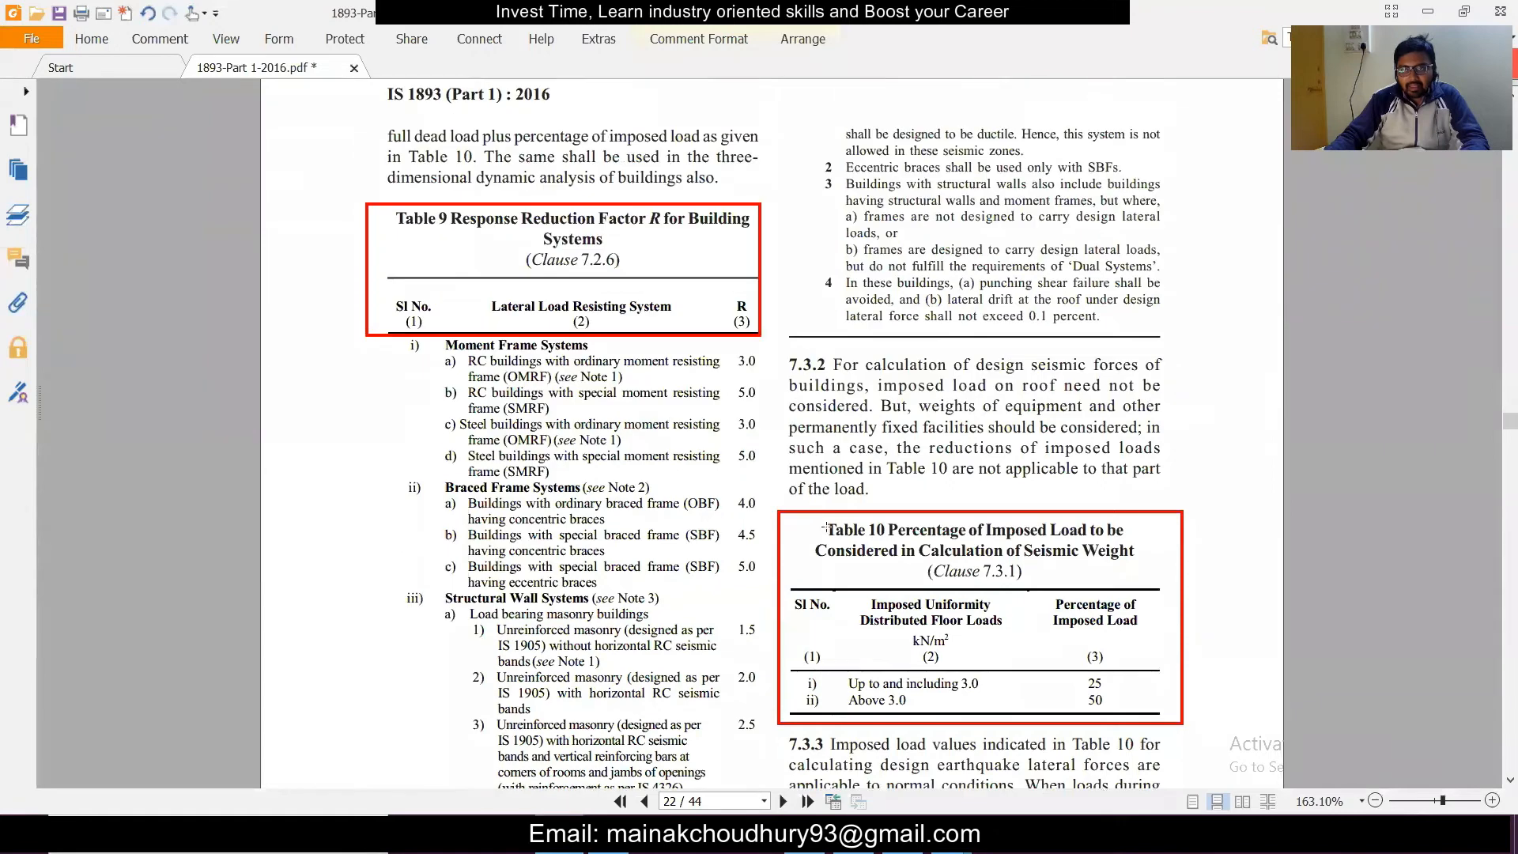
pyautogui.moveTo(1496, 428)
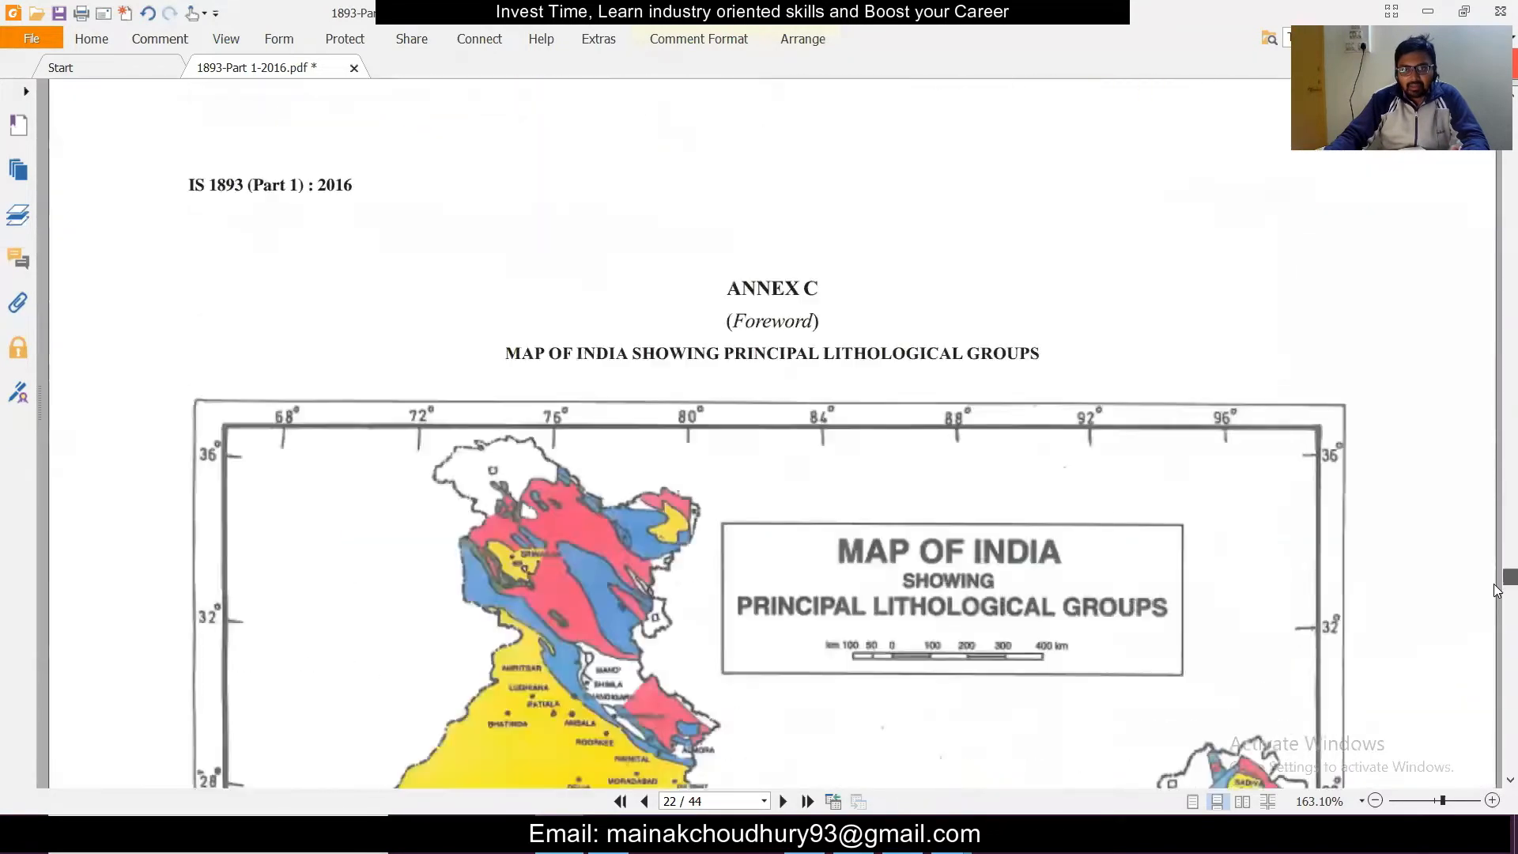
# Scroll the IS 1893 PDF past Annex C to the Annex E town list with zone factors Z
pyautogui.scroll(-3)
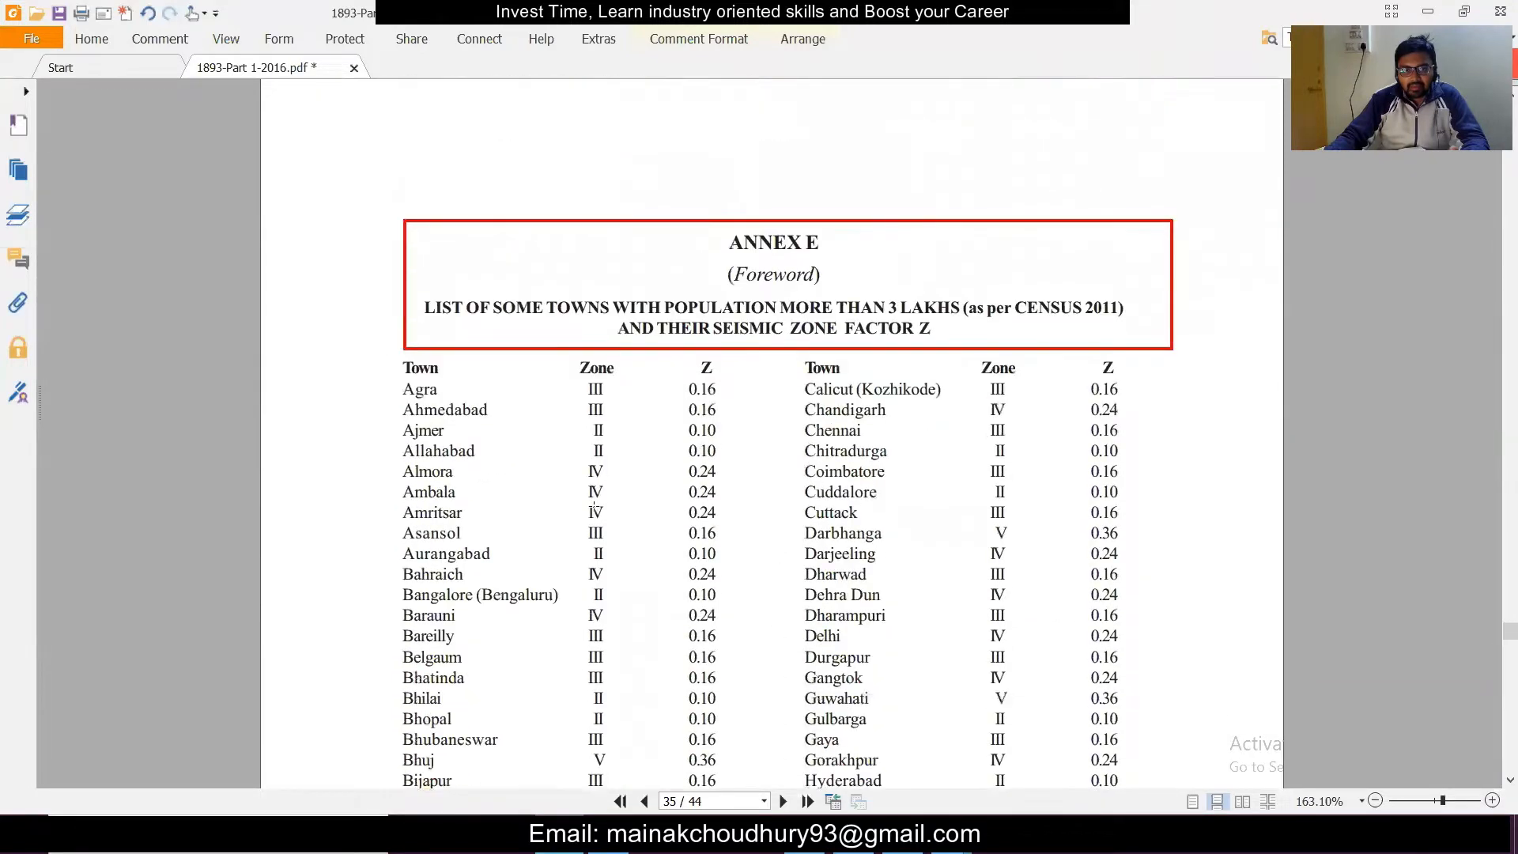
pyautogui.scroll(-3)
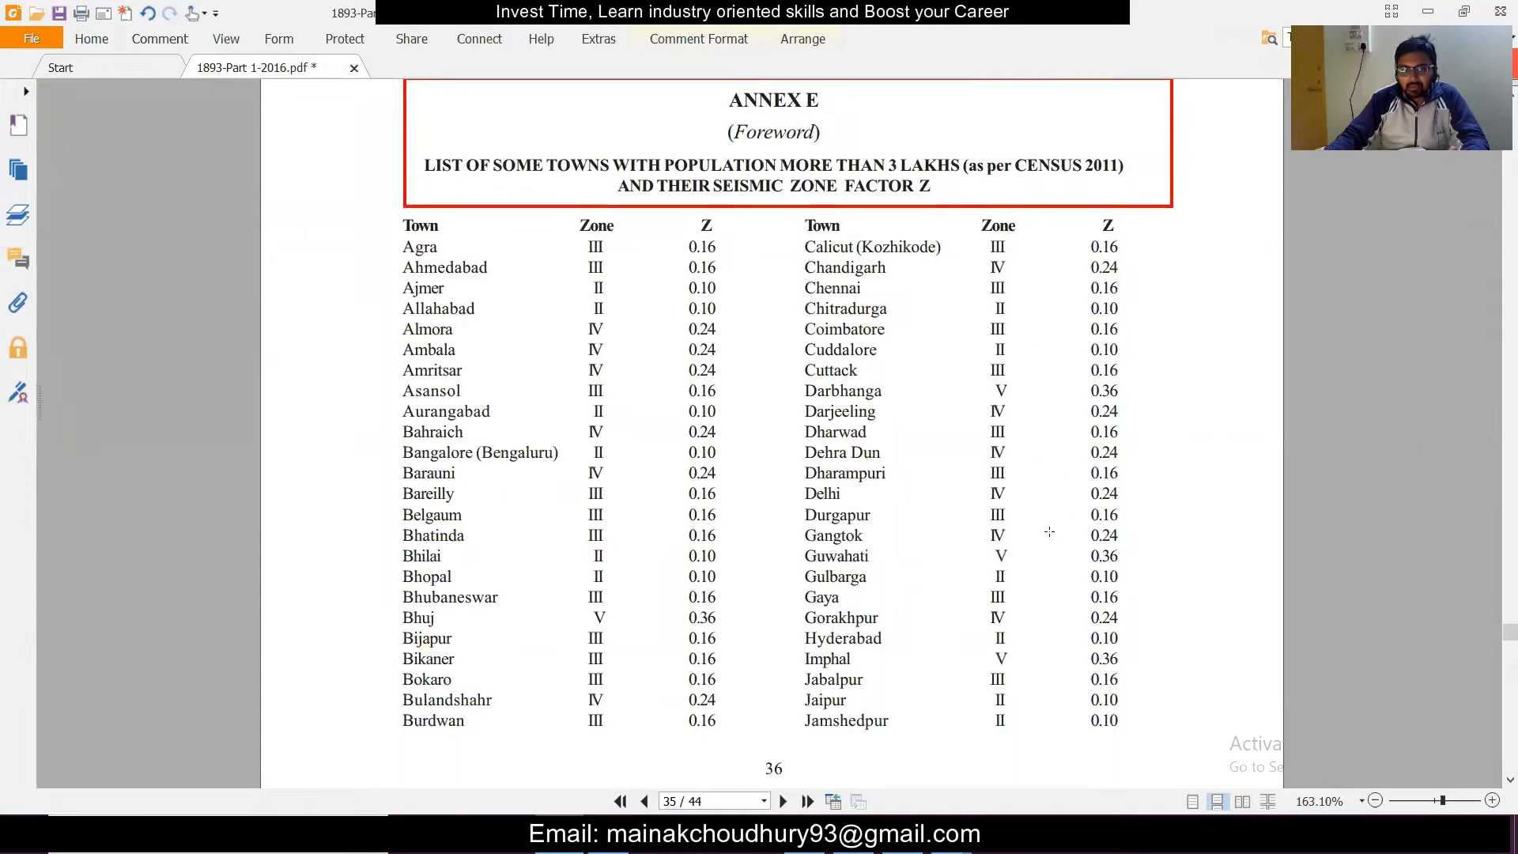
pyautogui.moveTo(501, 563)
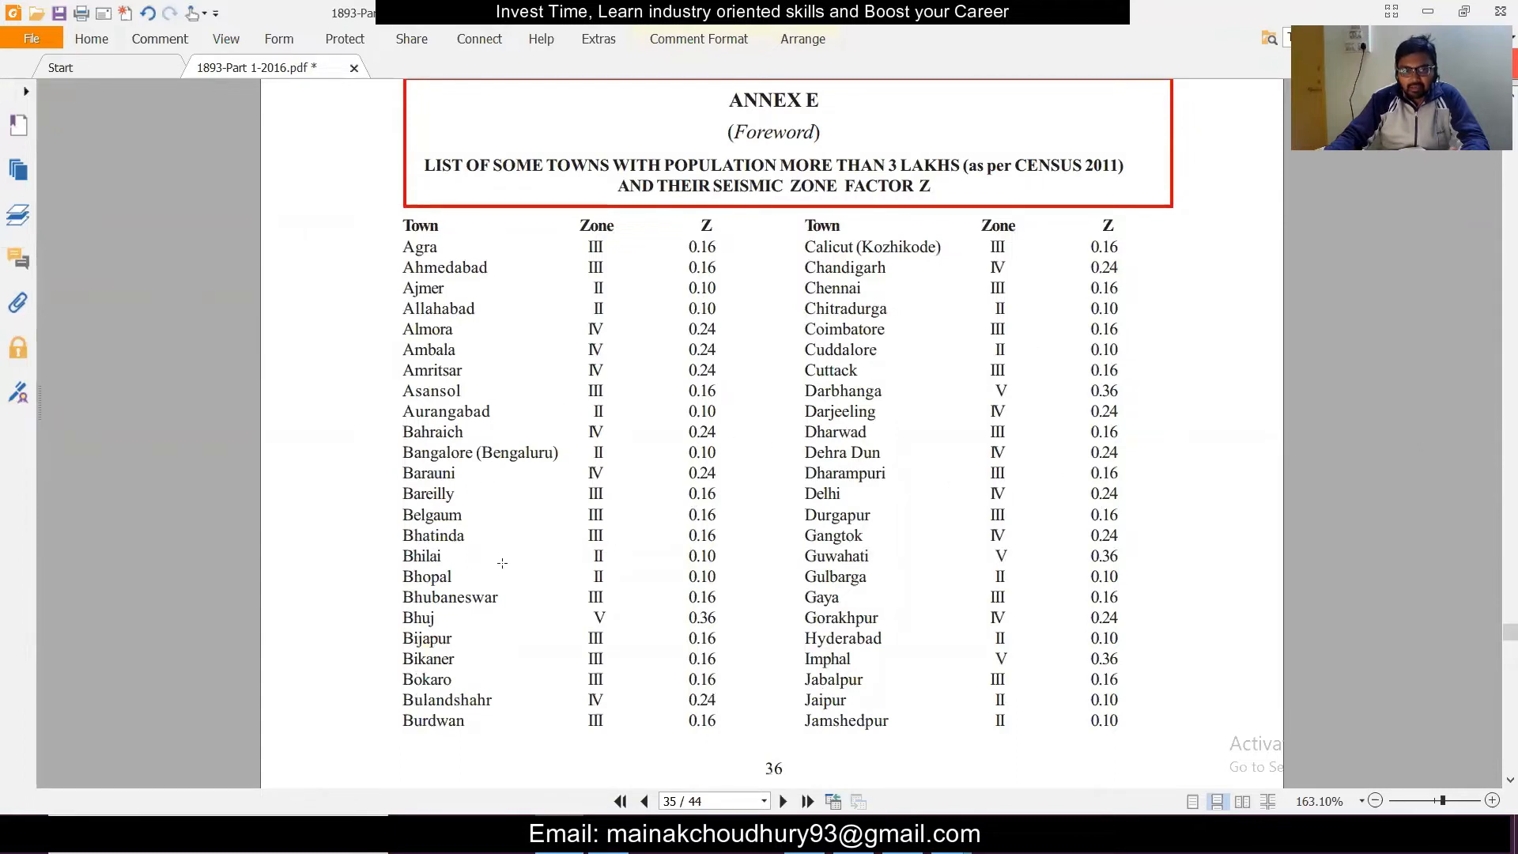
pyautogui.moveTo(580, 604)
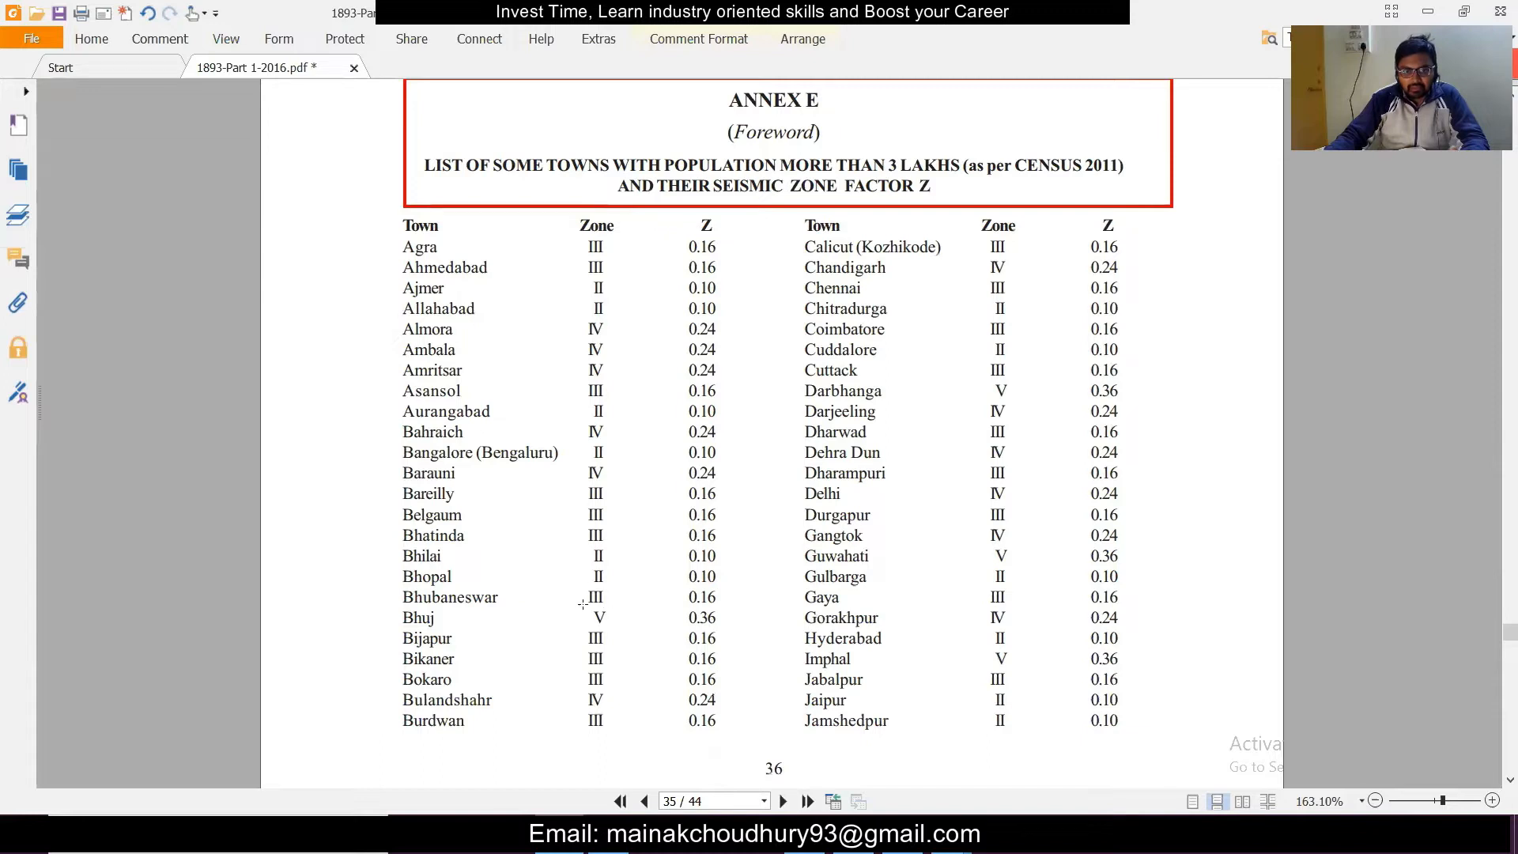
pyautogui.scroll(-3)
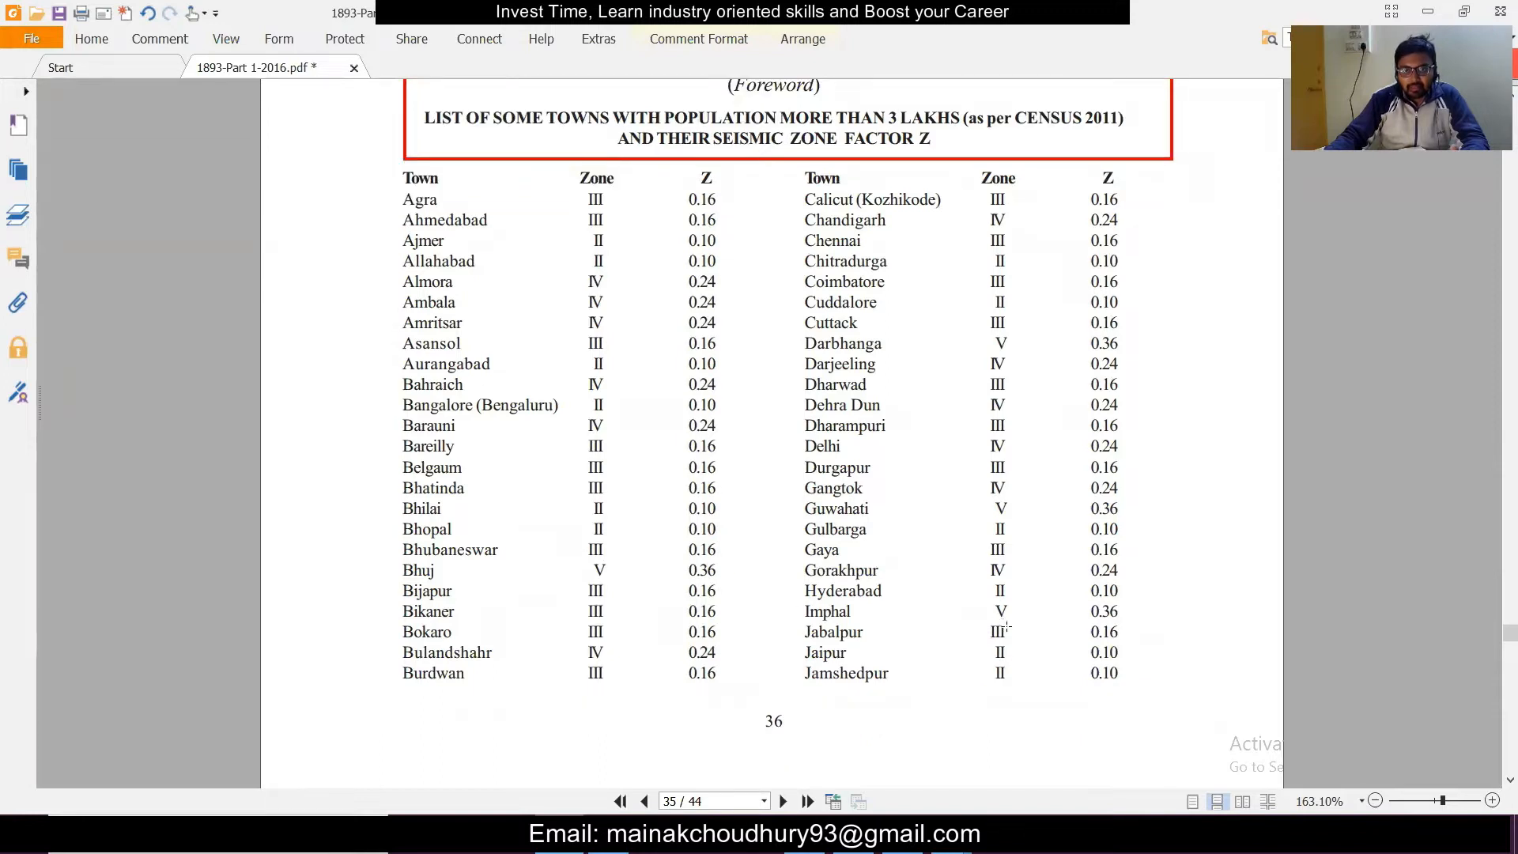
pyautogui.scroll(-3)
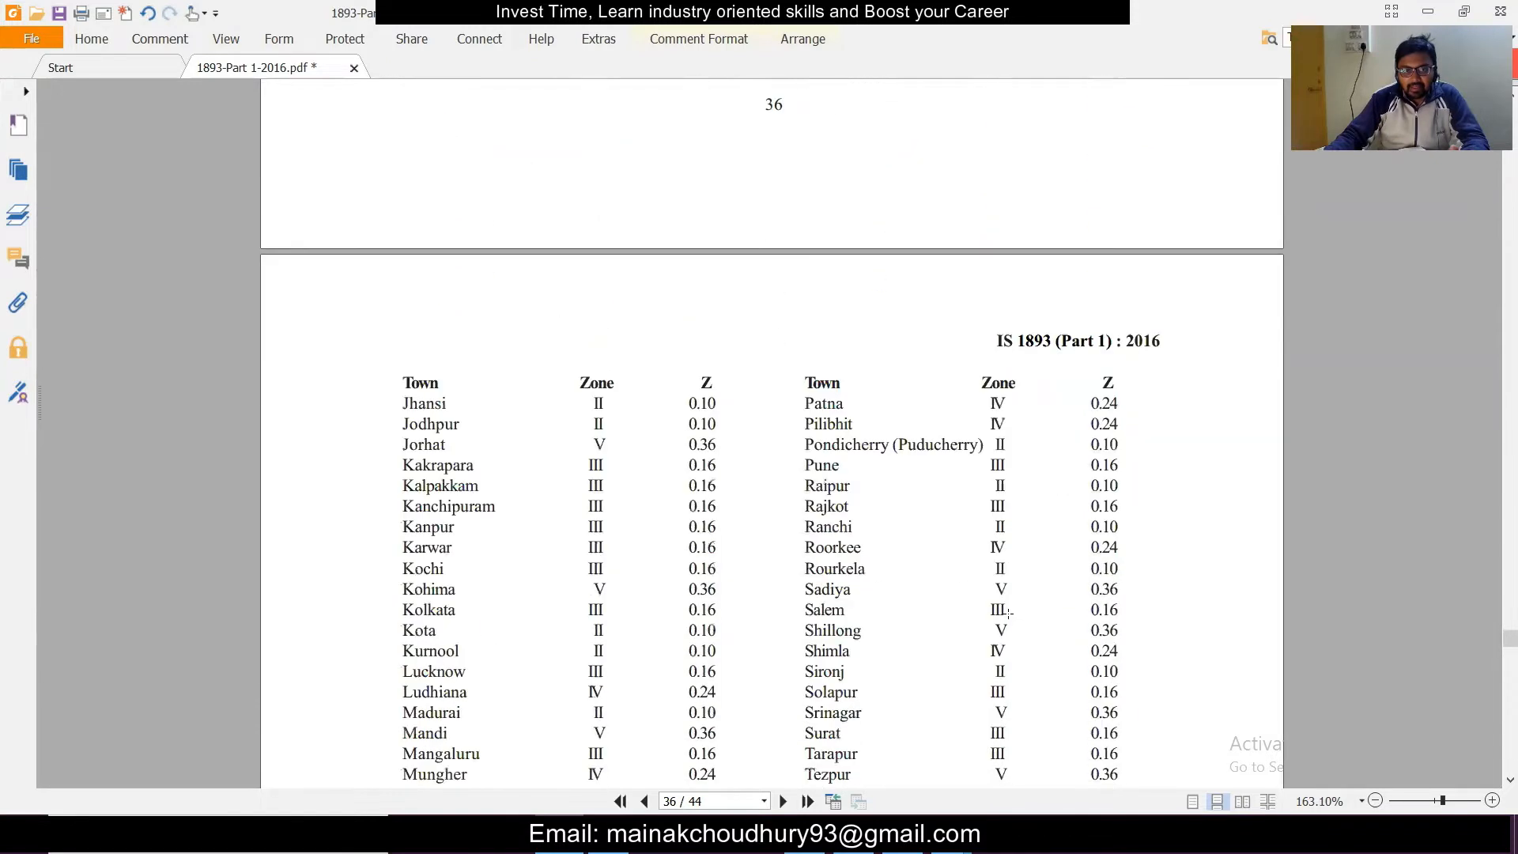
pyautogui.scroll(-3)
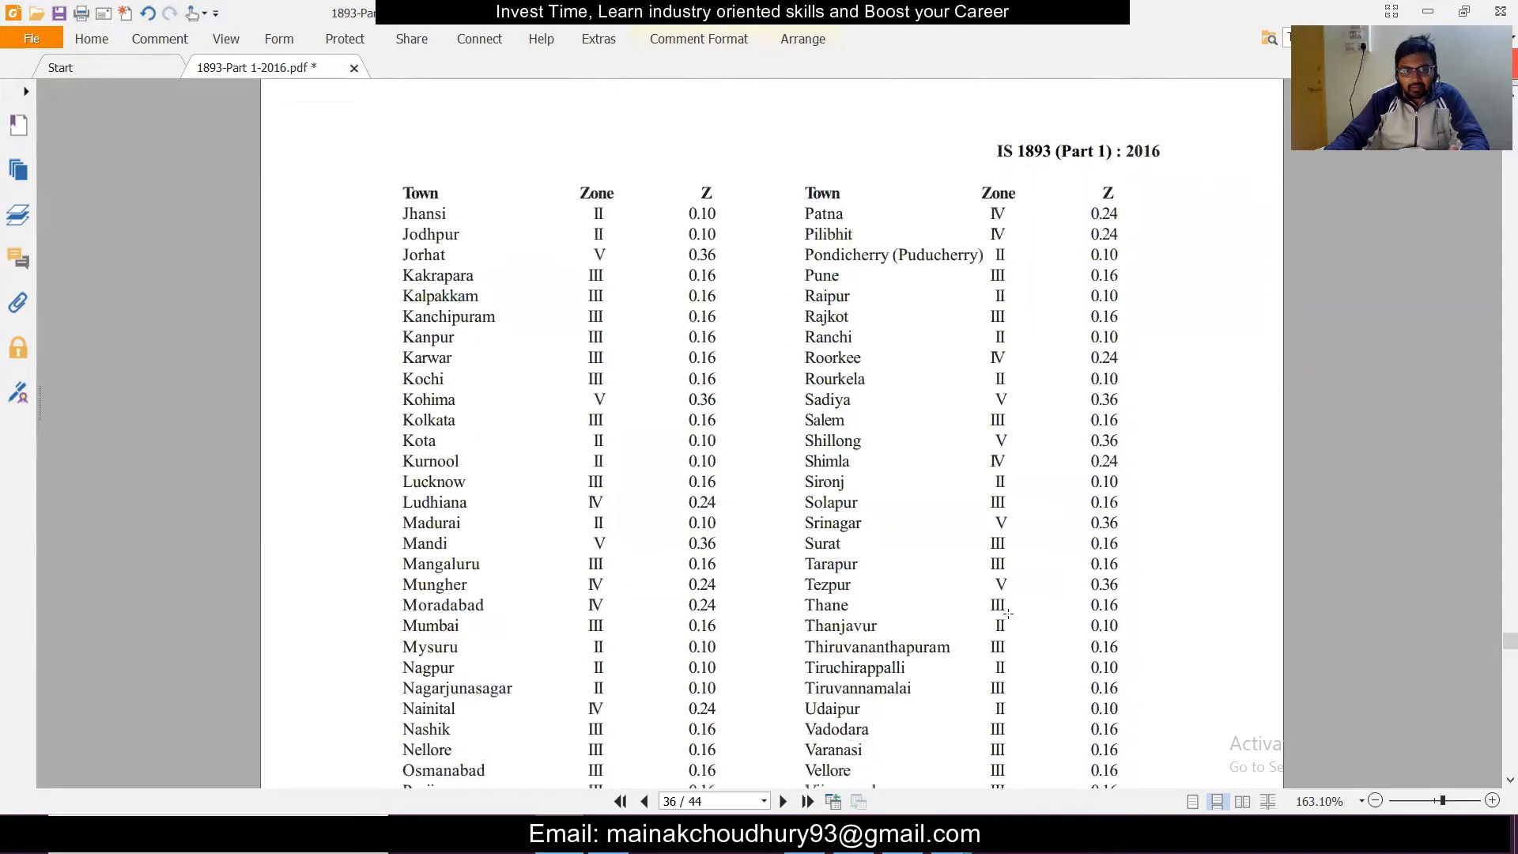
pyautogui.scroll(-3)
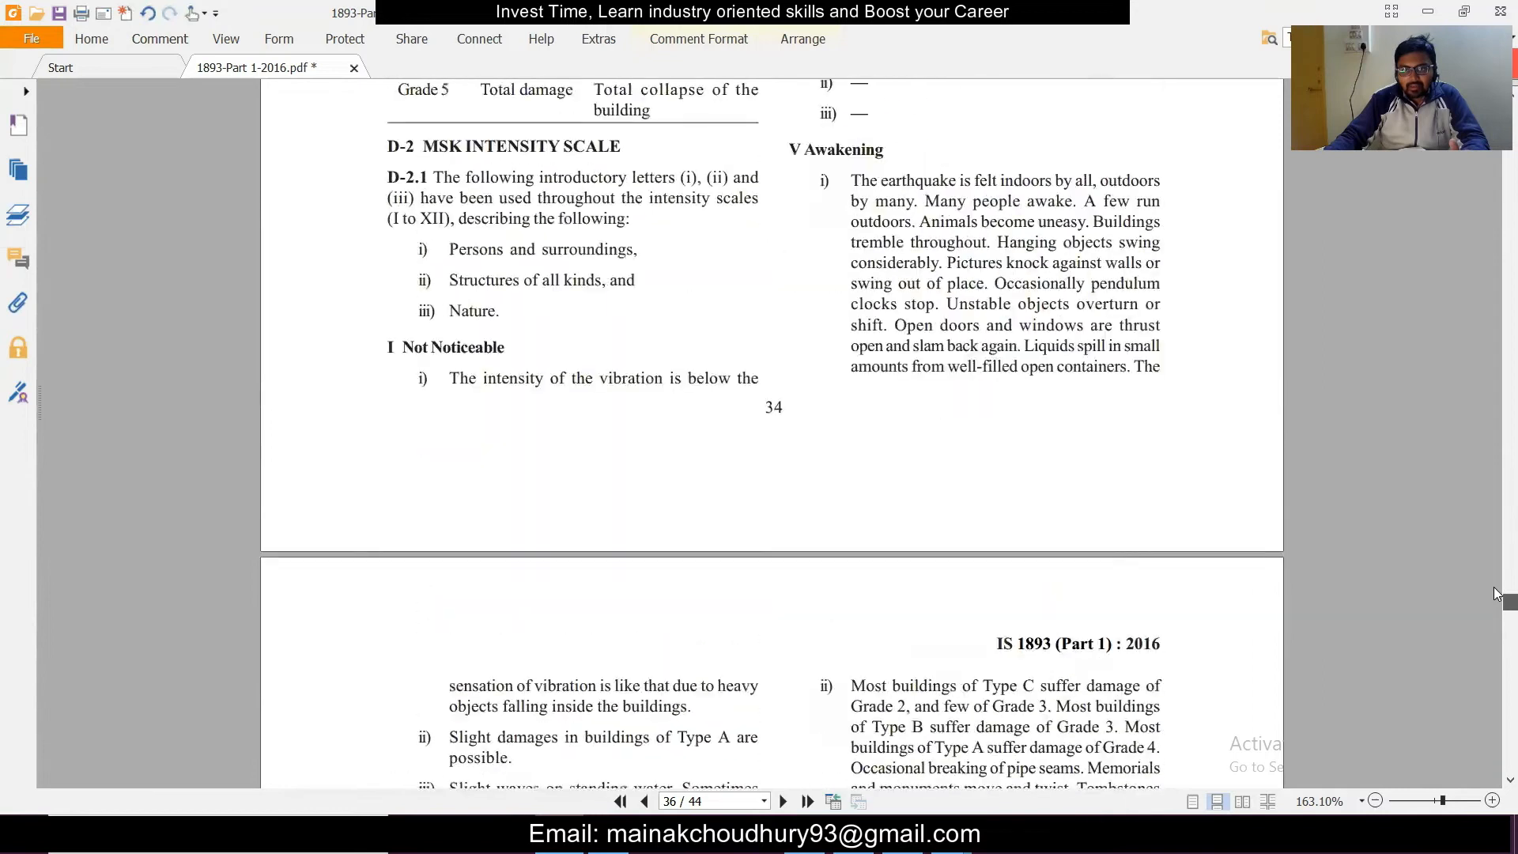
# Scroll through the Seismic Zones map of India to the page 19 irregularity figures
pyautogui.scroll(-3)
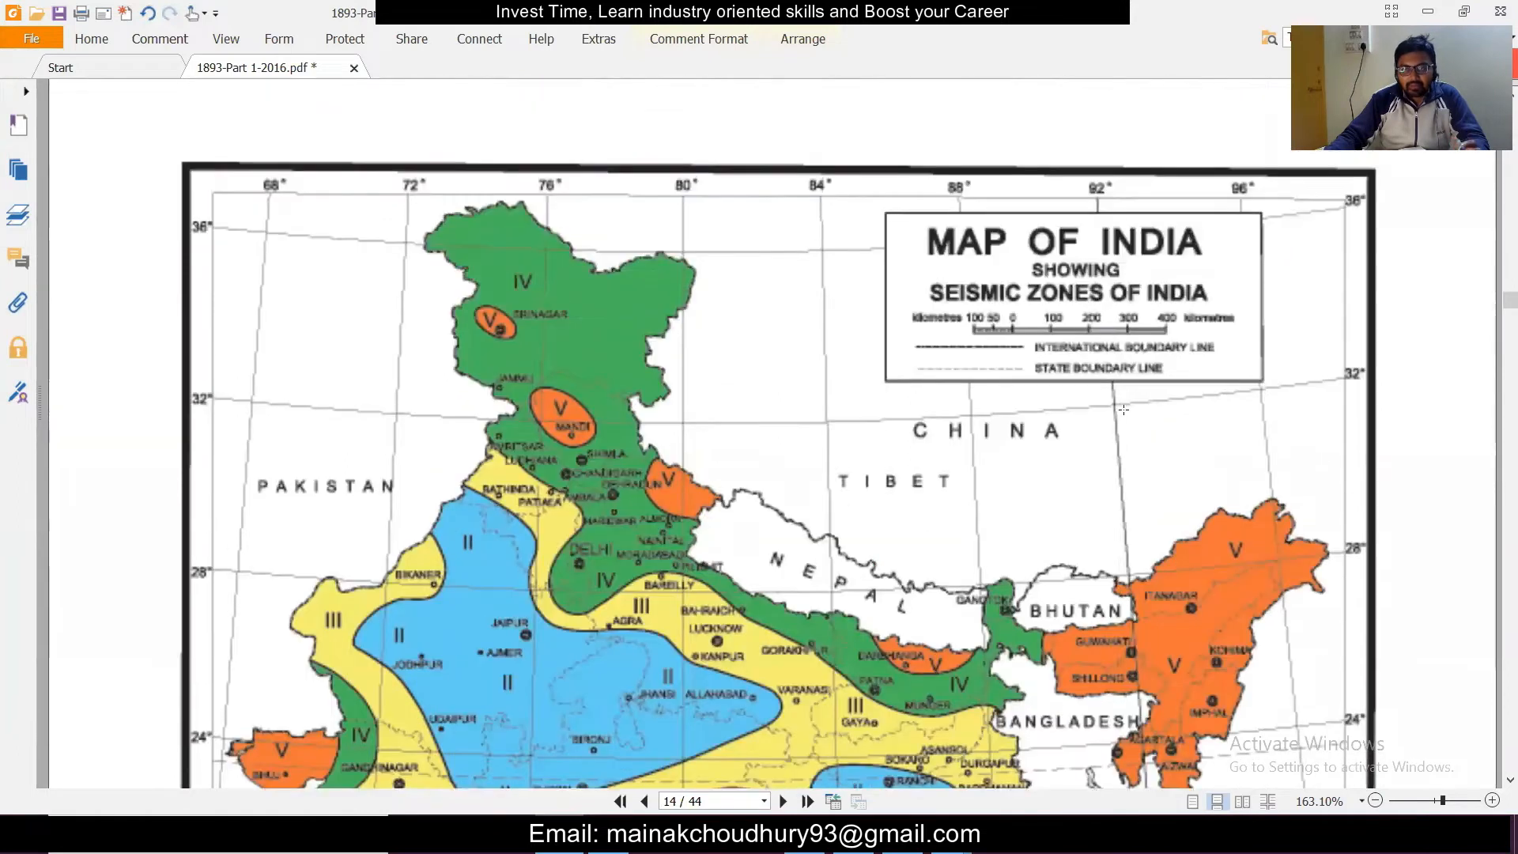
pyautogui.scroll(-3)
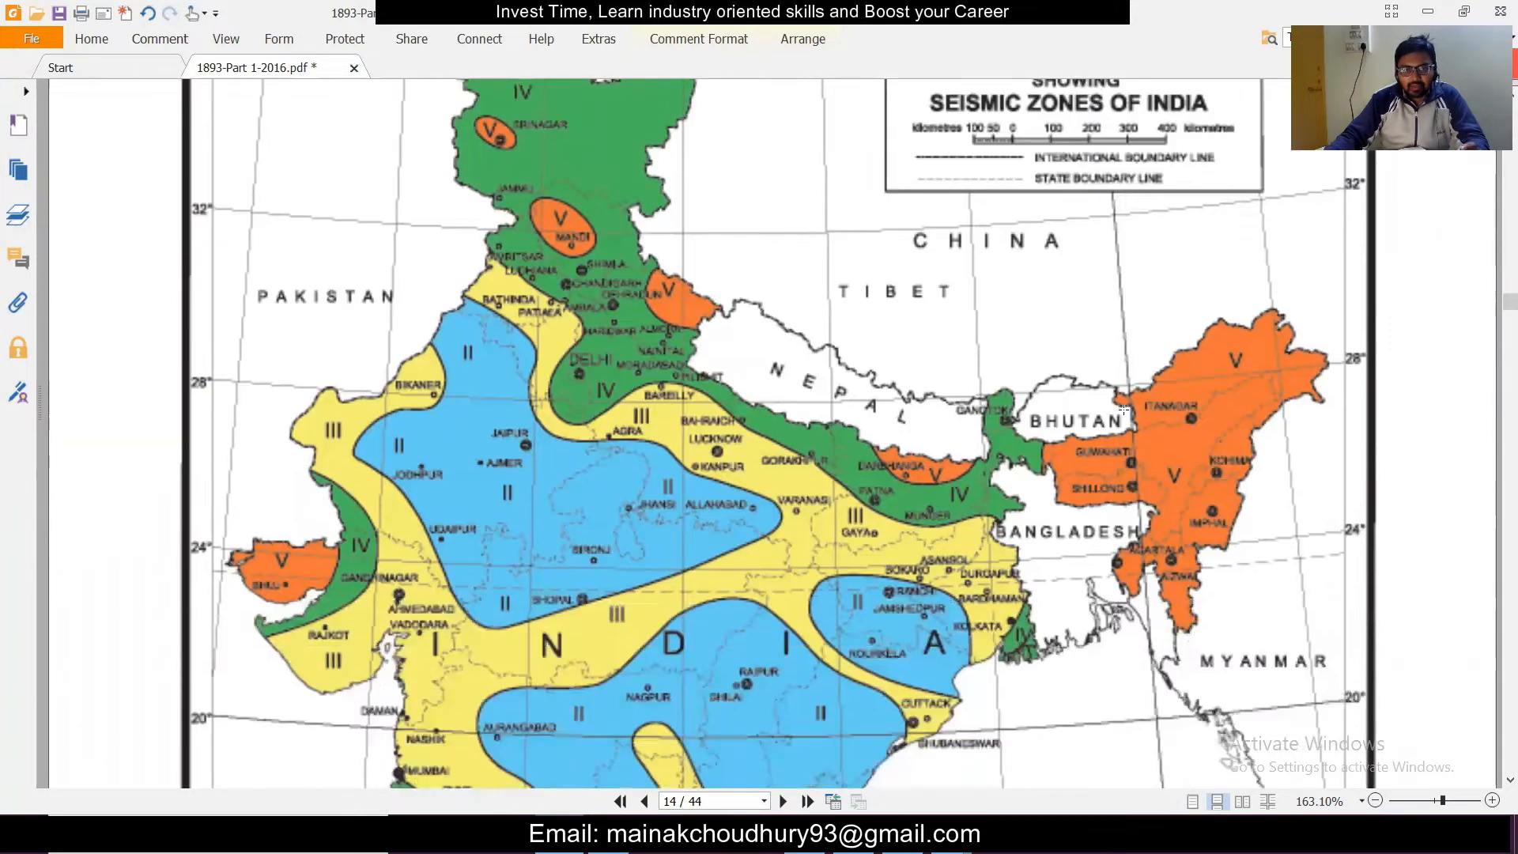
pyautogui.moveTo(816, 471)
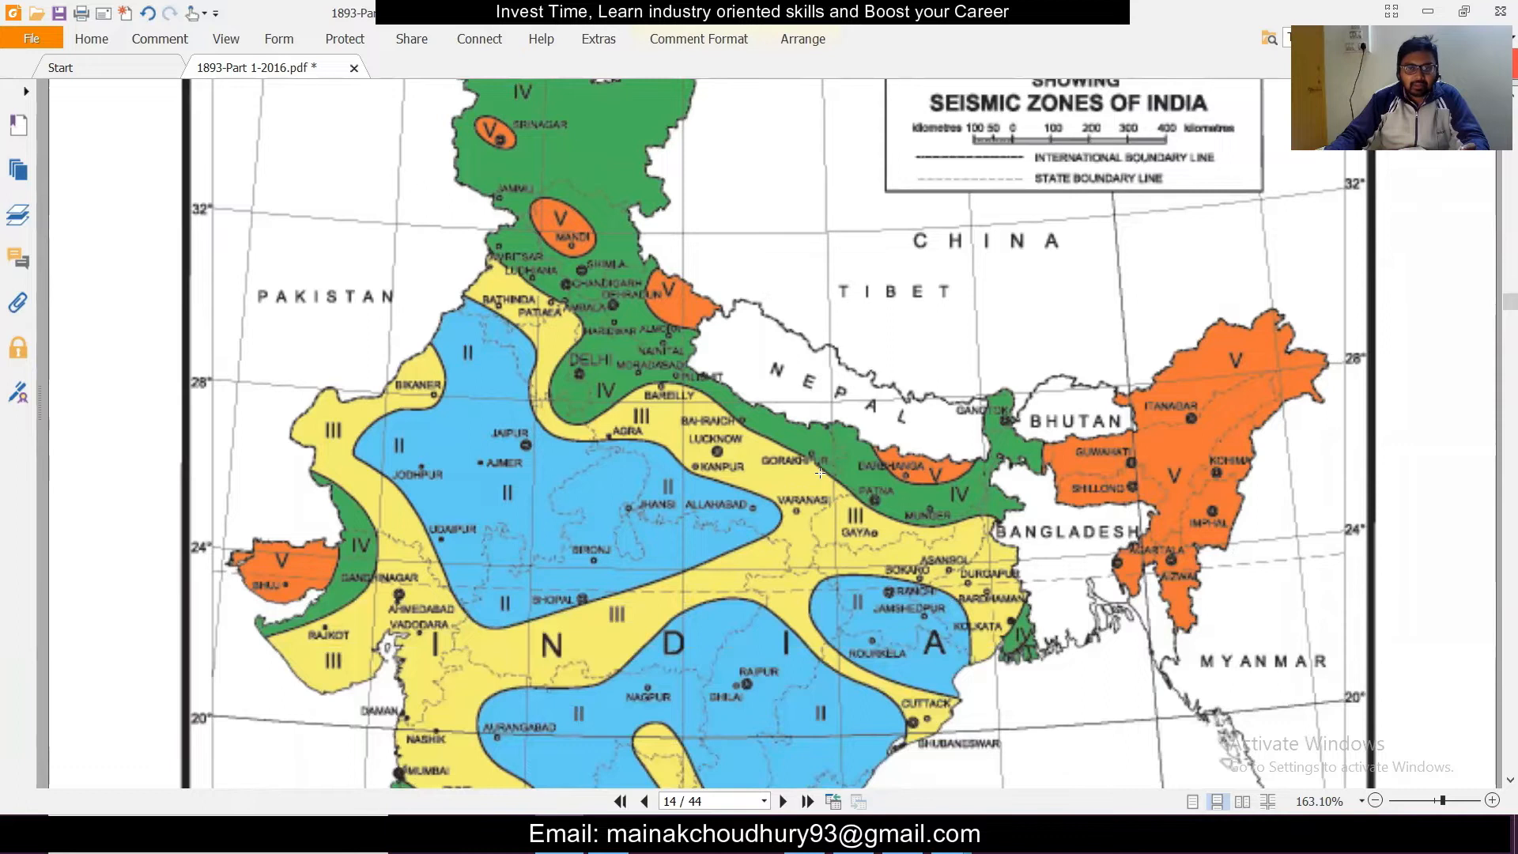
pyautogui.scroll(-3)
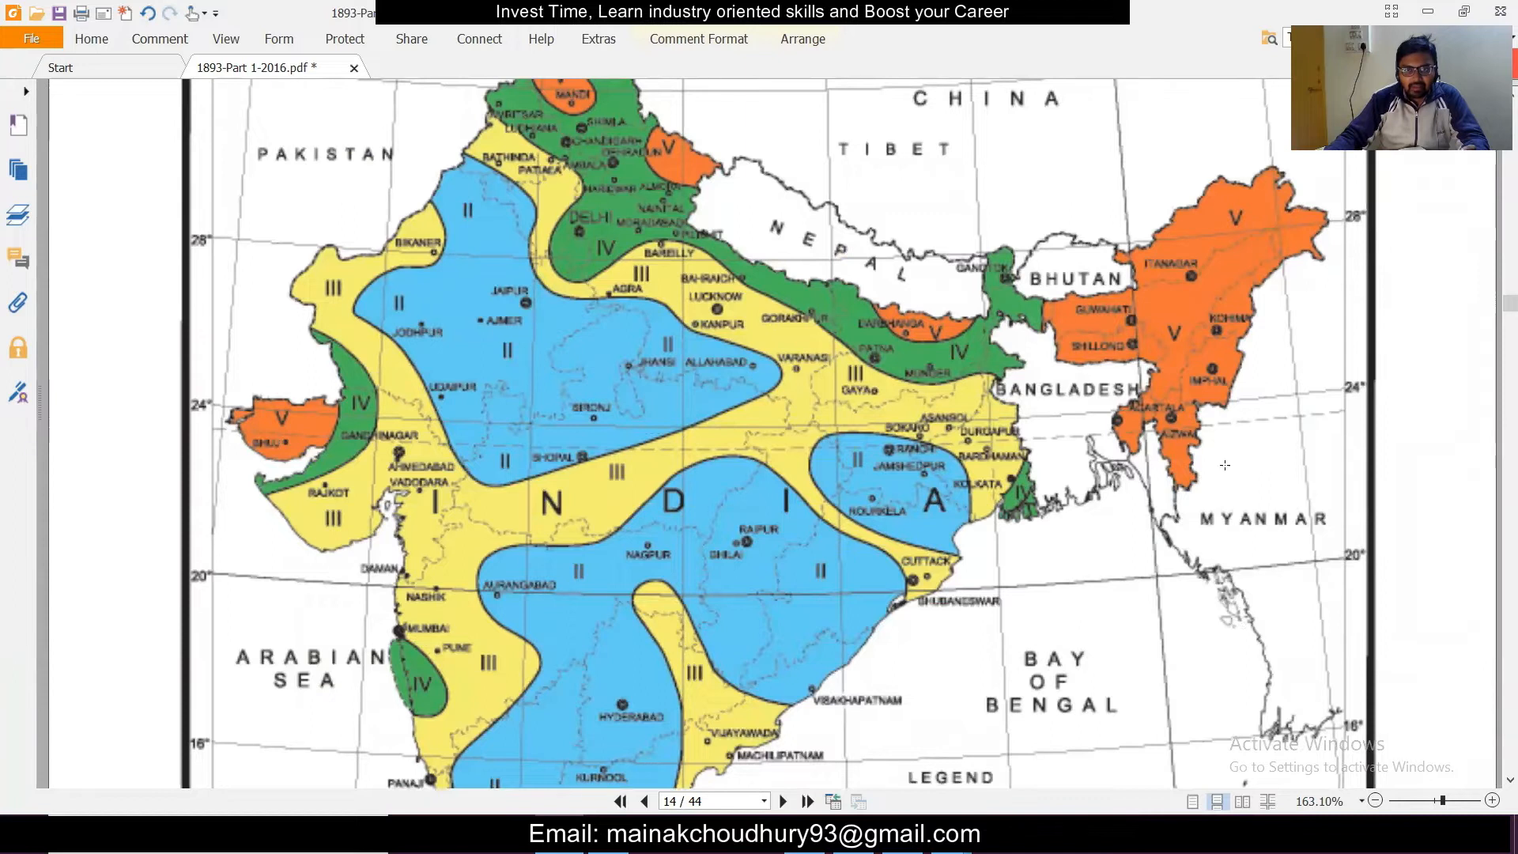
pyautogui.moveTo(1151, 423)
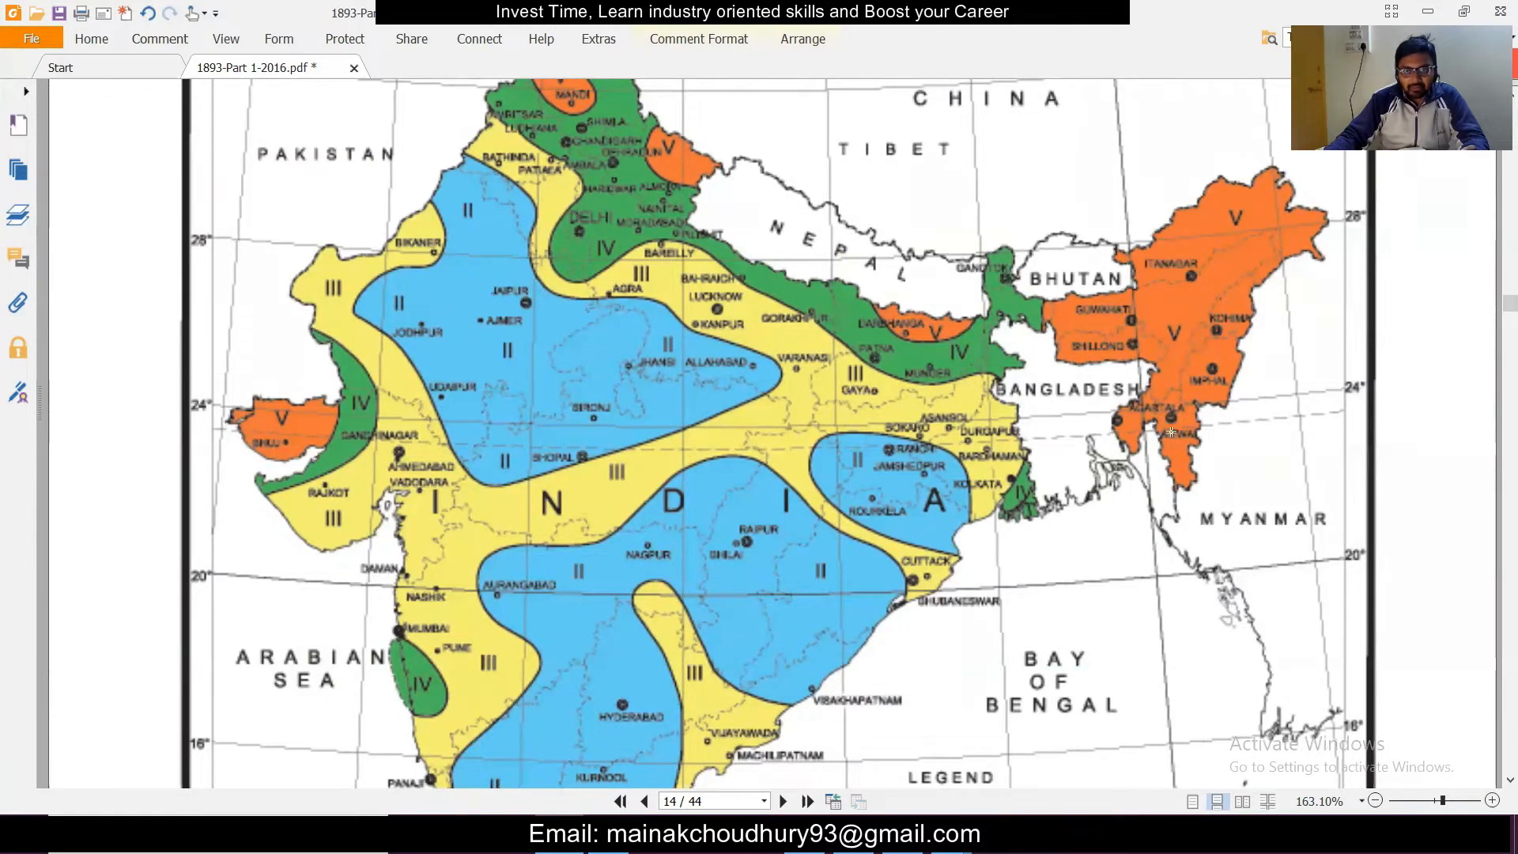
pyautogui.moveTo(1202, 420)
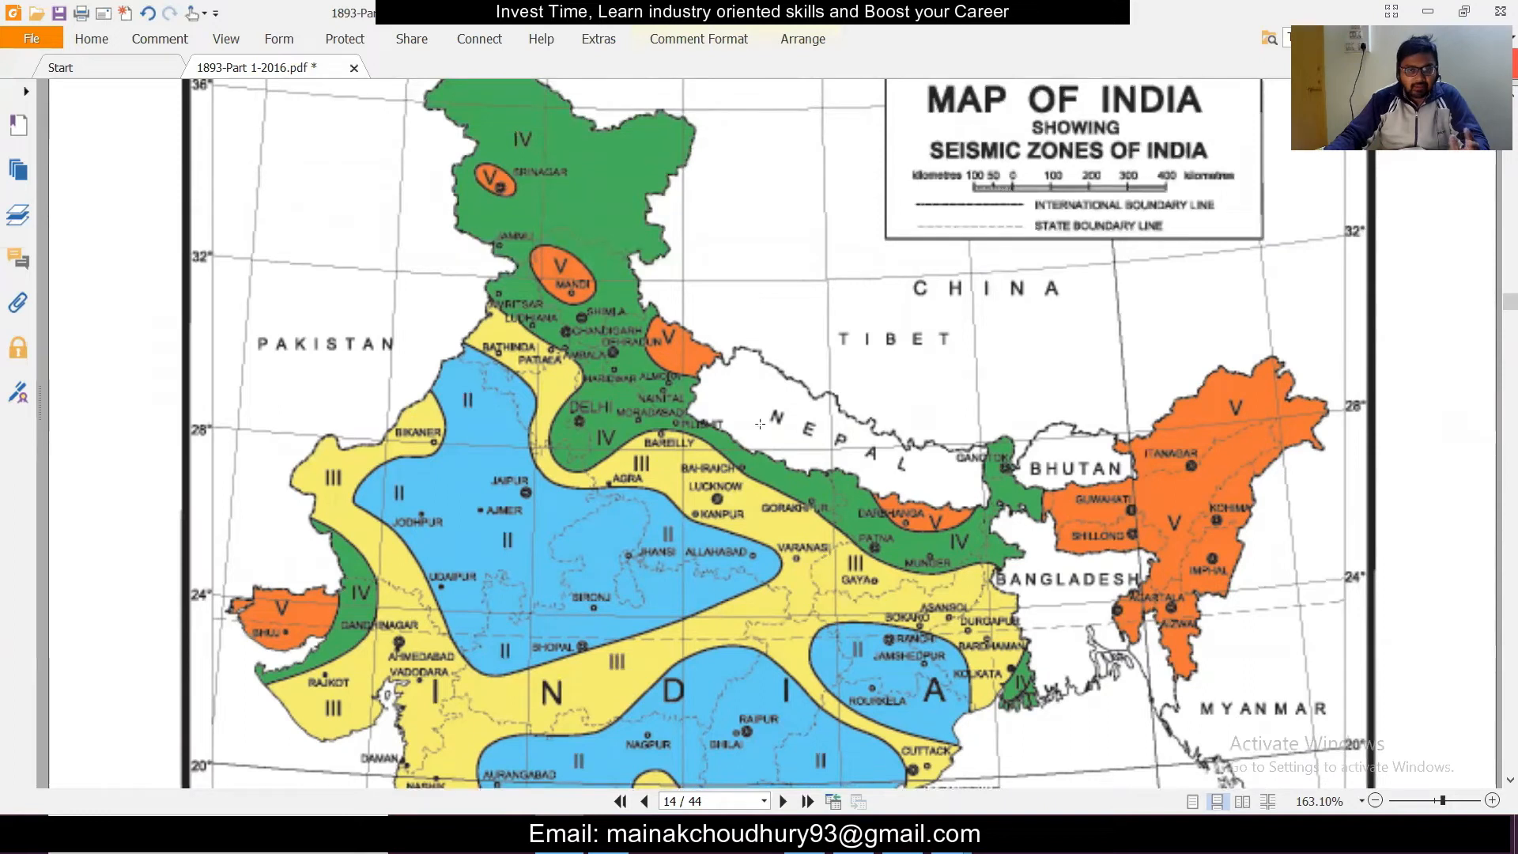
pyautogui.scroll(-3)
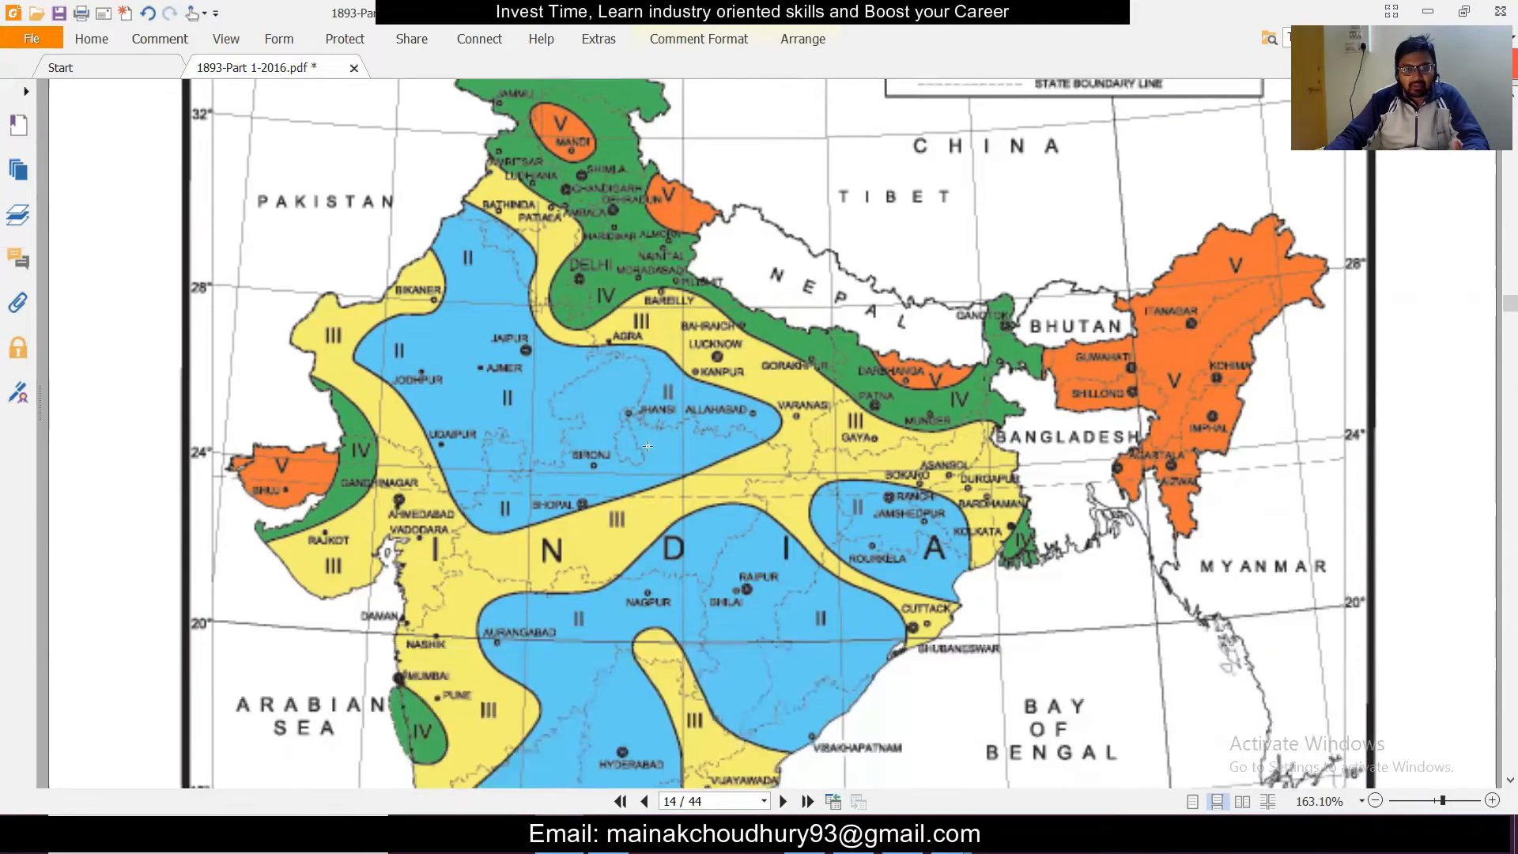
pyautogui.scroll(-3)
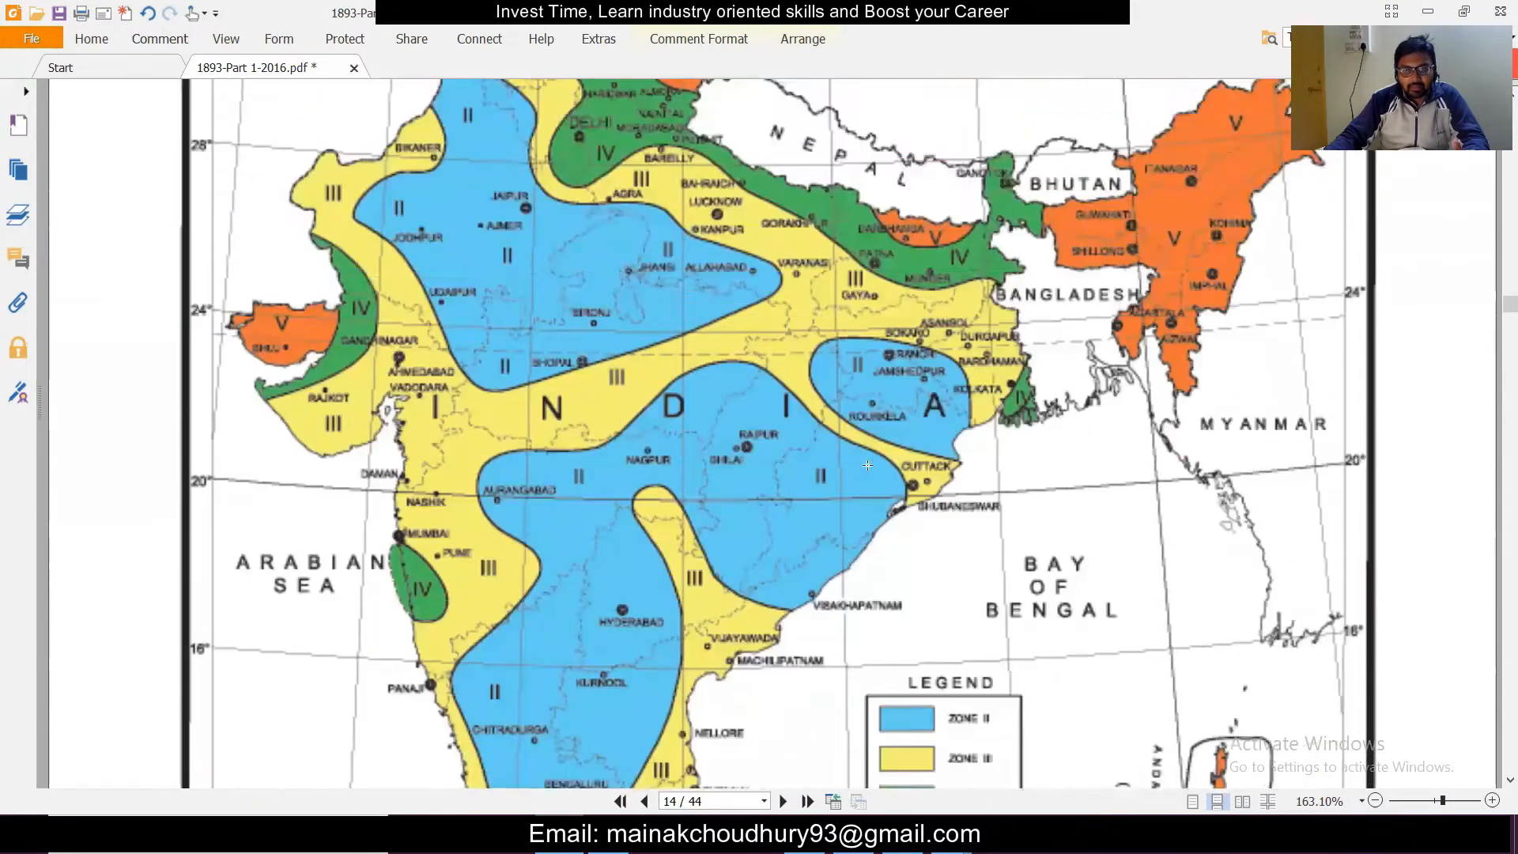
pyautogui.click(788, 800)
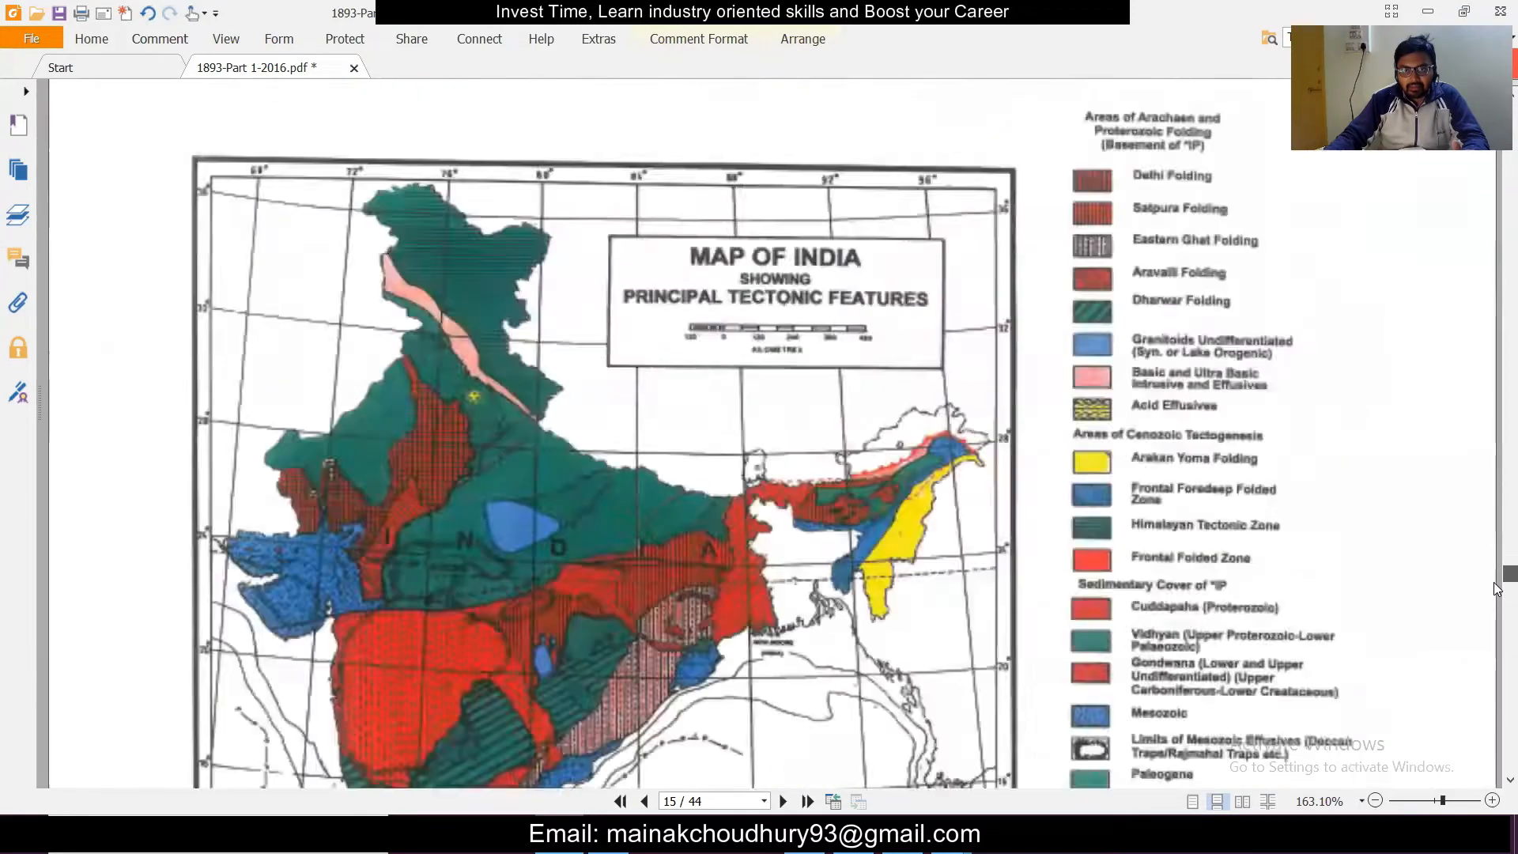
pyautogui.scroll(-3)
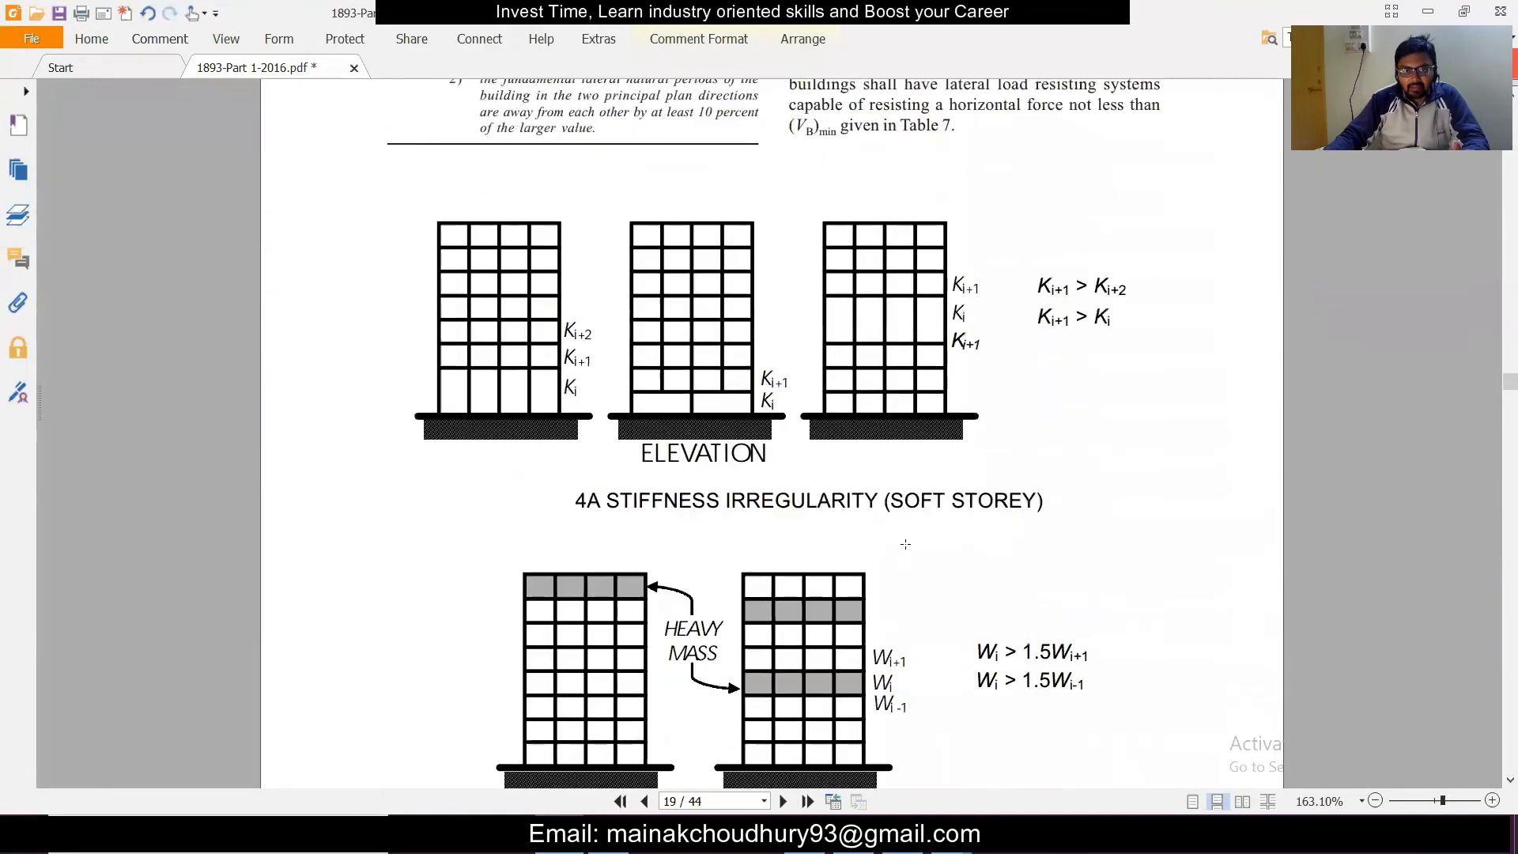
# Scroll to Table 8 importance factors, then on to Table 4 soil classification
pyautogui.scroll(-3)
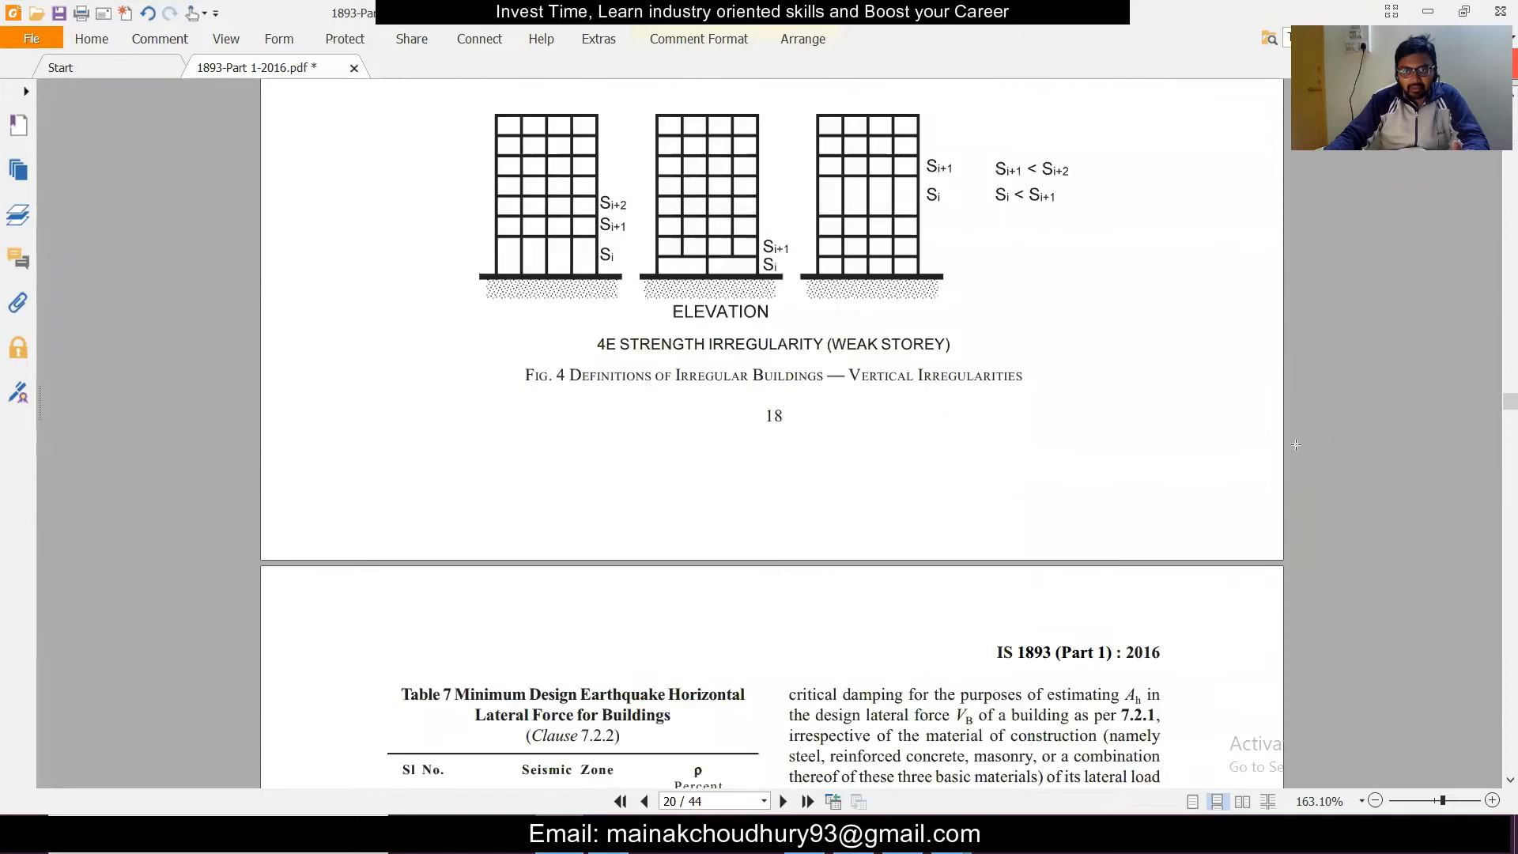
pyautogui.scroll(-3)
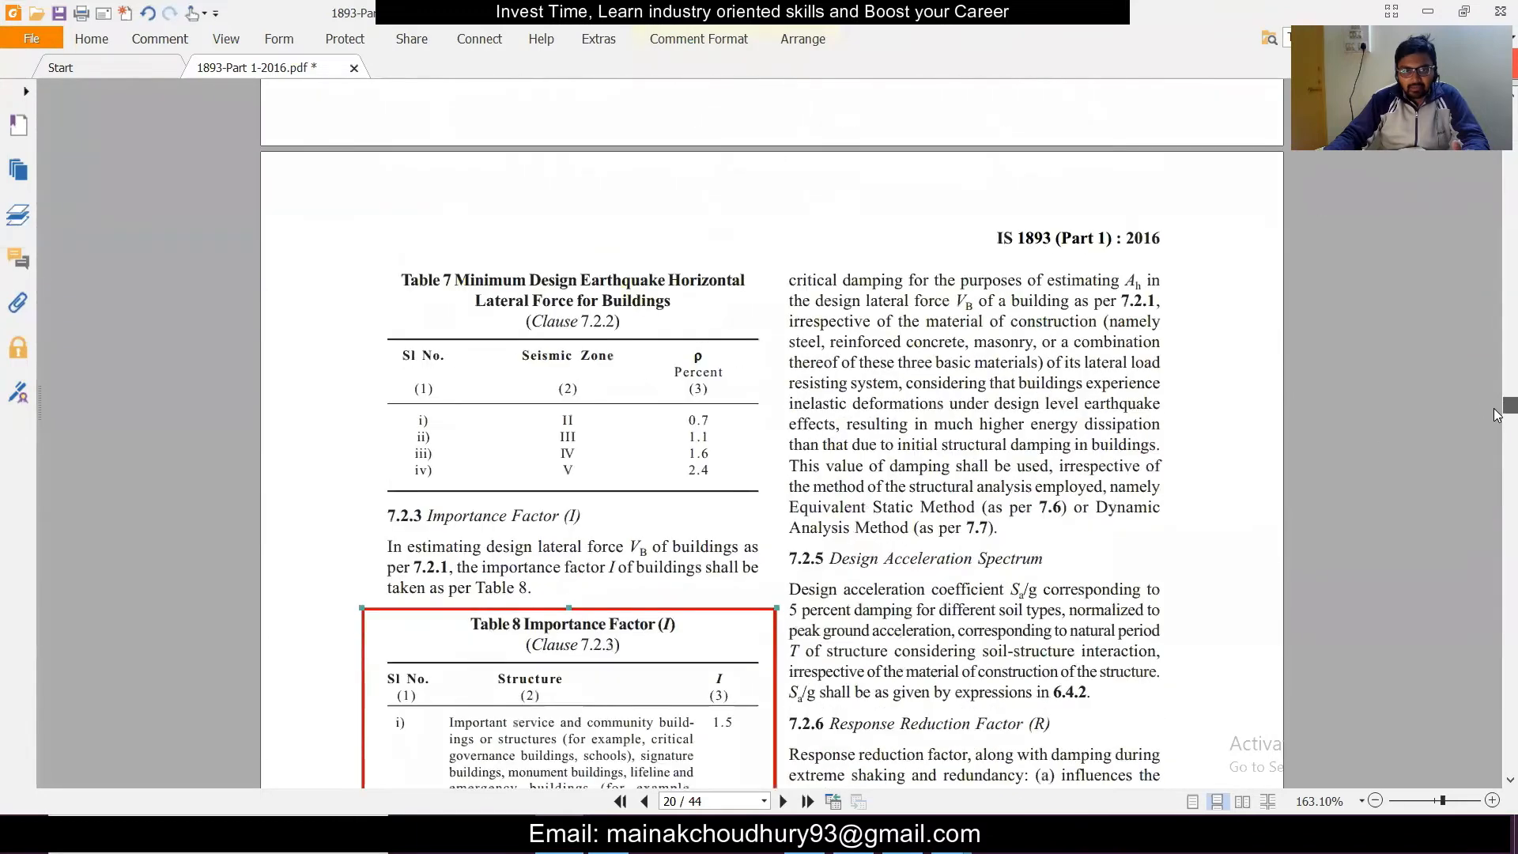
pyautogui.scroll(-3)
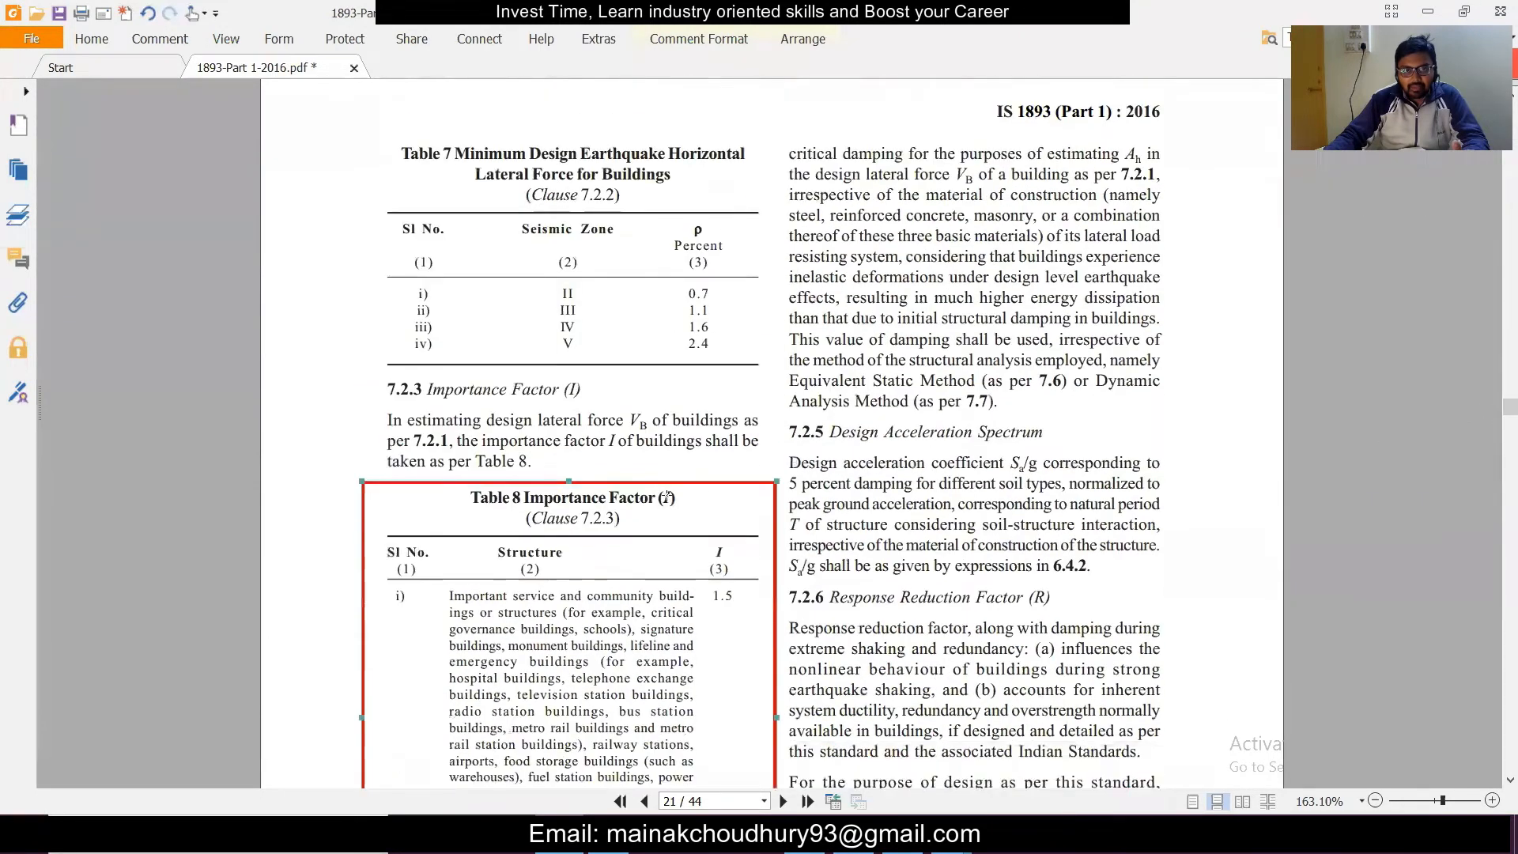
pyautogui.scroll(-3)
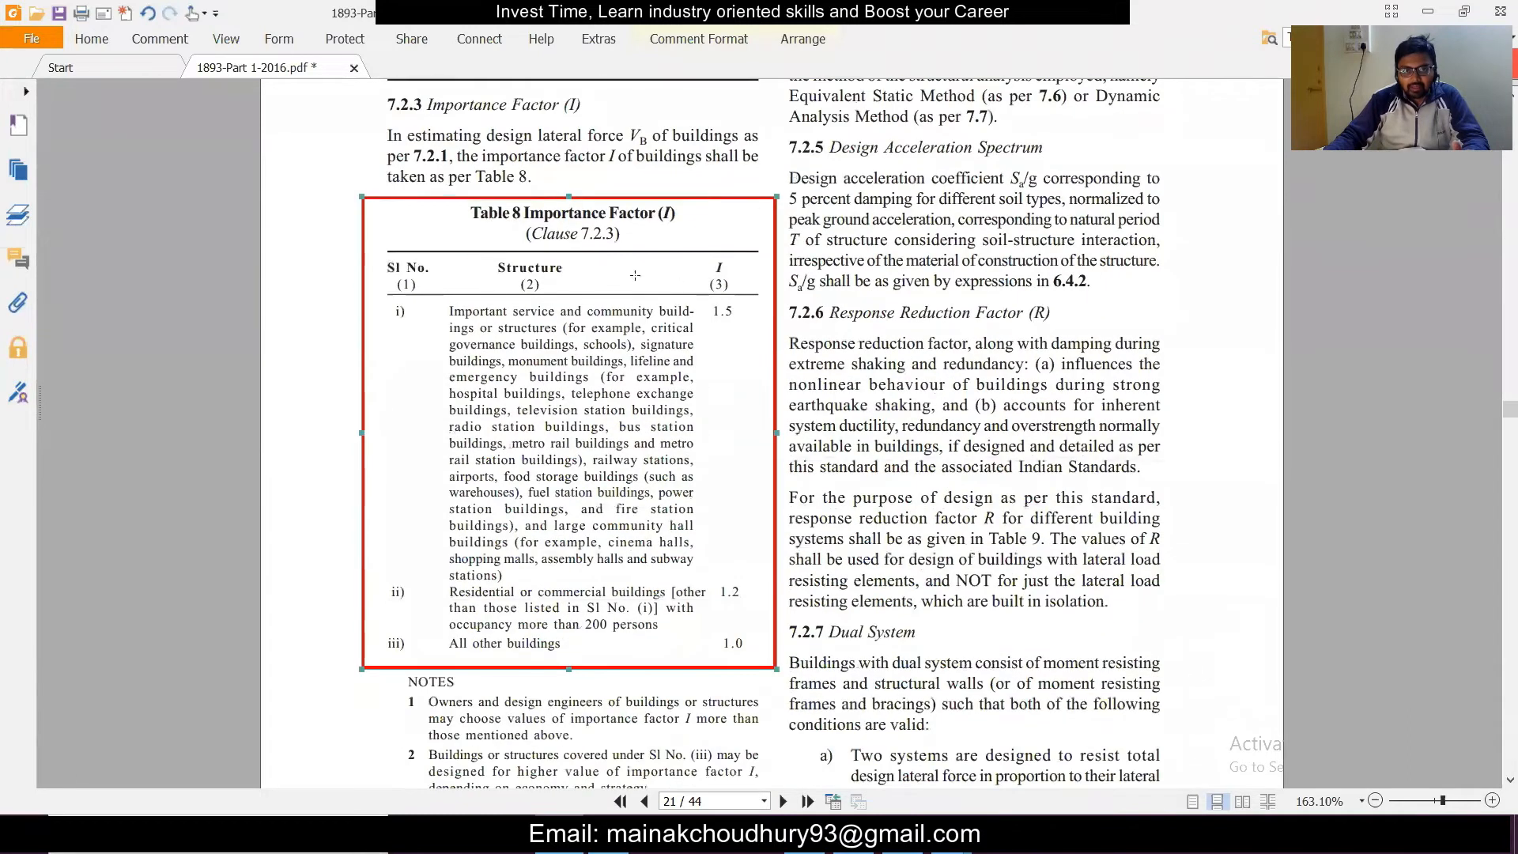
pyautogui.moveTo(750, 316)
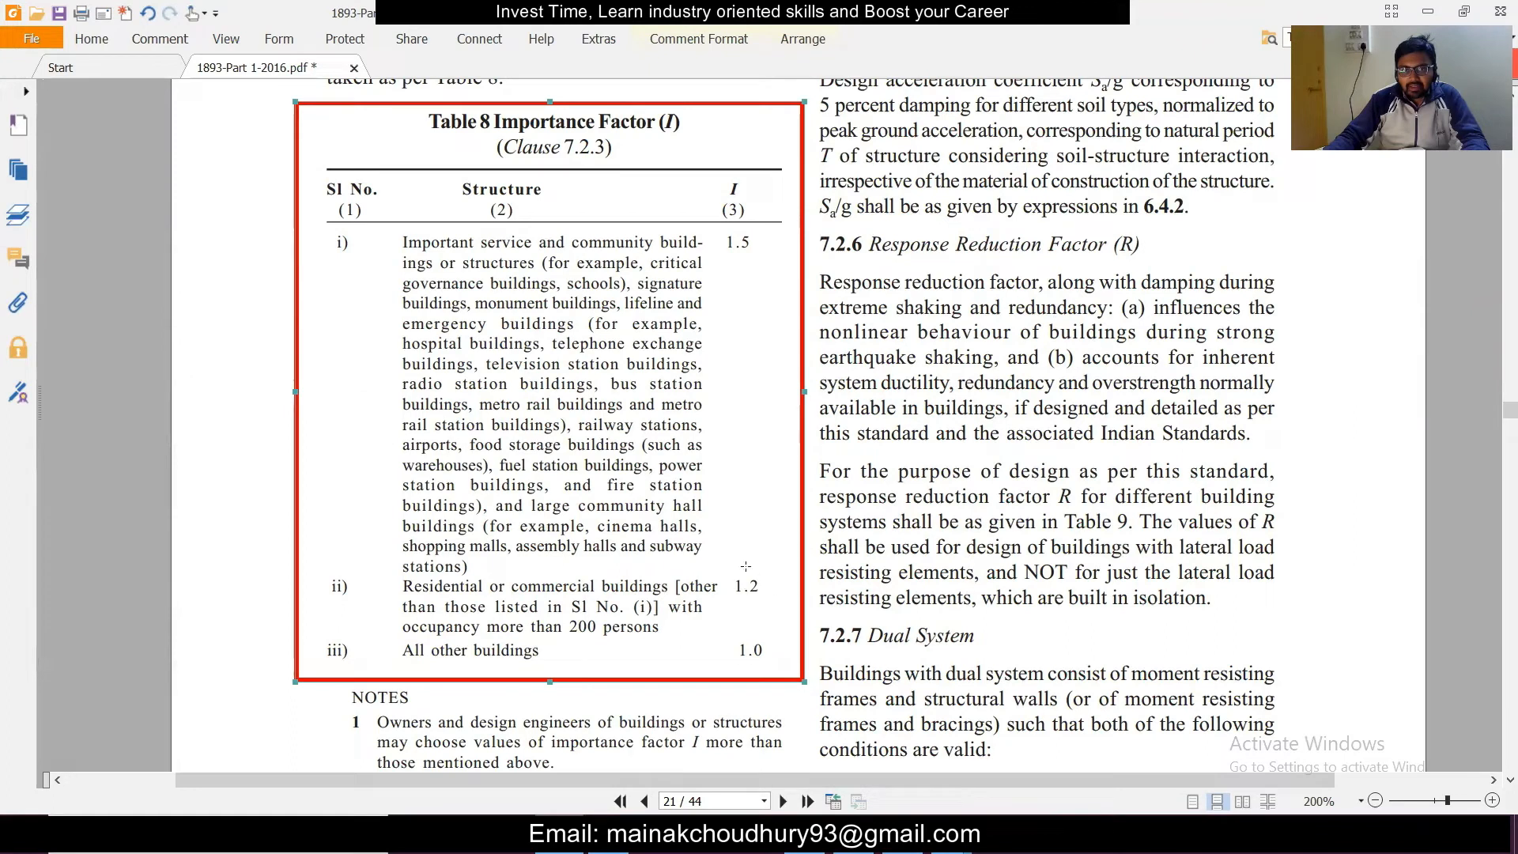
pyautogui.moveTo(772, 434)
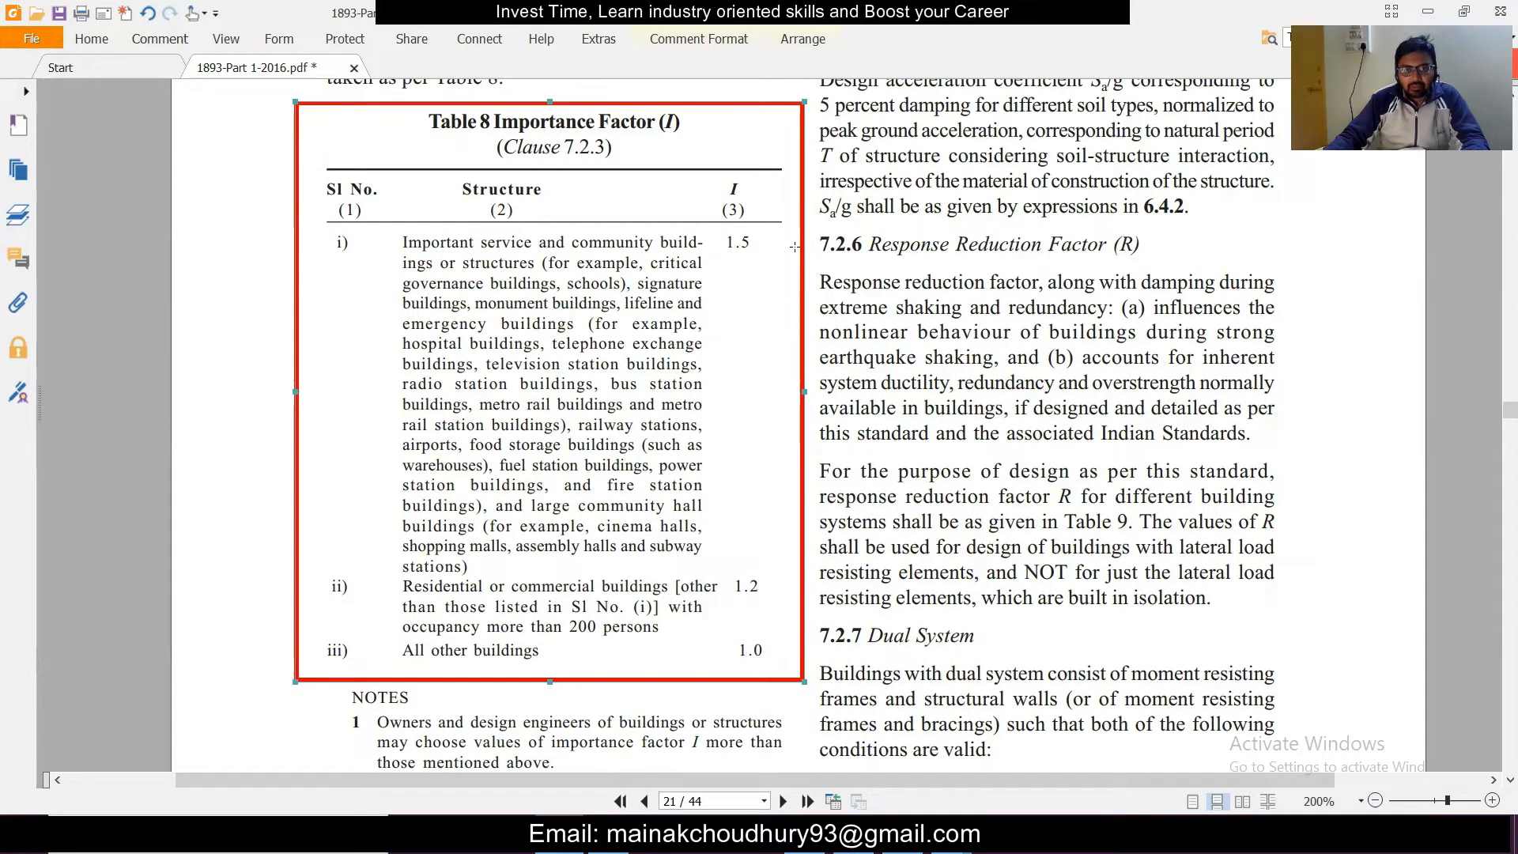
pyautogui.scroll(-3)
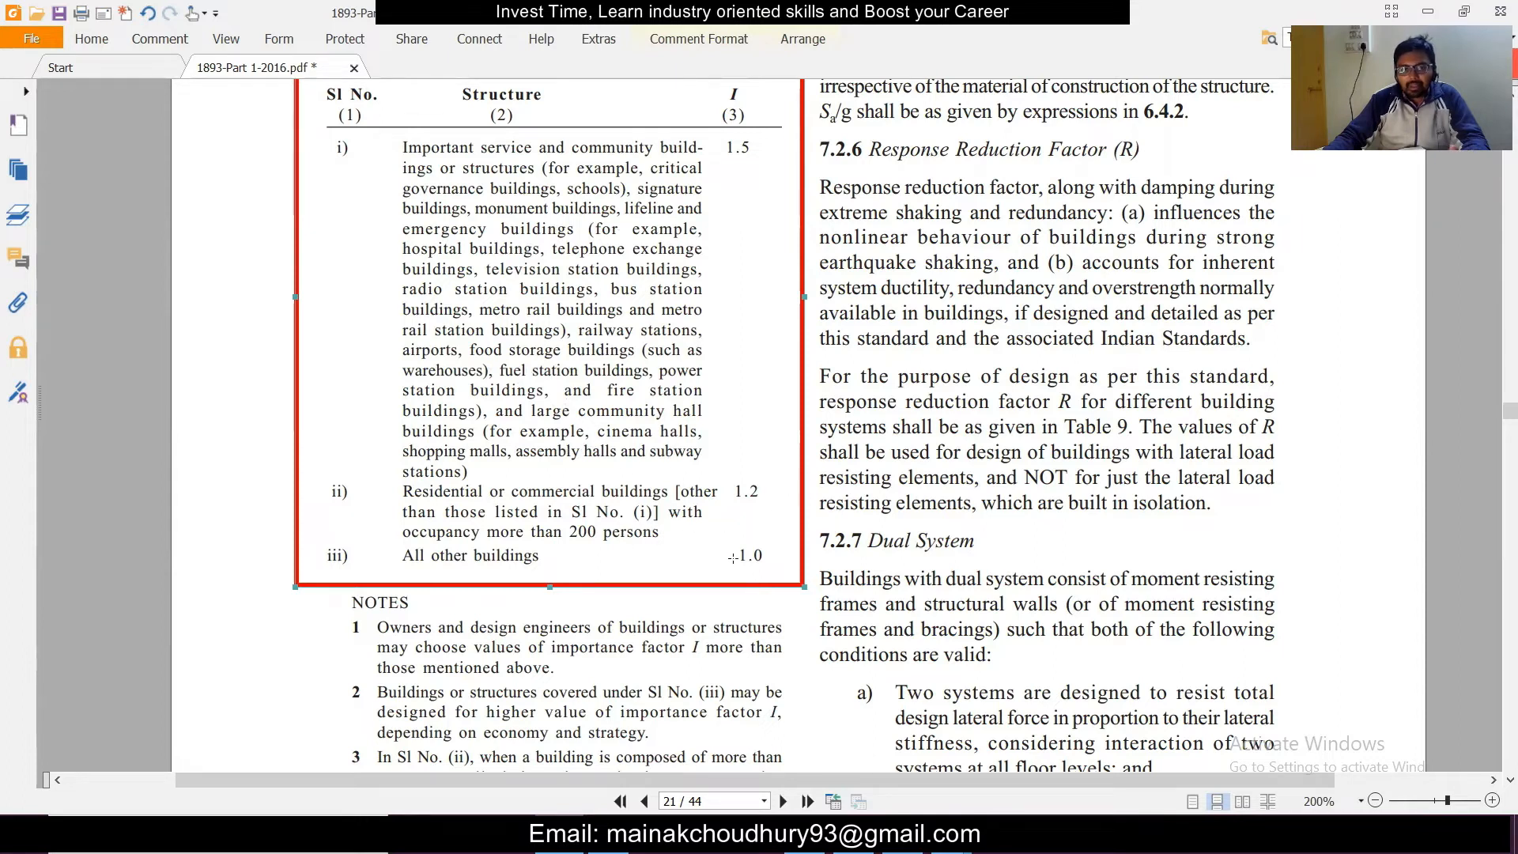
pyautogui.scroll(-3)
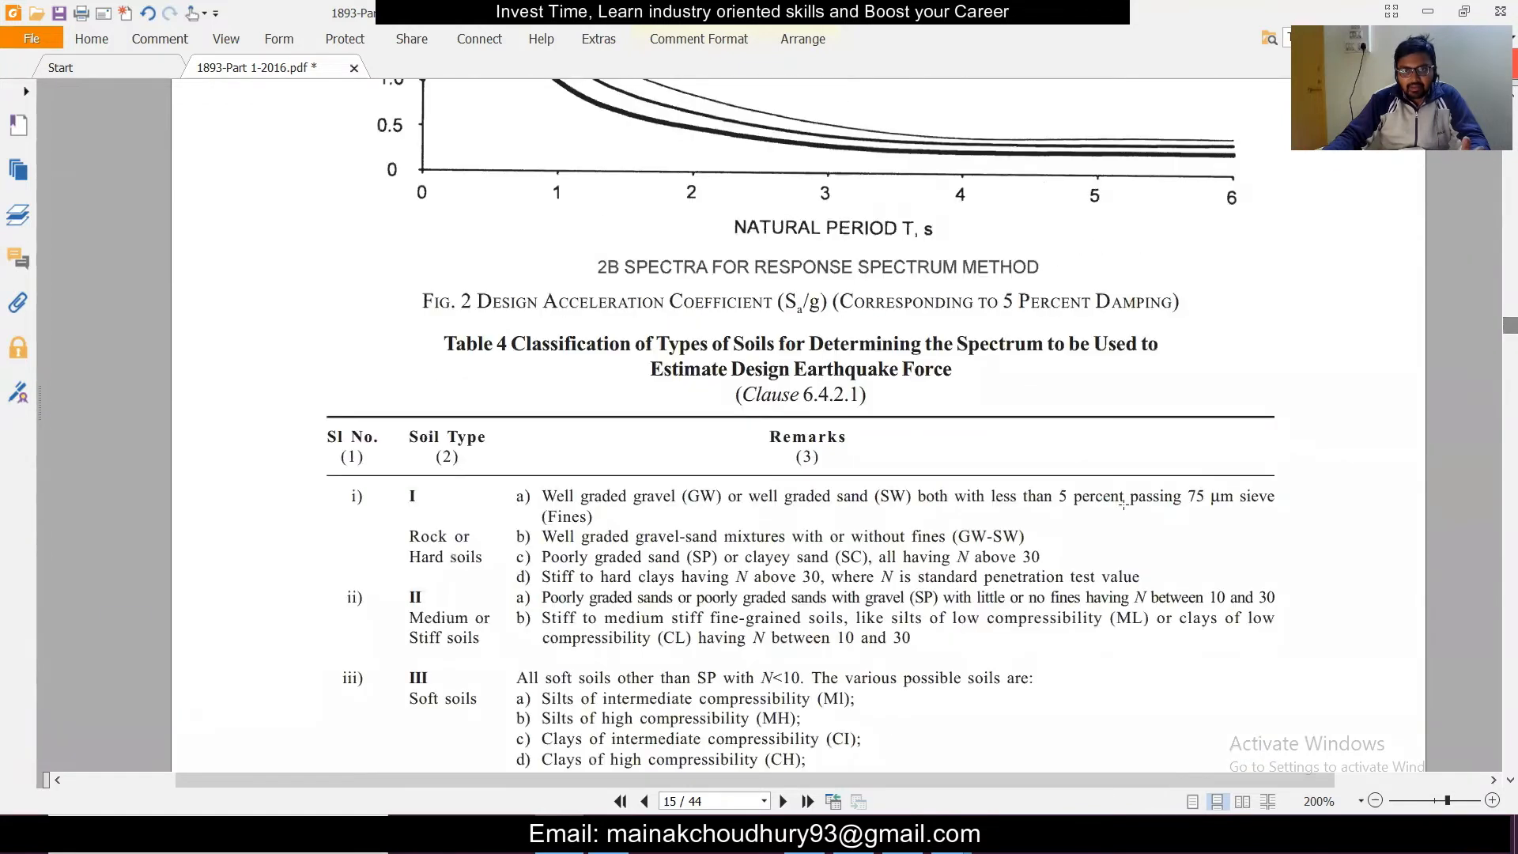
# Scroll to show the full Table 4 classification of soil types
pyautogui.scroll(-3)
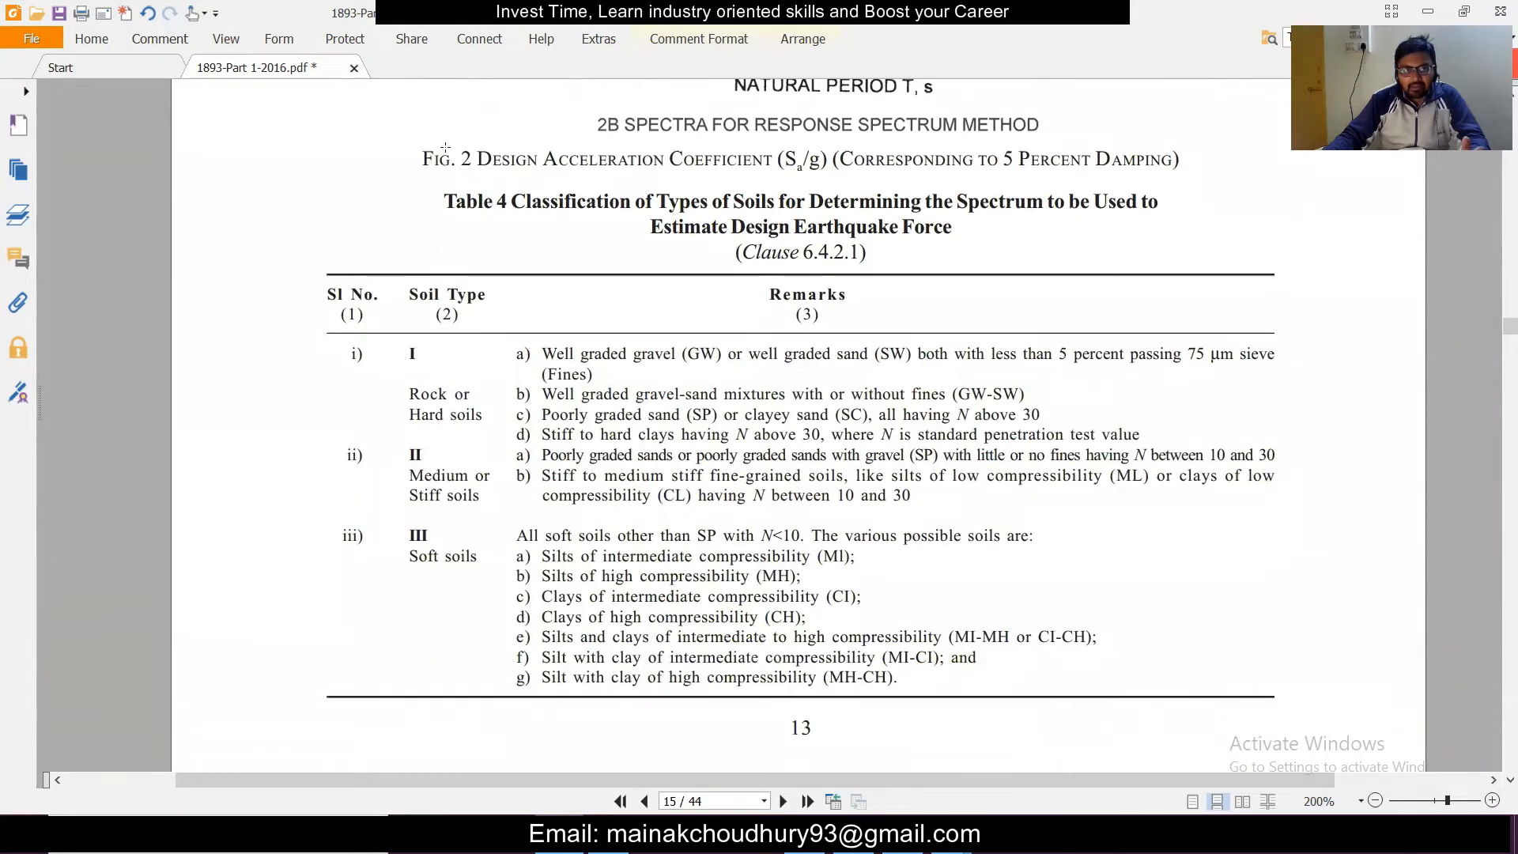
pyautogui.moveTo(444, 362)
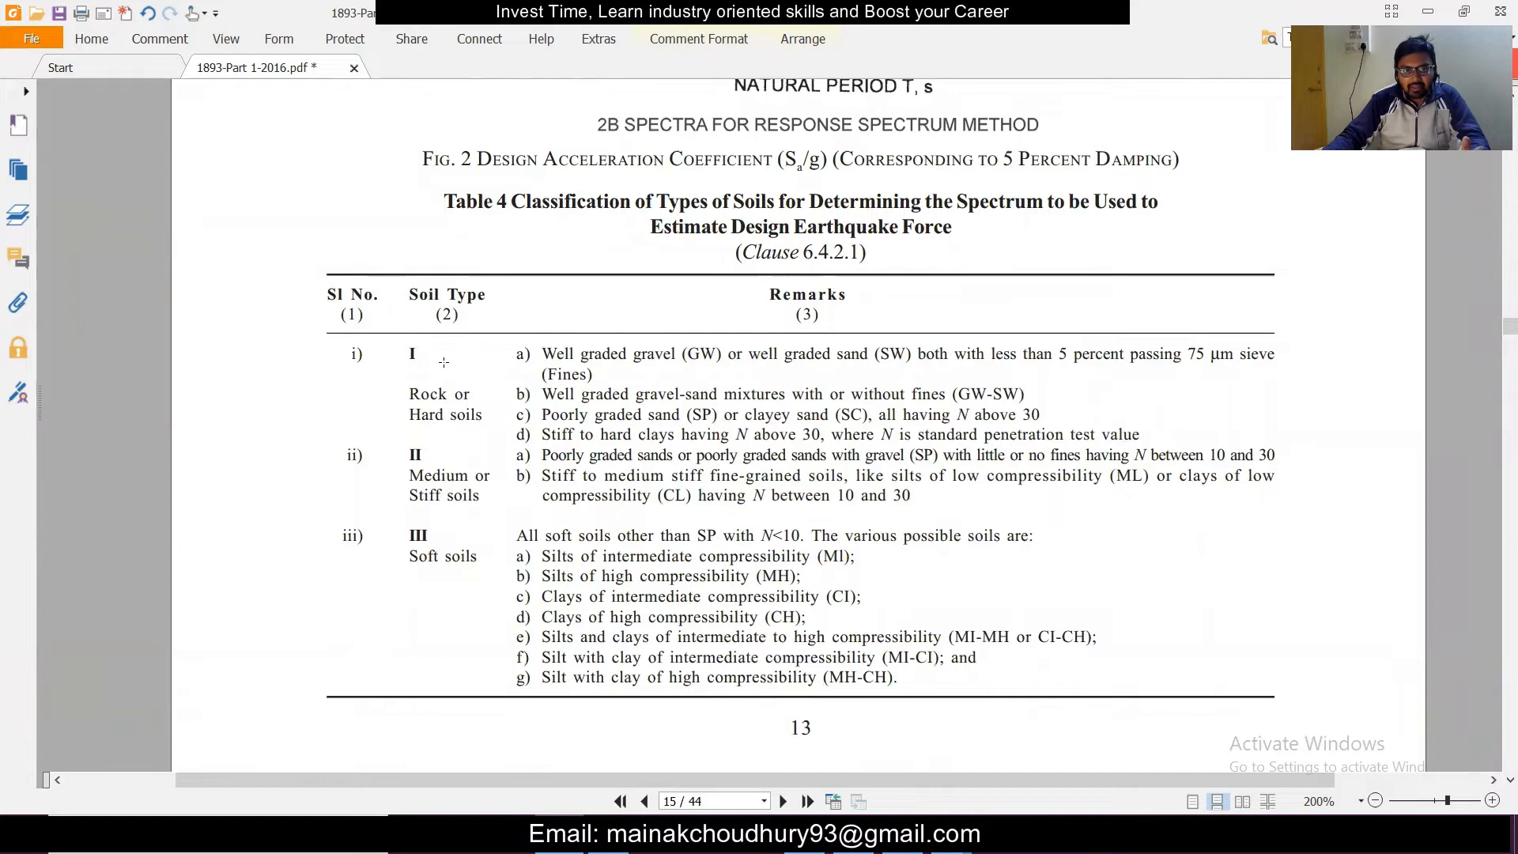
pyautogui.moveTo(452, 541)
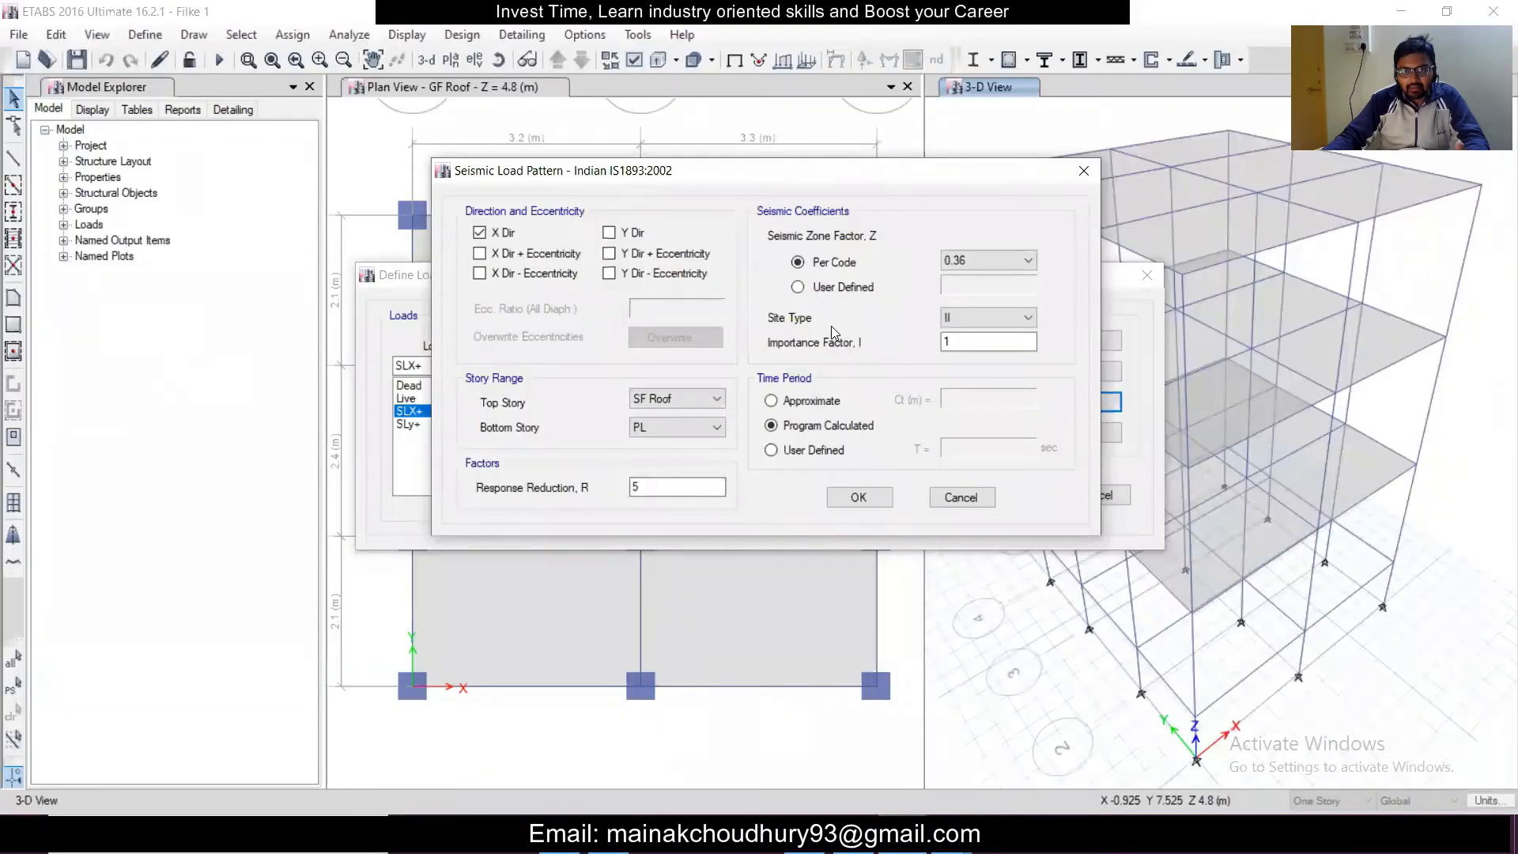
pyautogui.moveTo(922, 328)
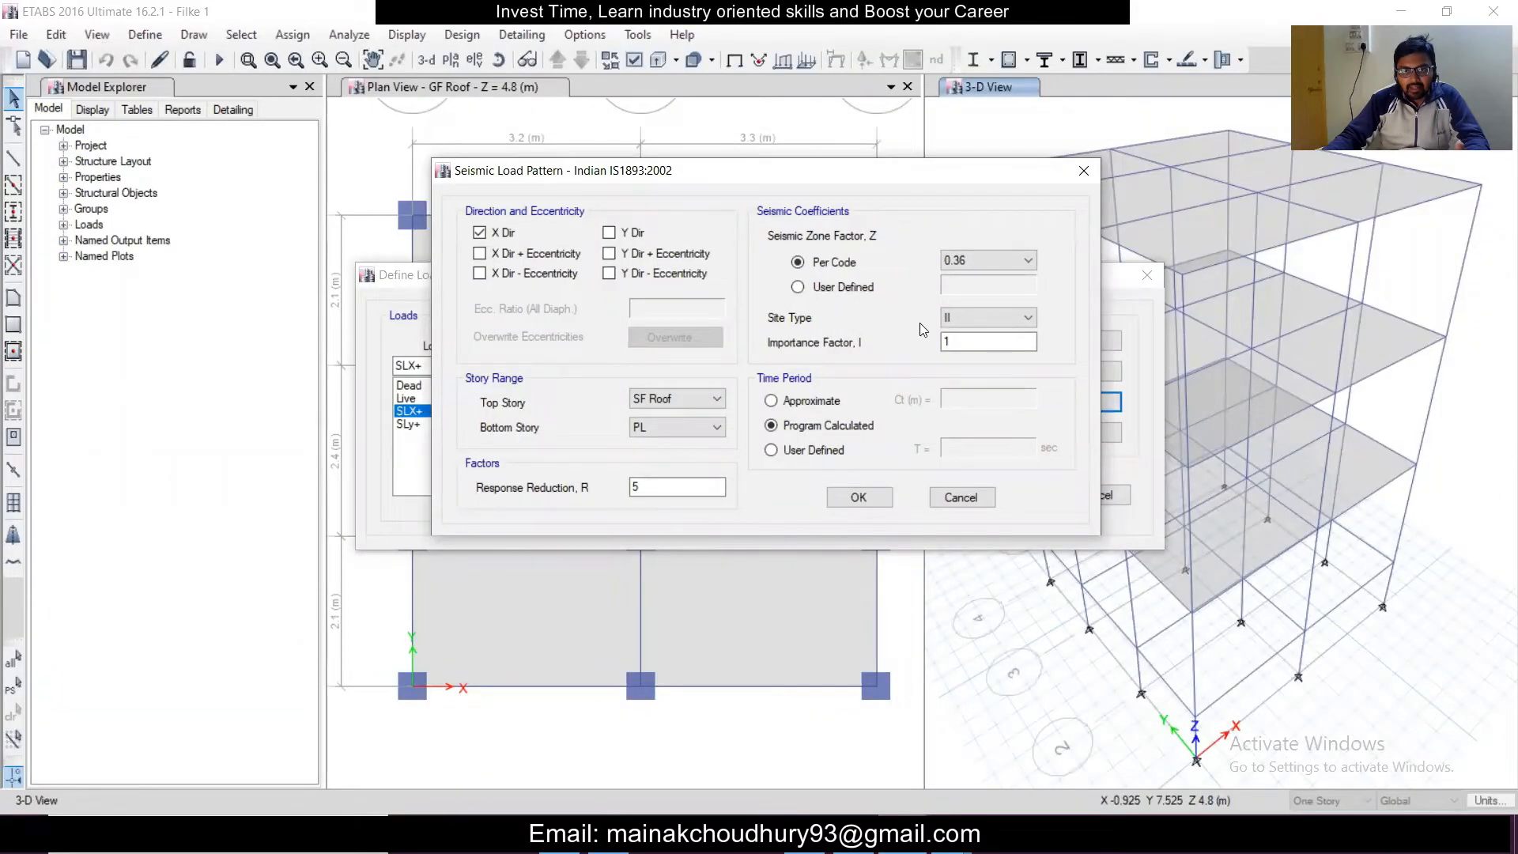
pyautogui.click(1028, 316)
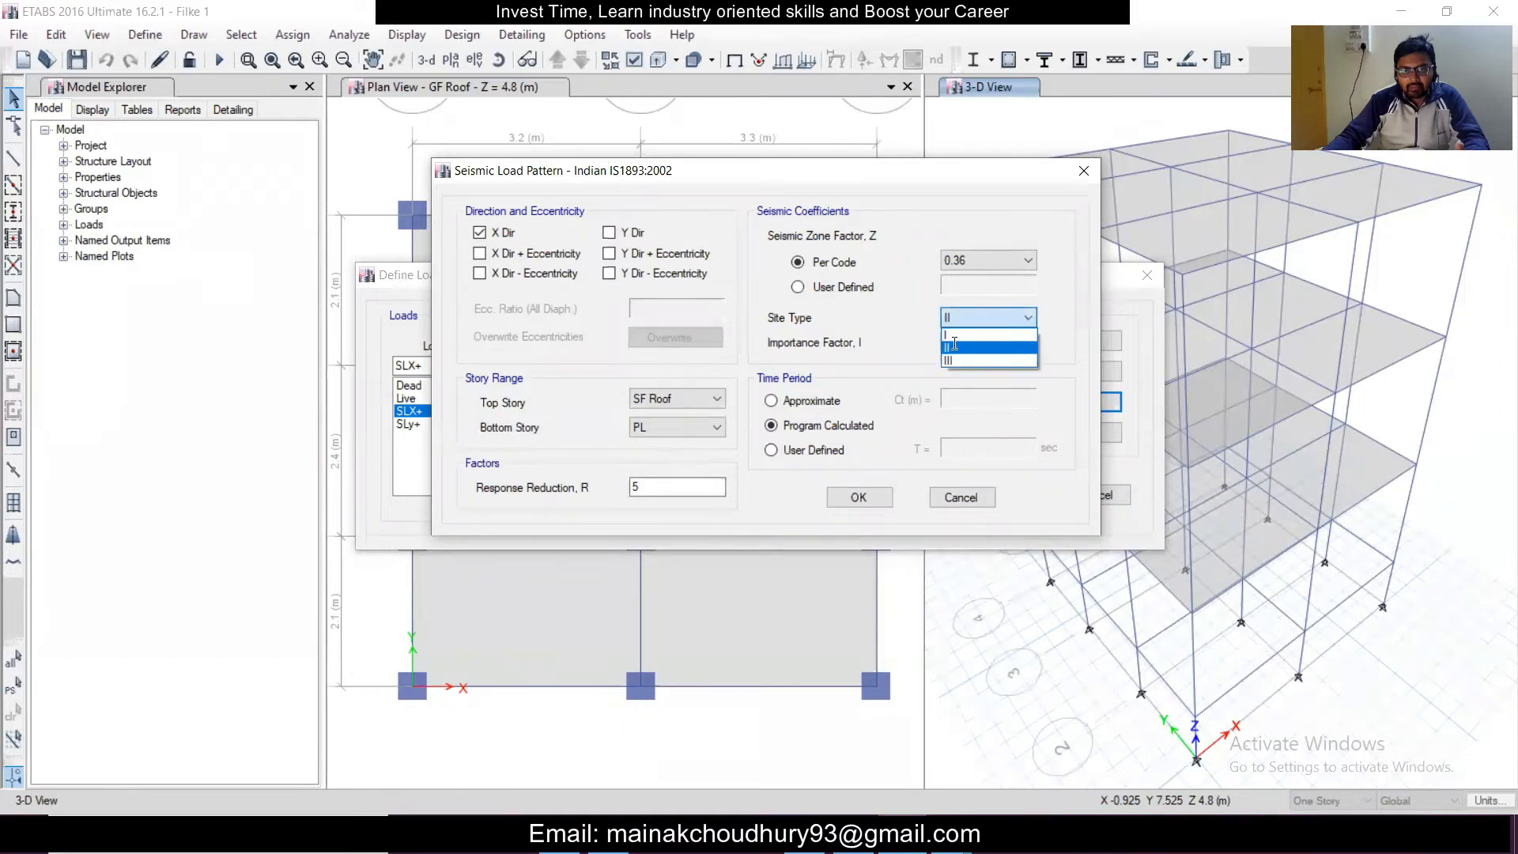
pyautogui.click(986, 345)
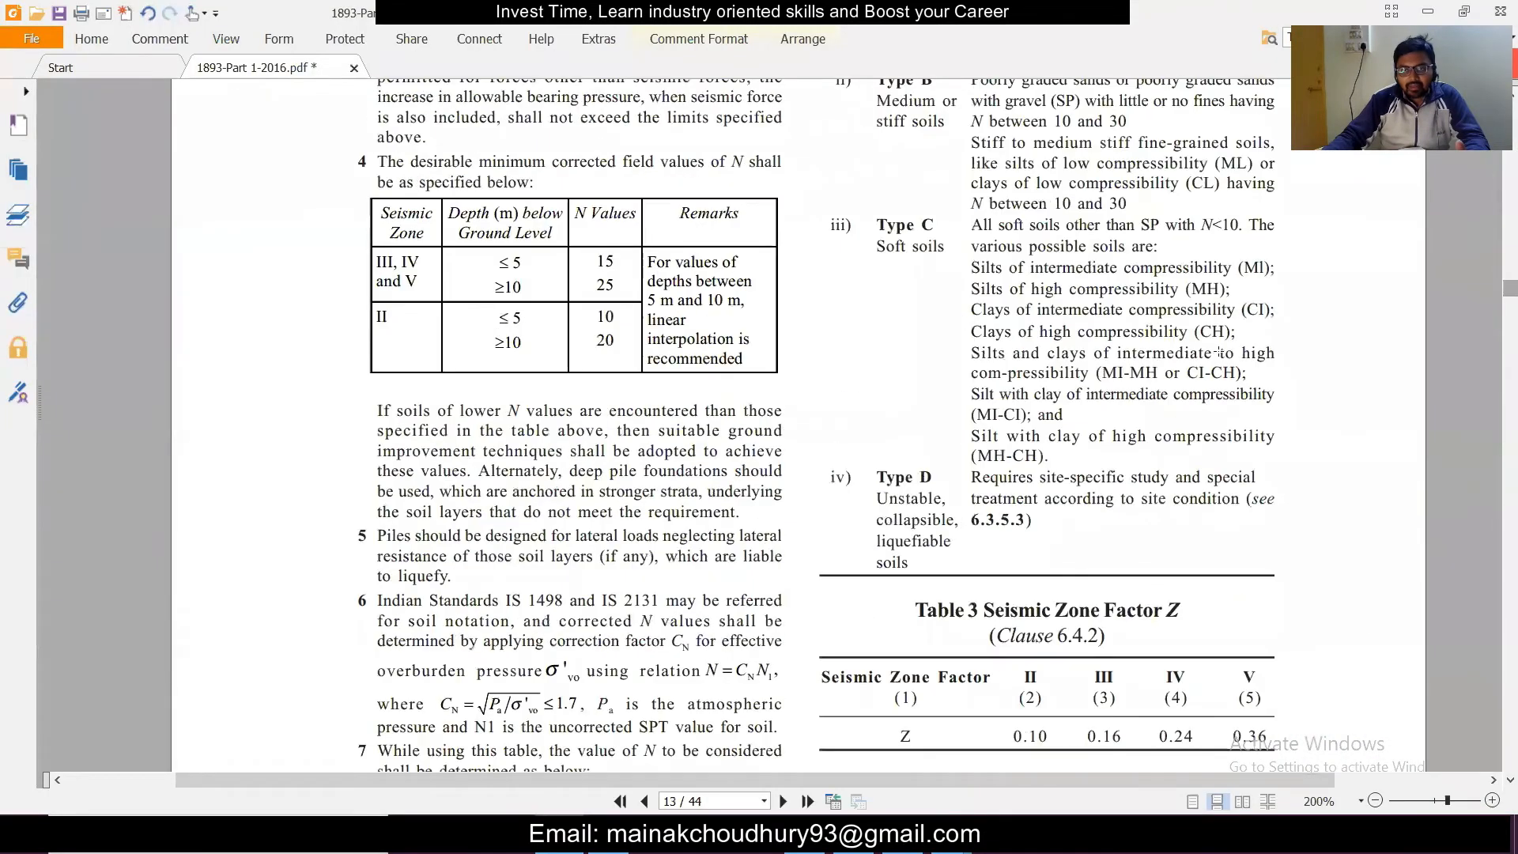
# Scroll from Table 3 down to Table 9 response reduction factors R on page 22
pyautogui.scroll(-3)
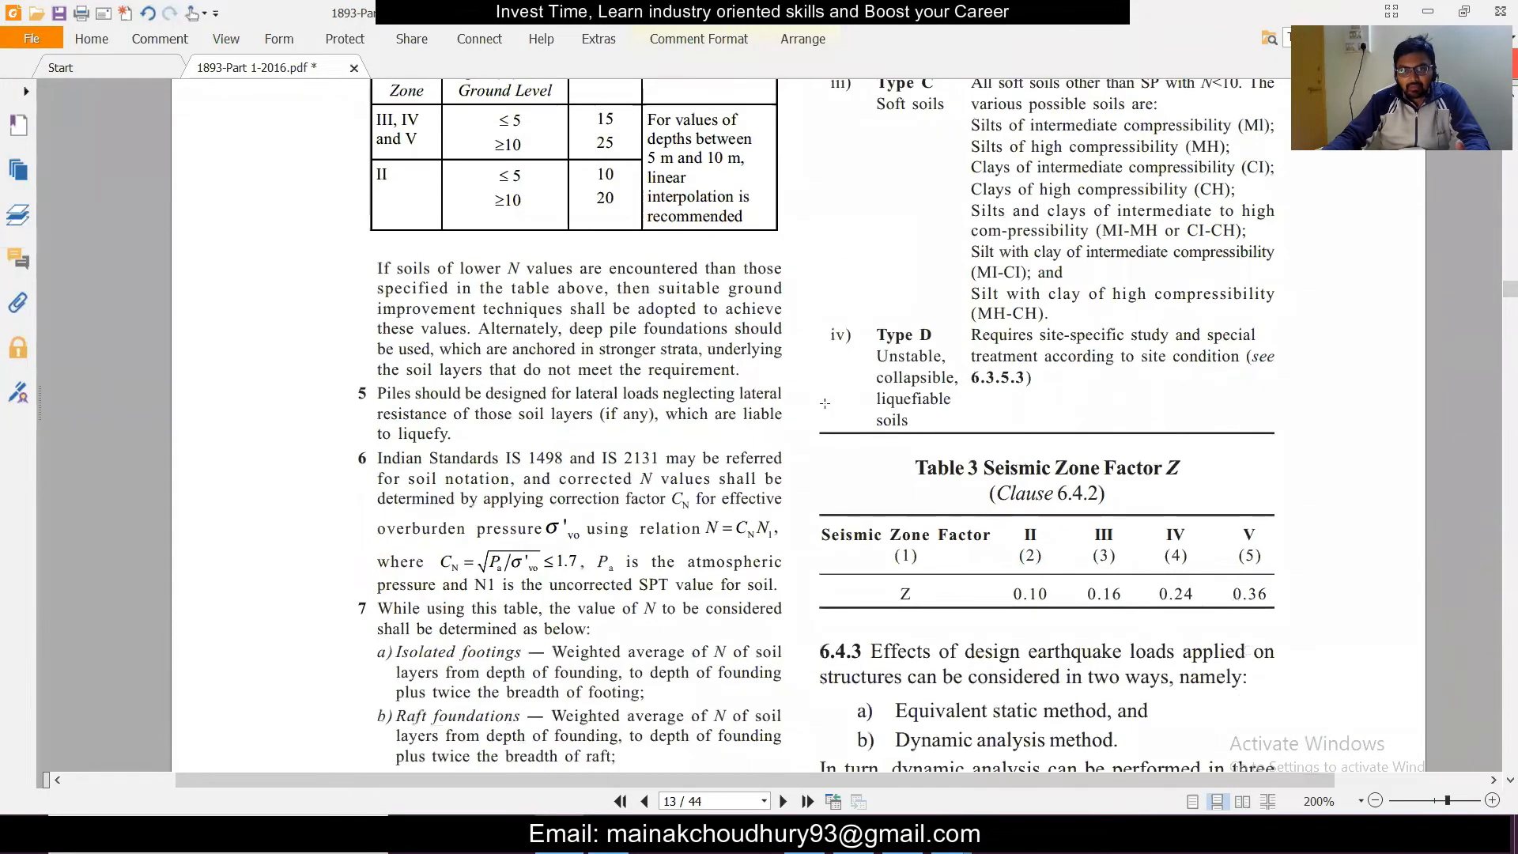
pyautogui.scroll(-3)
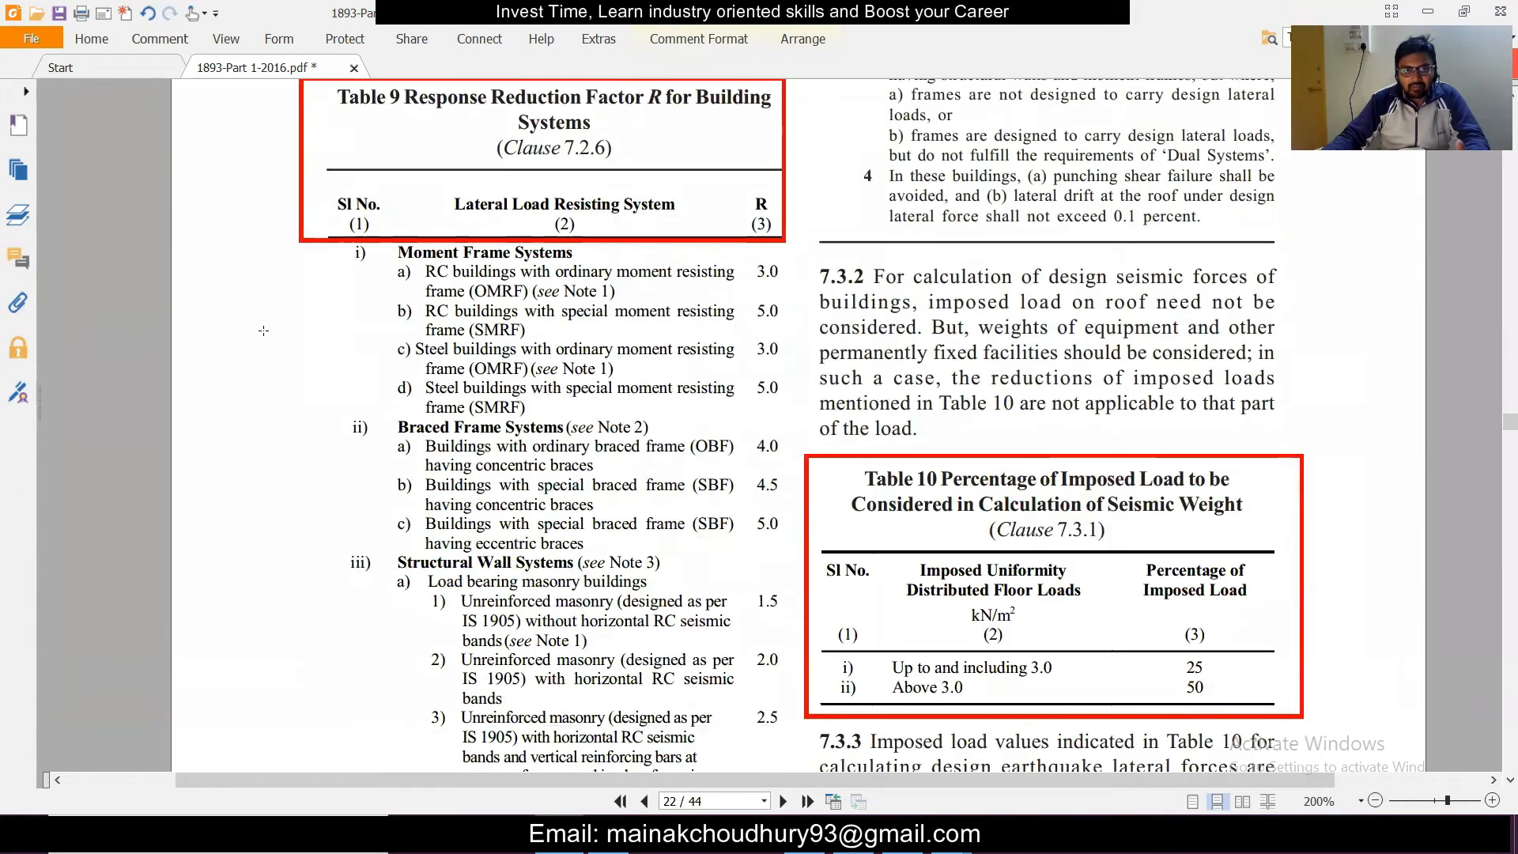
pyautogui.scroll(-3)
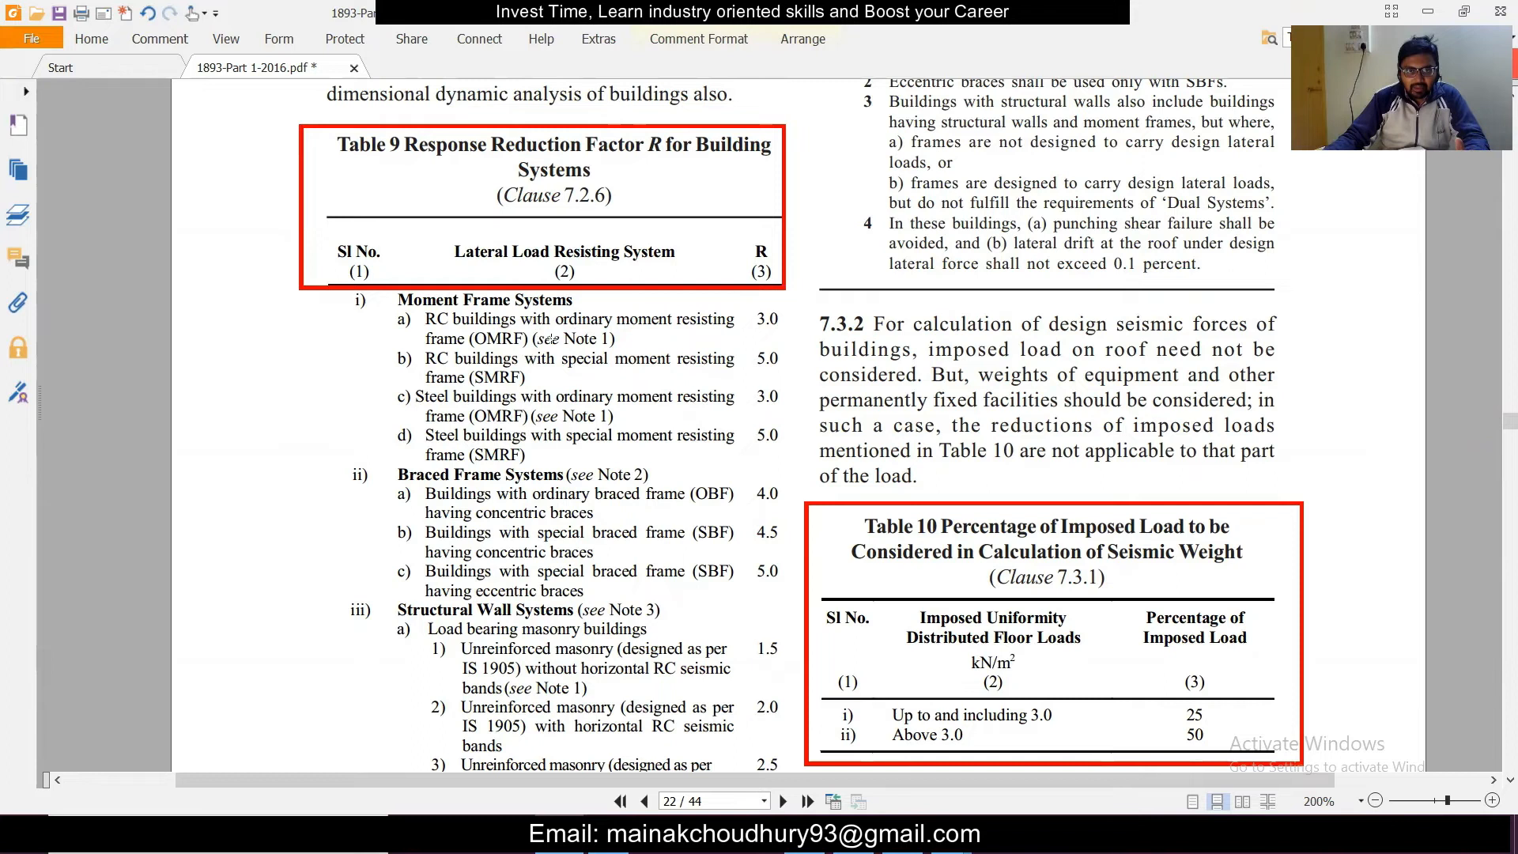
pyautogui.scroll(-3)
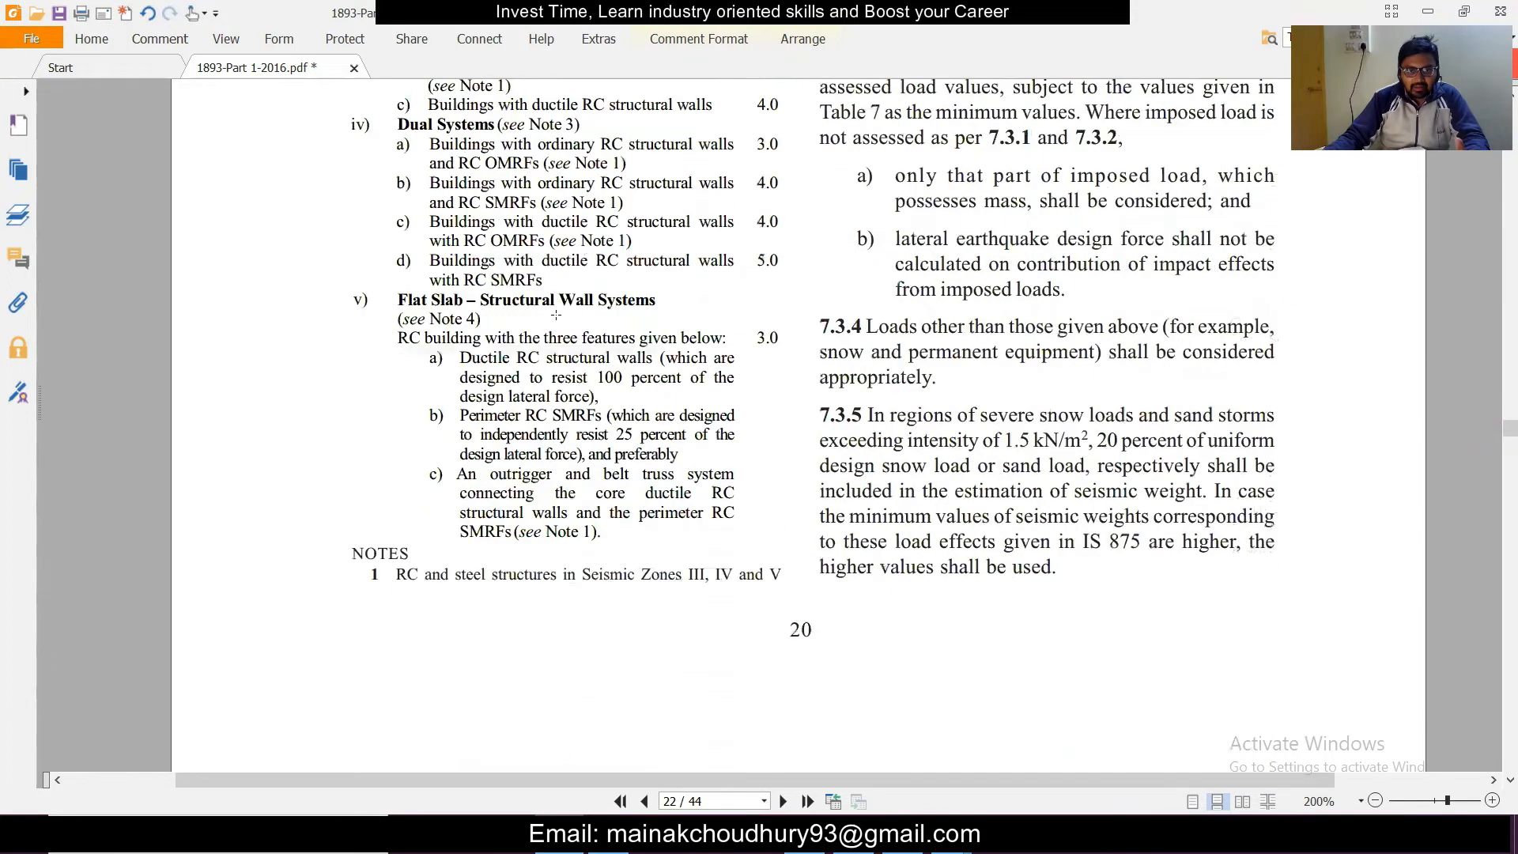
pyautogui.scroll(-3)
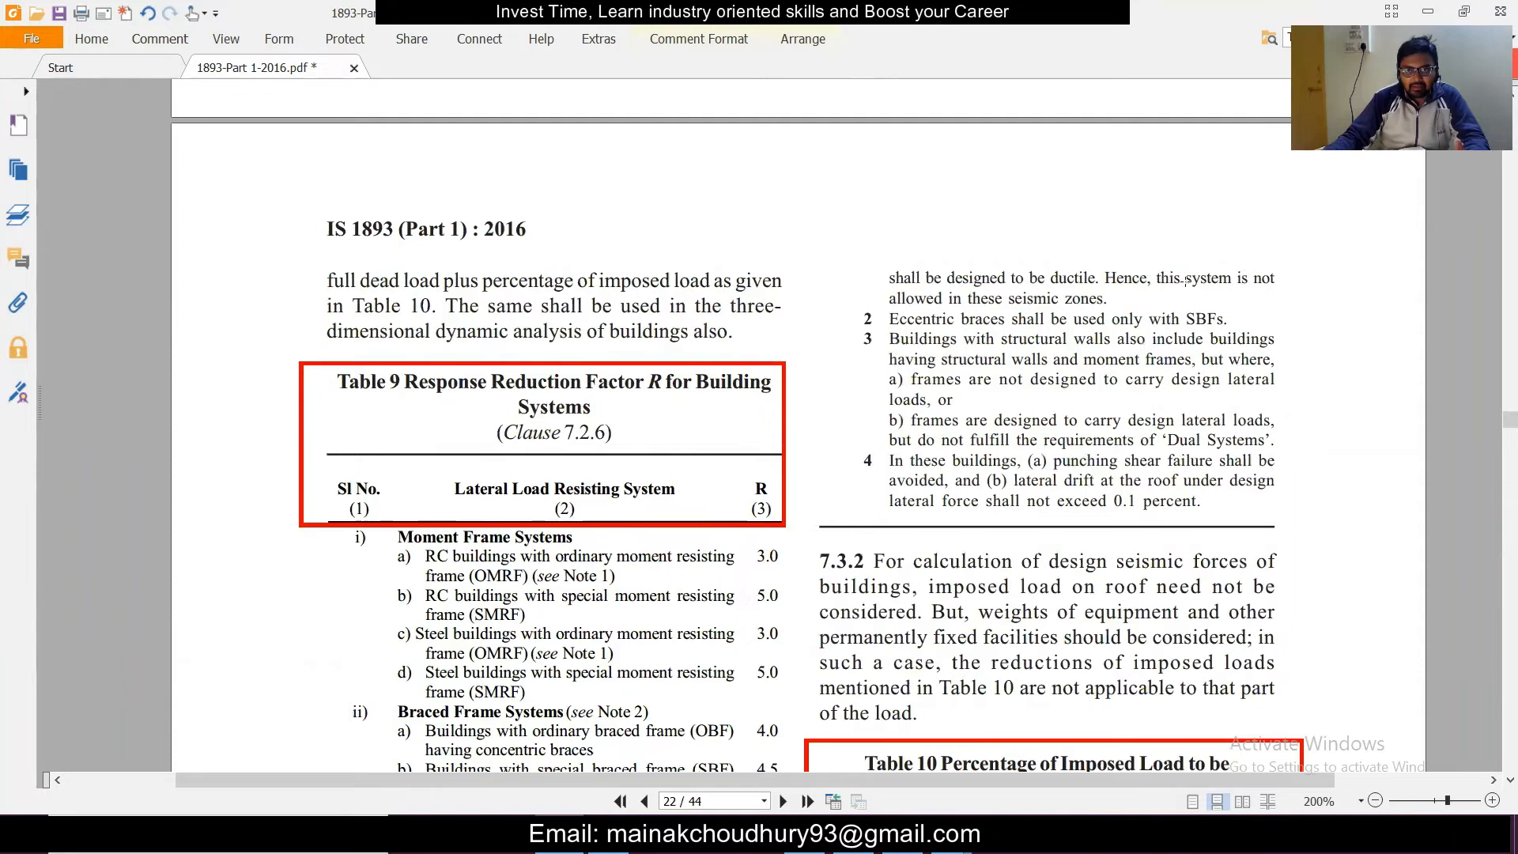
pyautogui.scroll(-3)
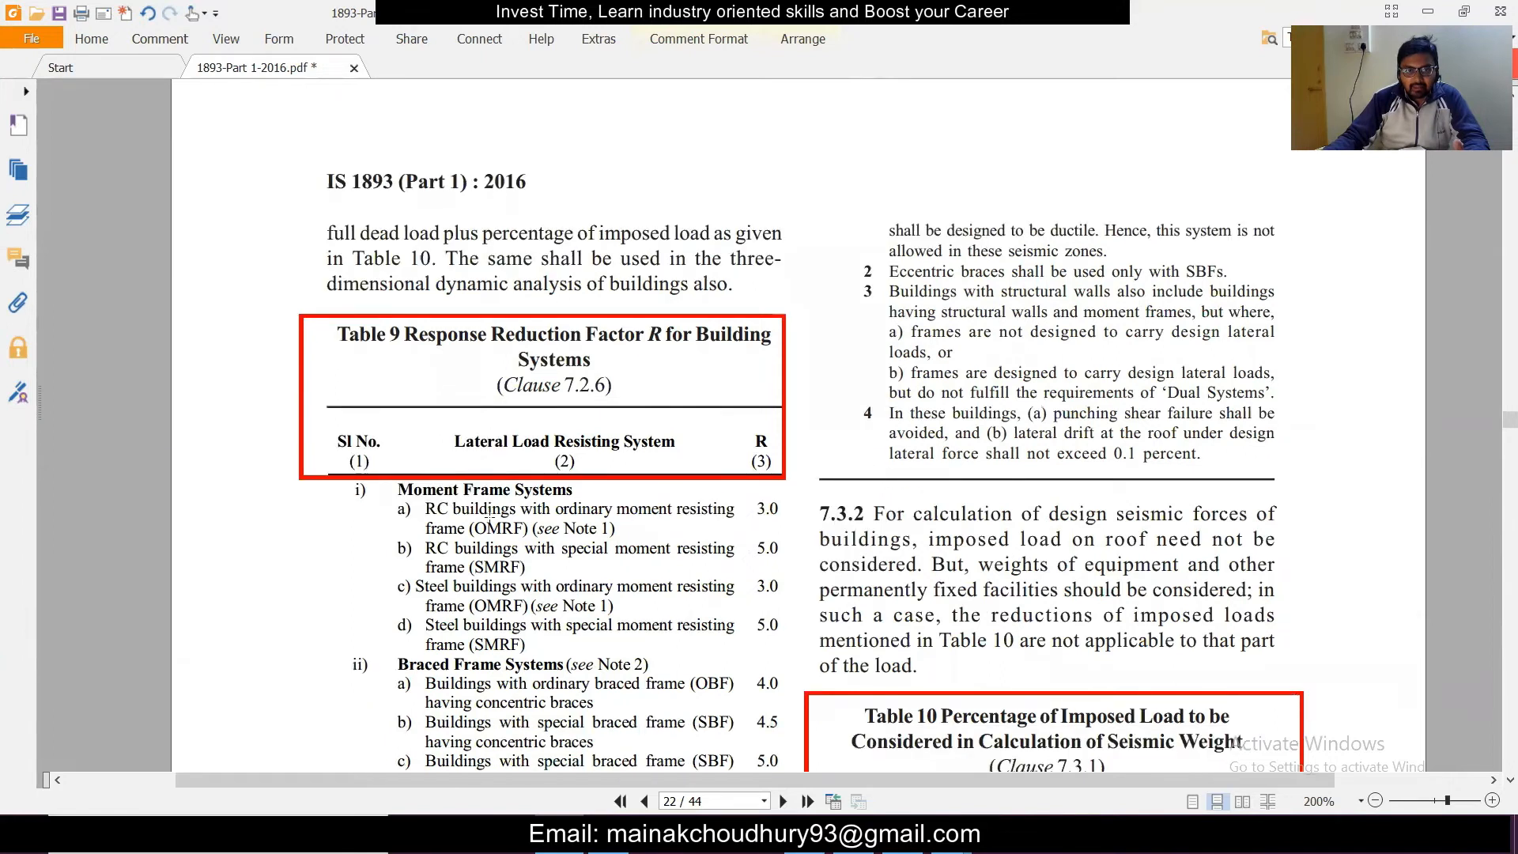
pyautogui.moveTo(632, 528)
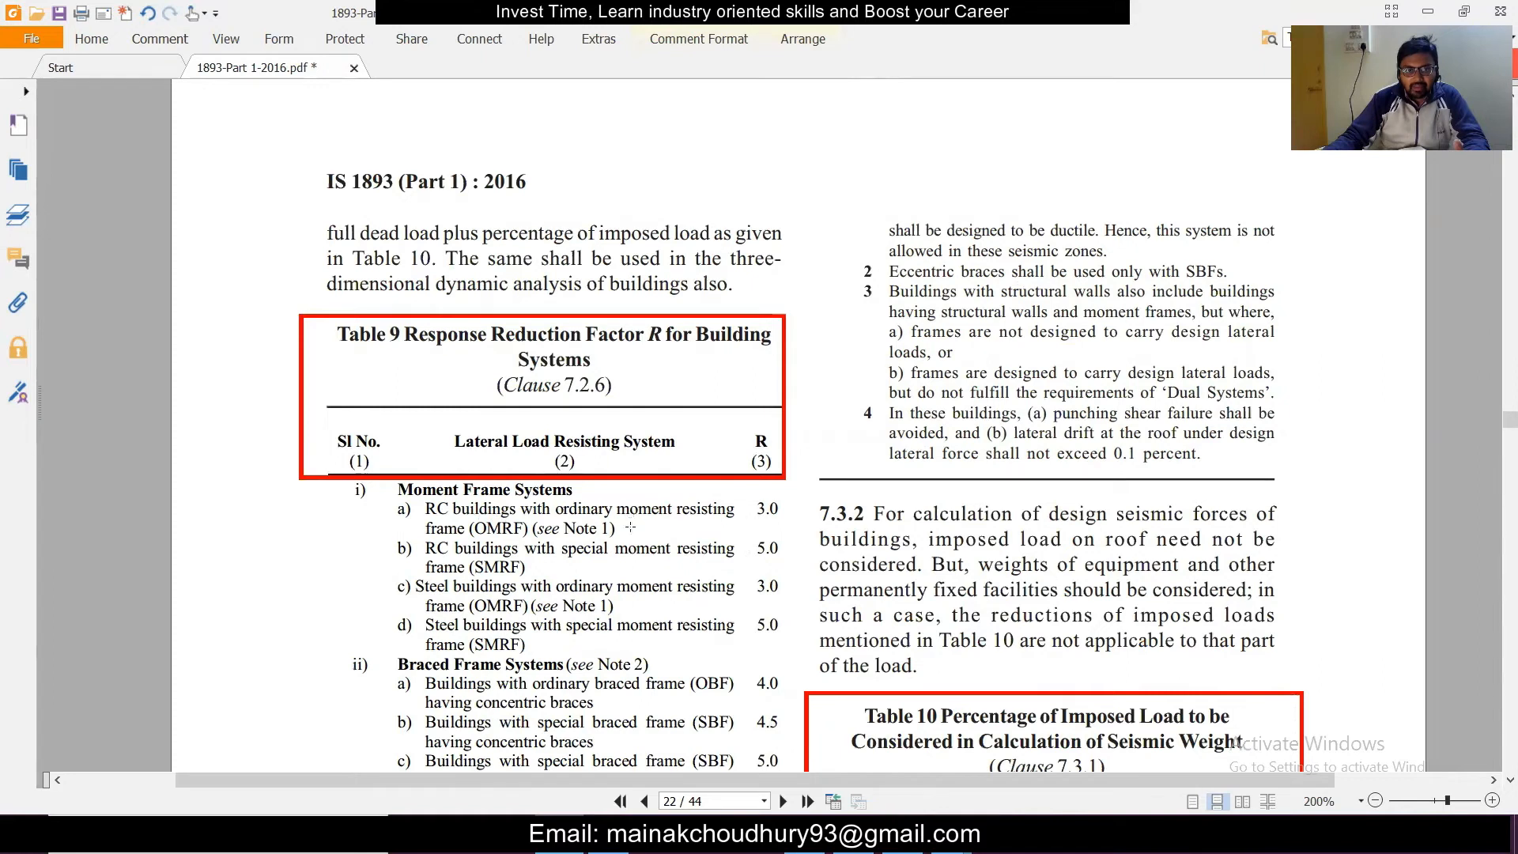
pyautogui.moveTo(544, 545)
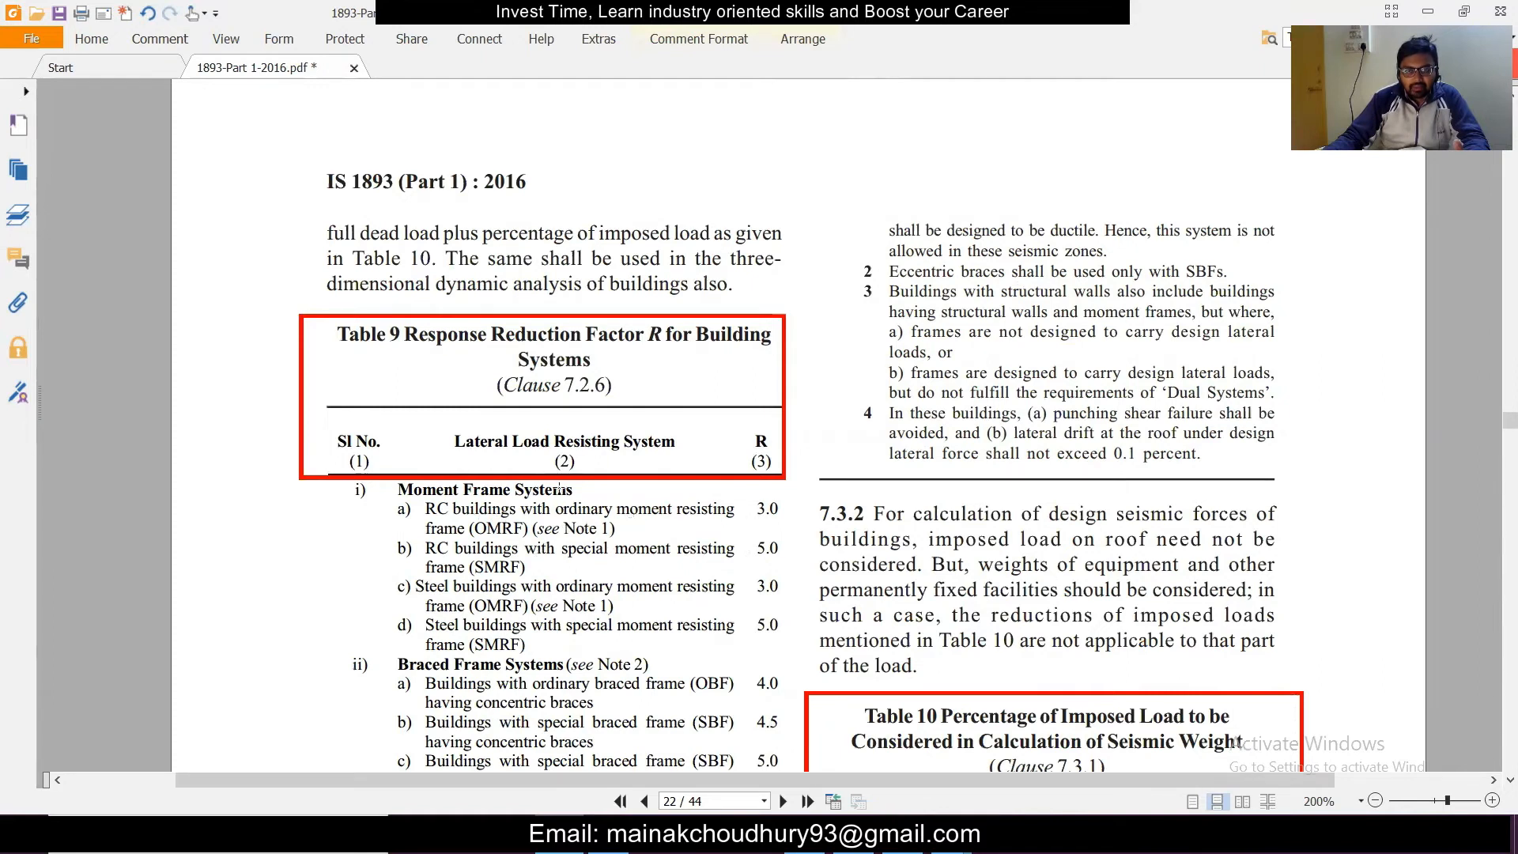
pyautogui.scroll(-3)
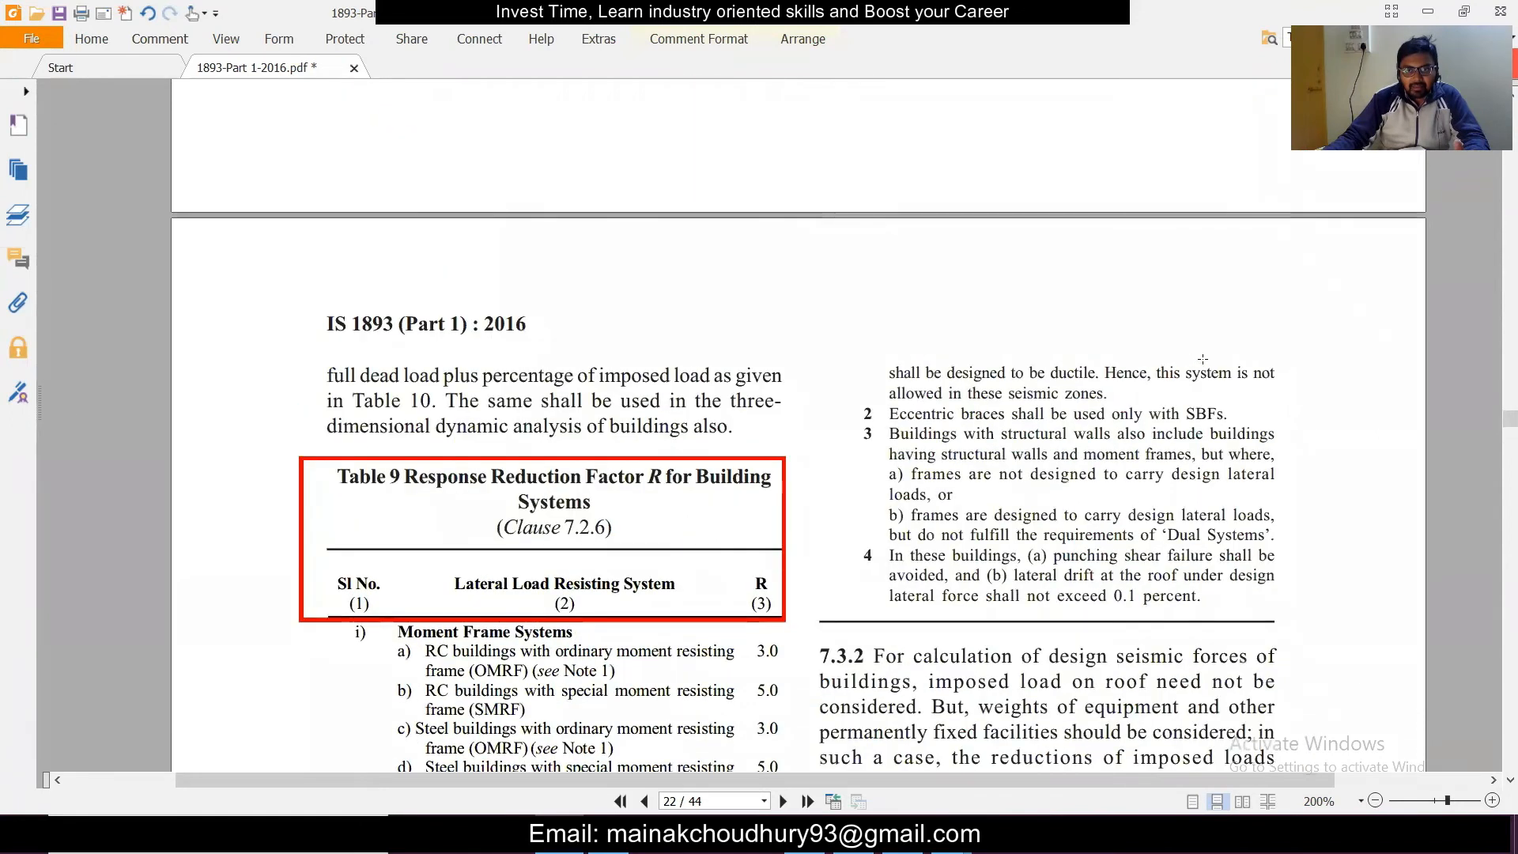
pyautogui.scroll(-3)
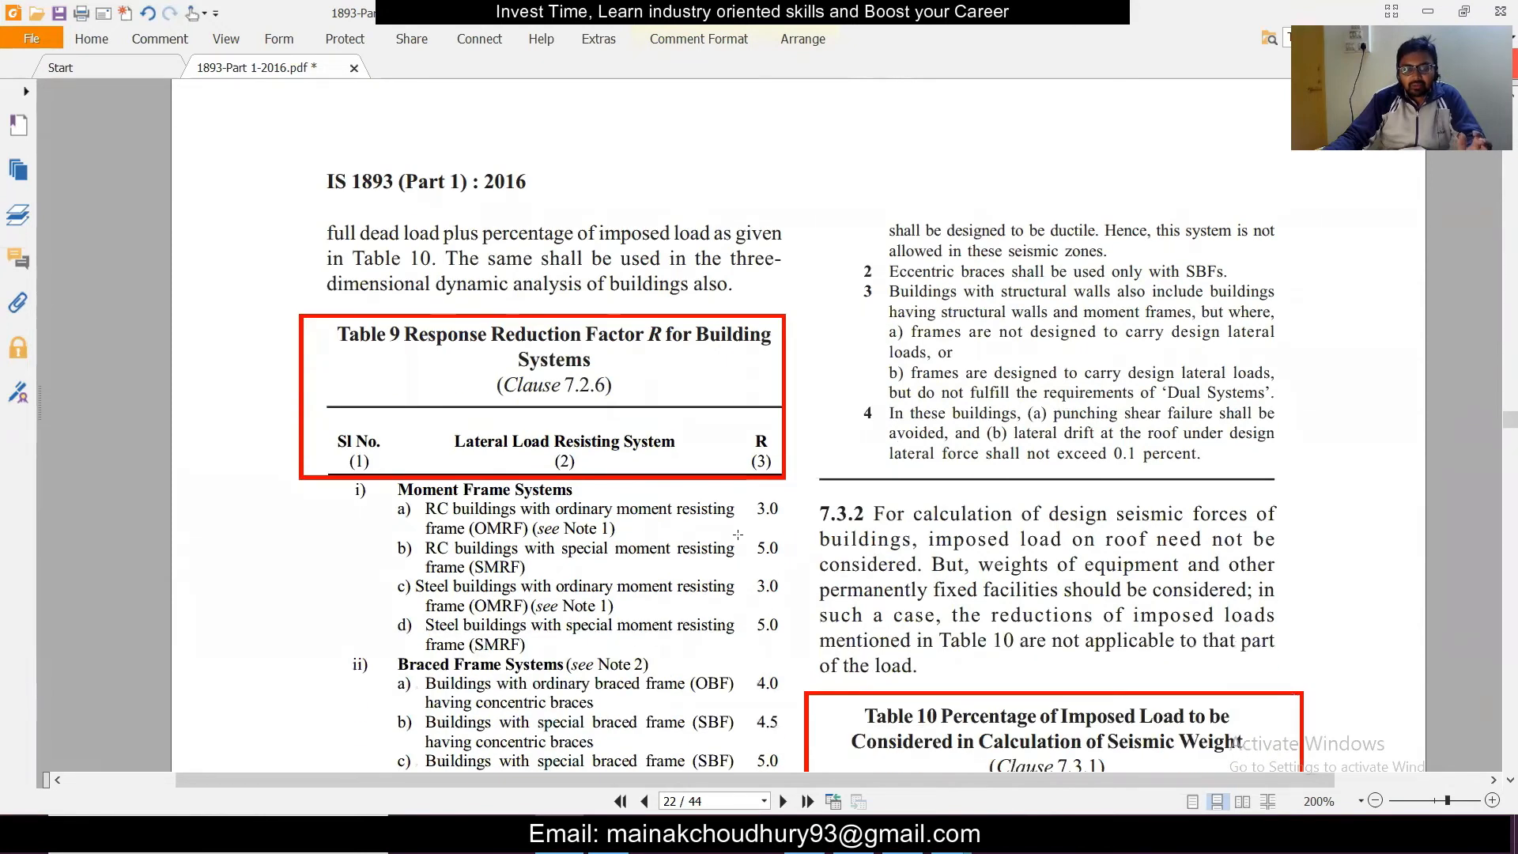
pyautogui.moveTo(743, 522)
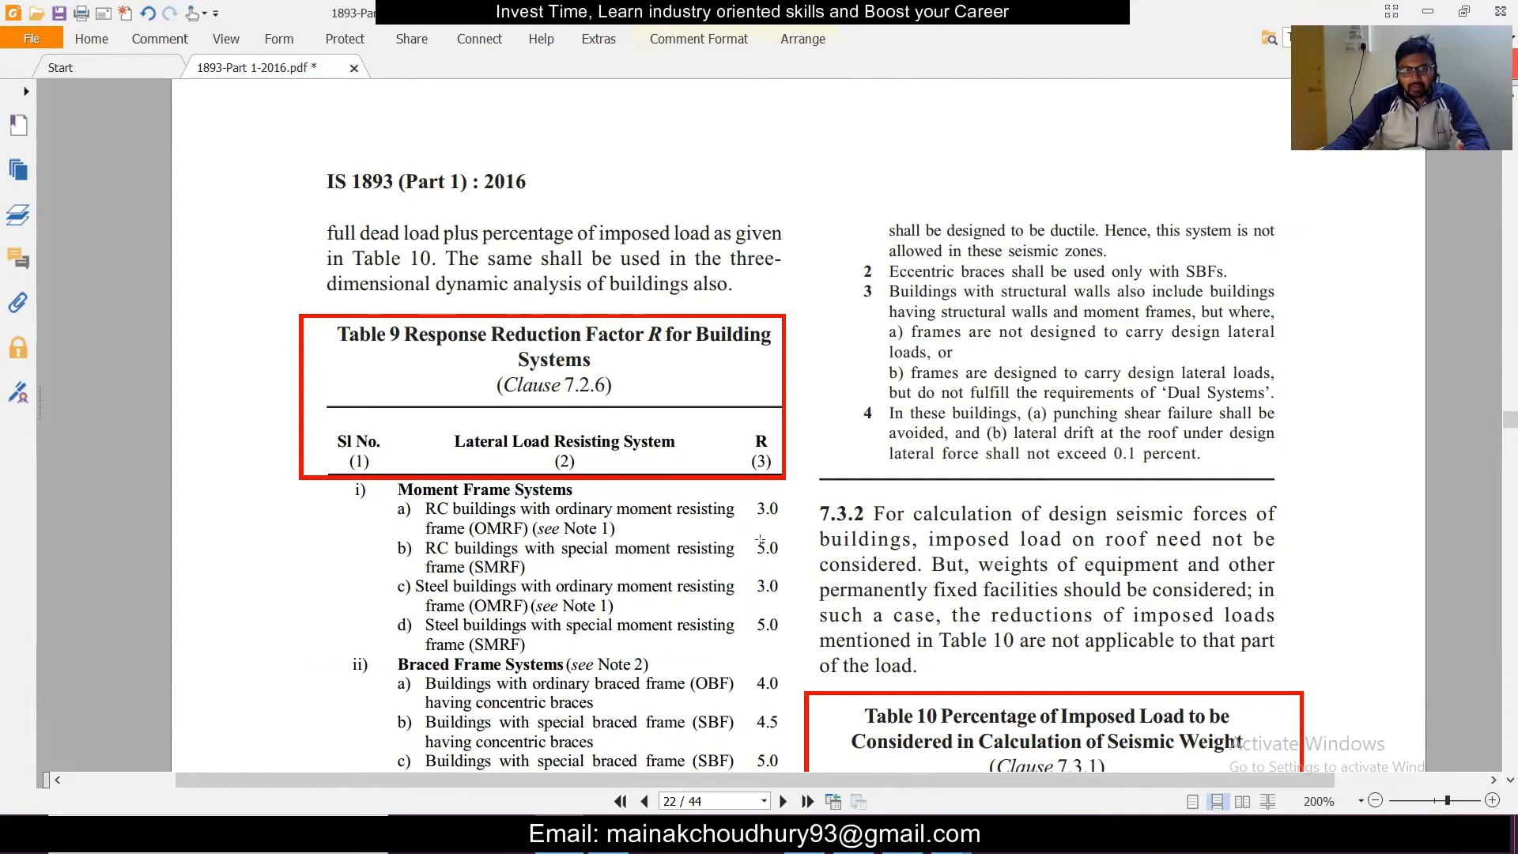
pyautogui.moveTo(750, 510)
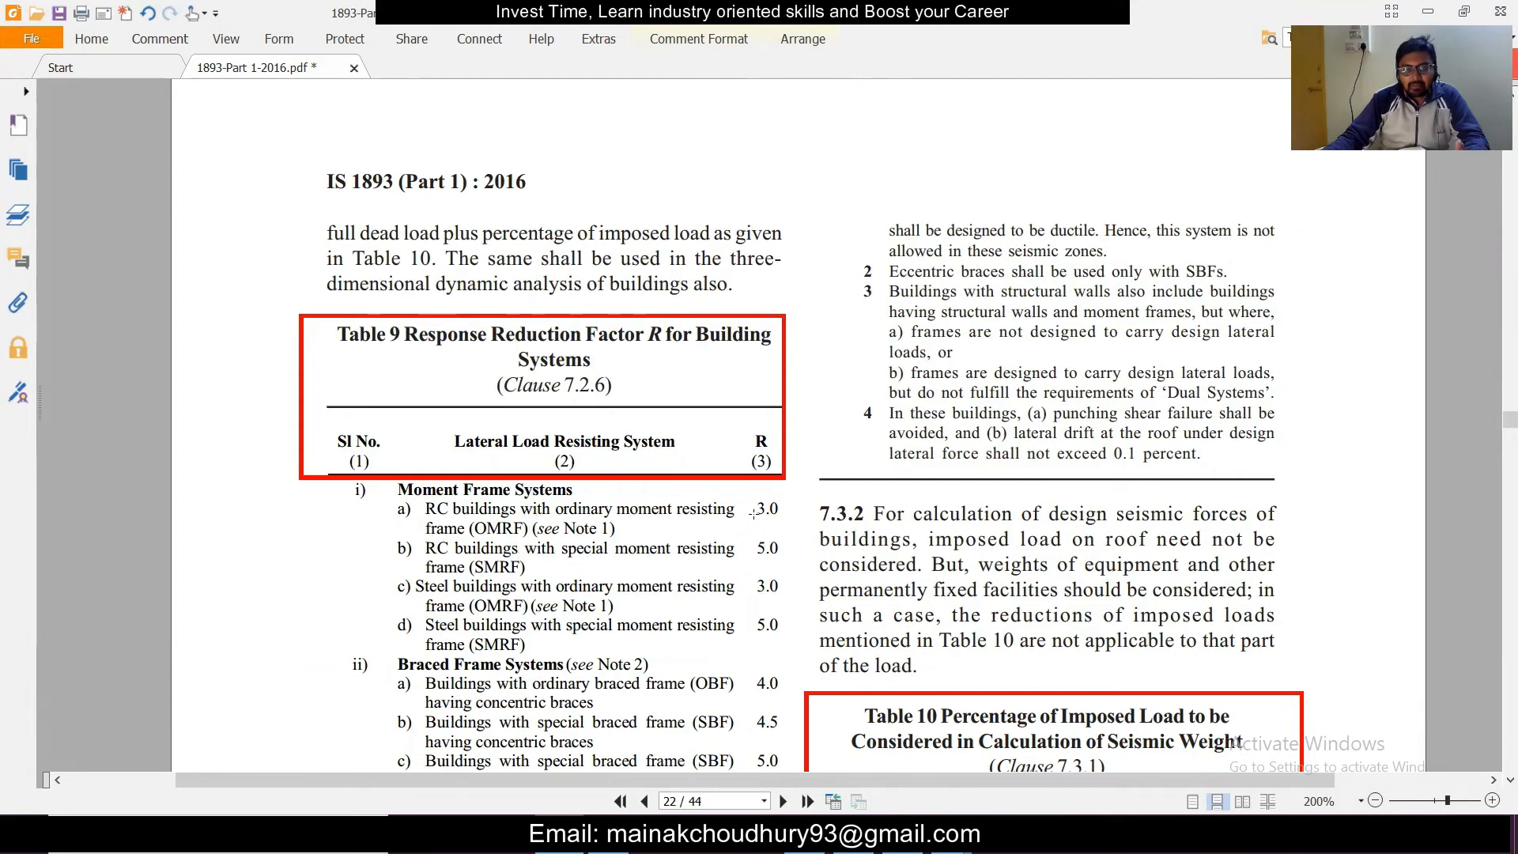
pyautogui.moveTo(783, 509)
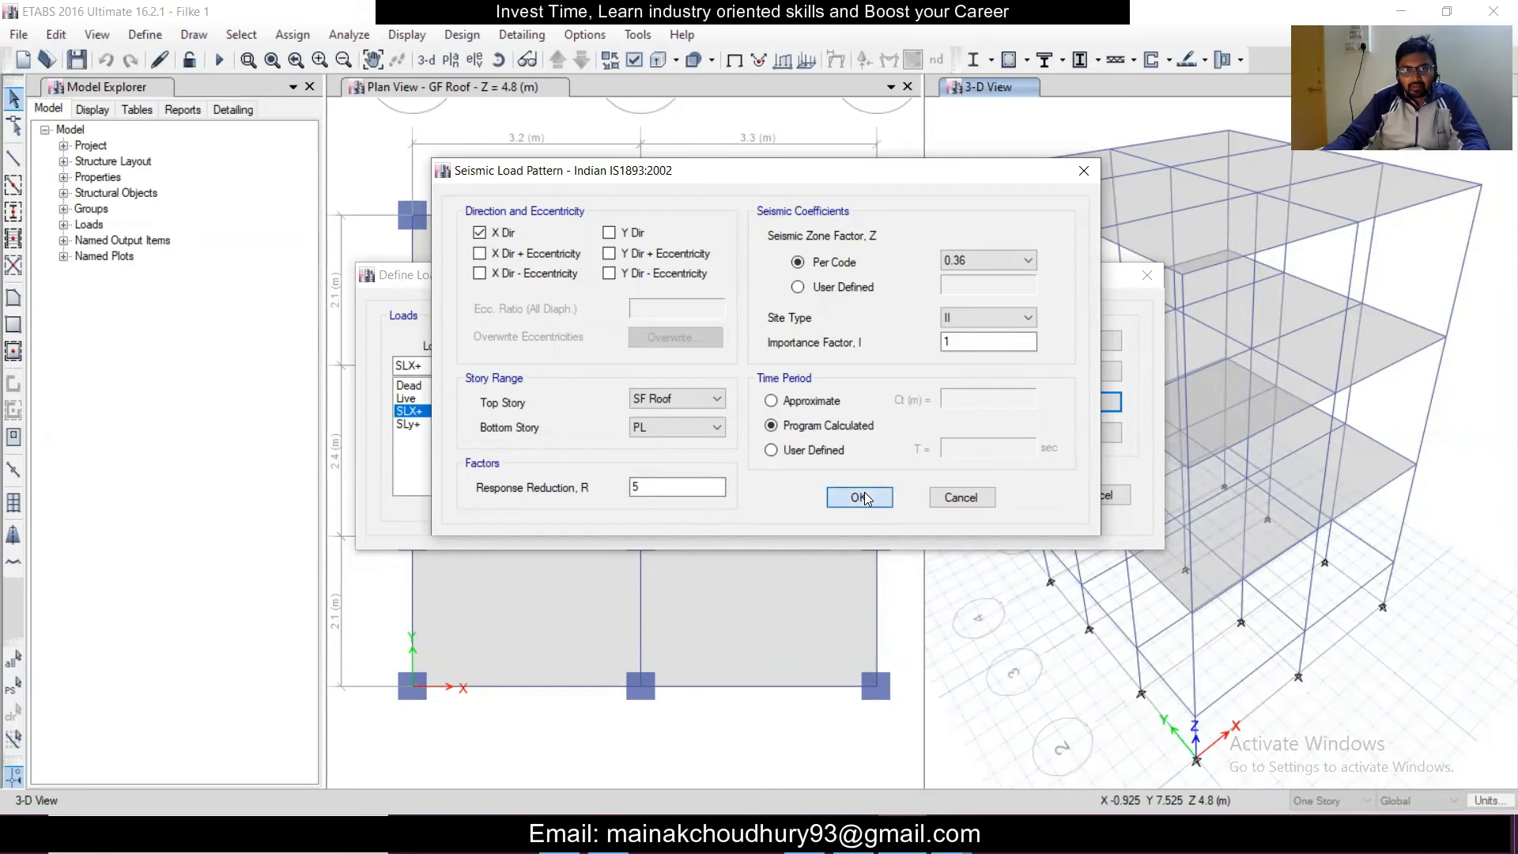
# Accept SLX+ settings and restrict SLy+ to the plain Y direction only
pyautogui.click(860, 496)
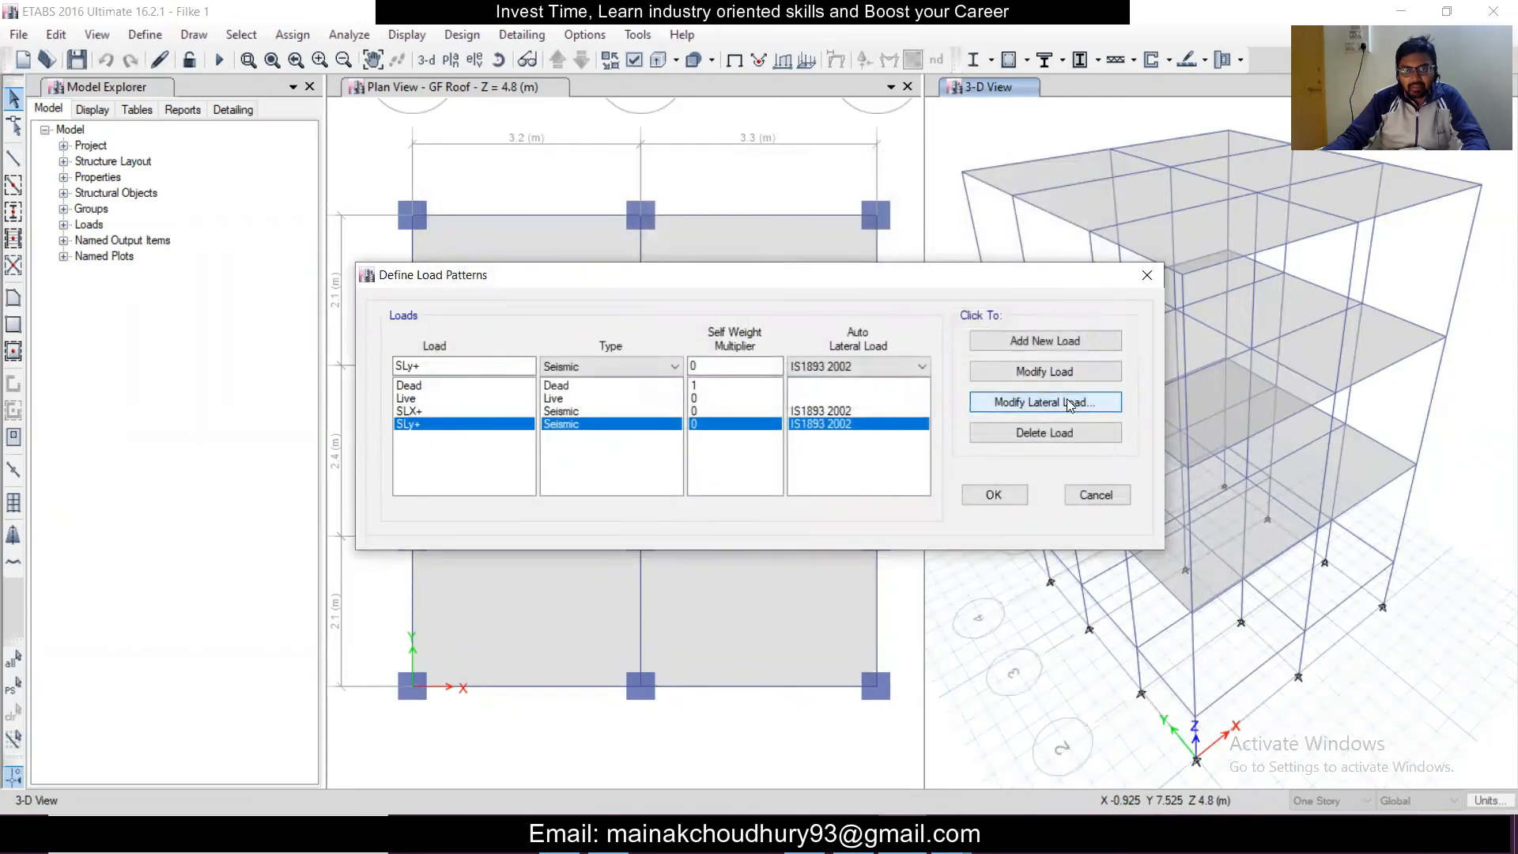
pyautogui.click(1044, 403)
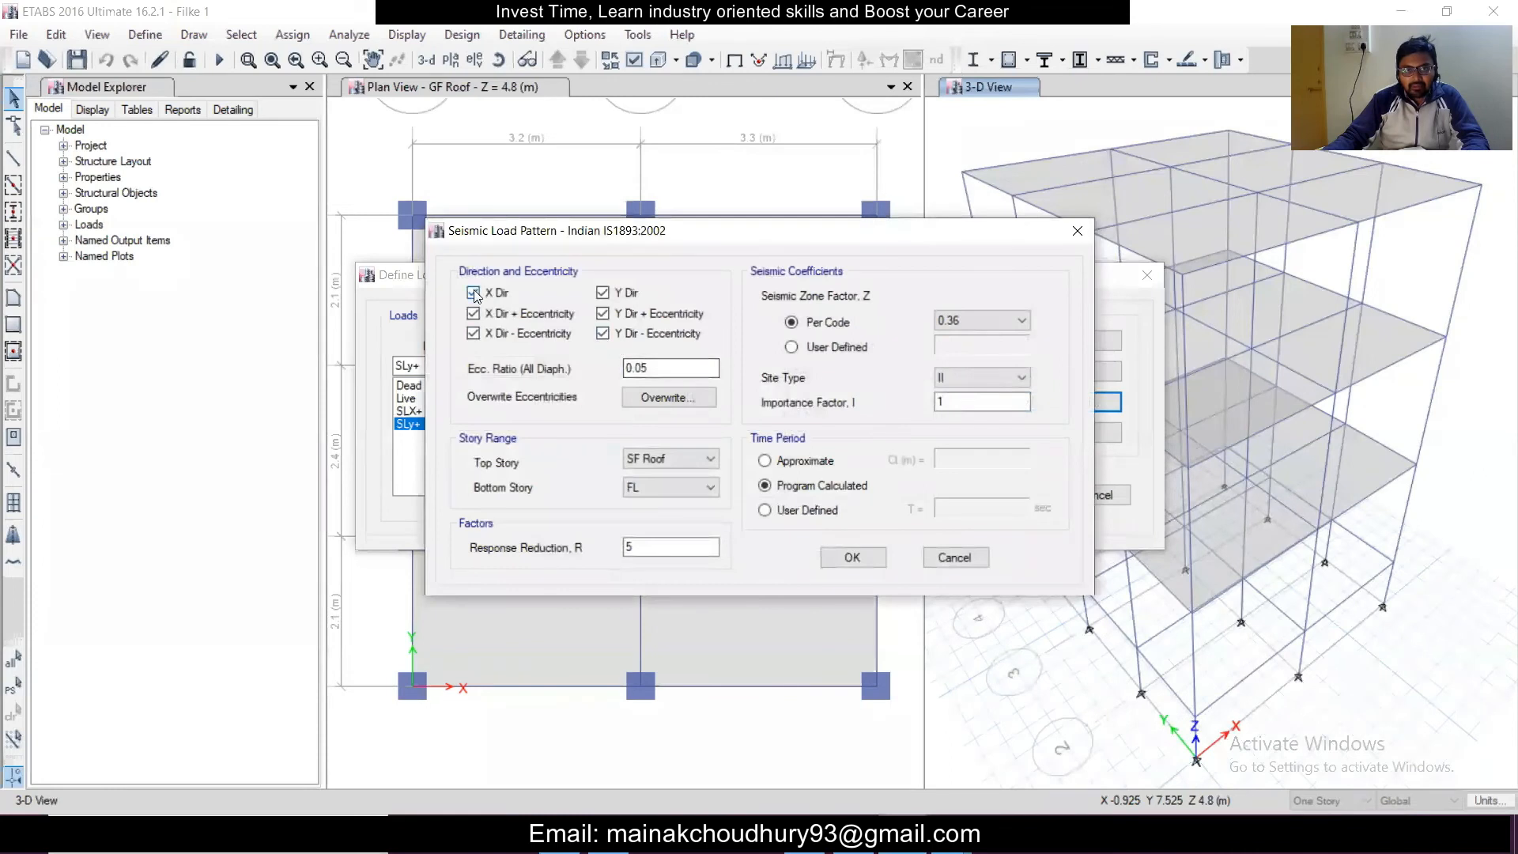
pyautogui.click(473, 293)
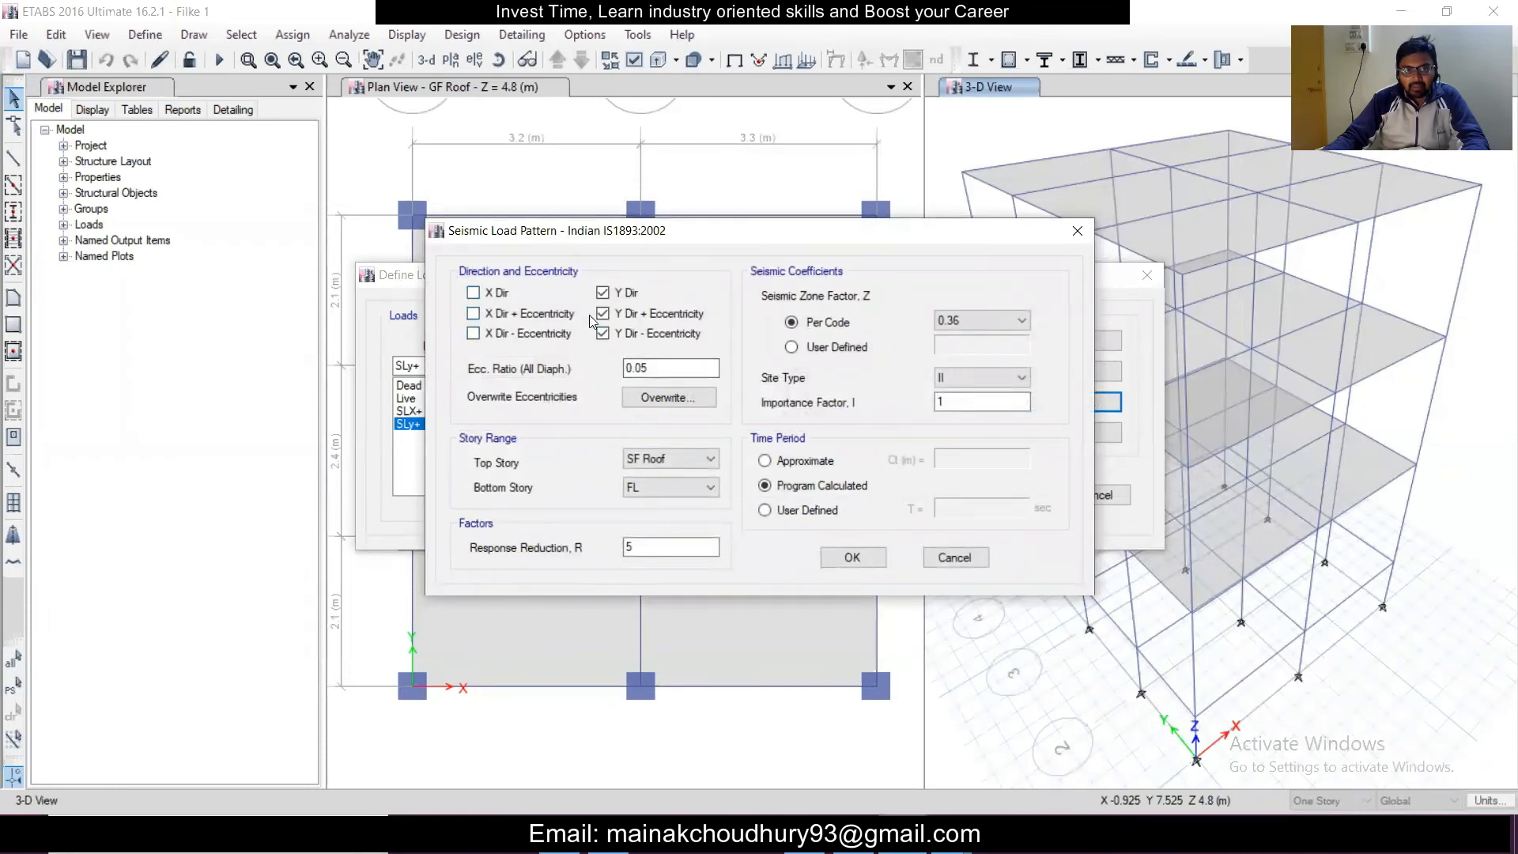
pyautogui.click(602, 313)
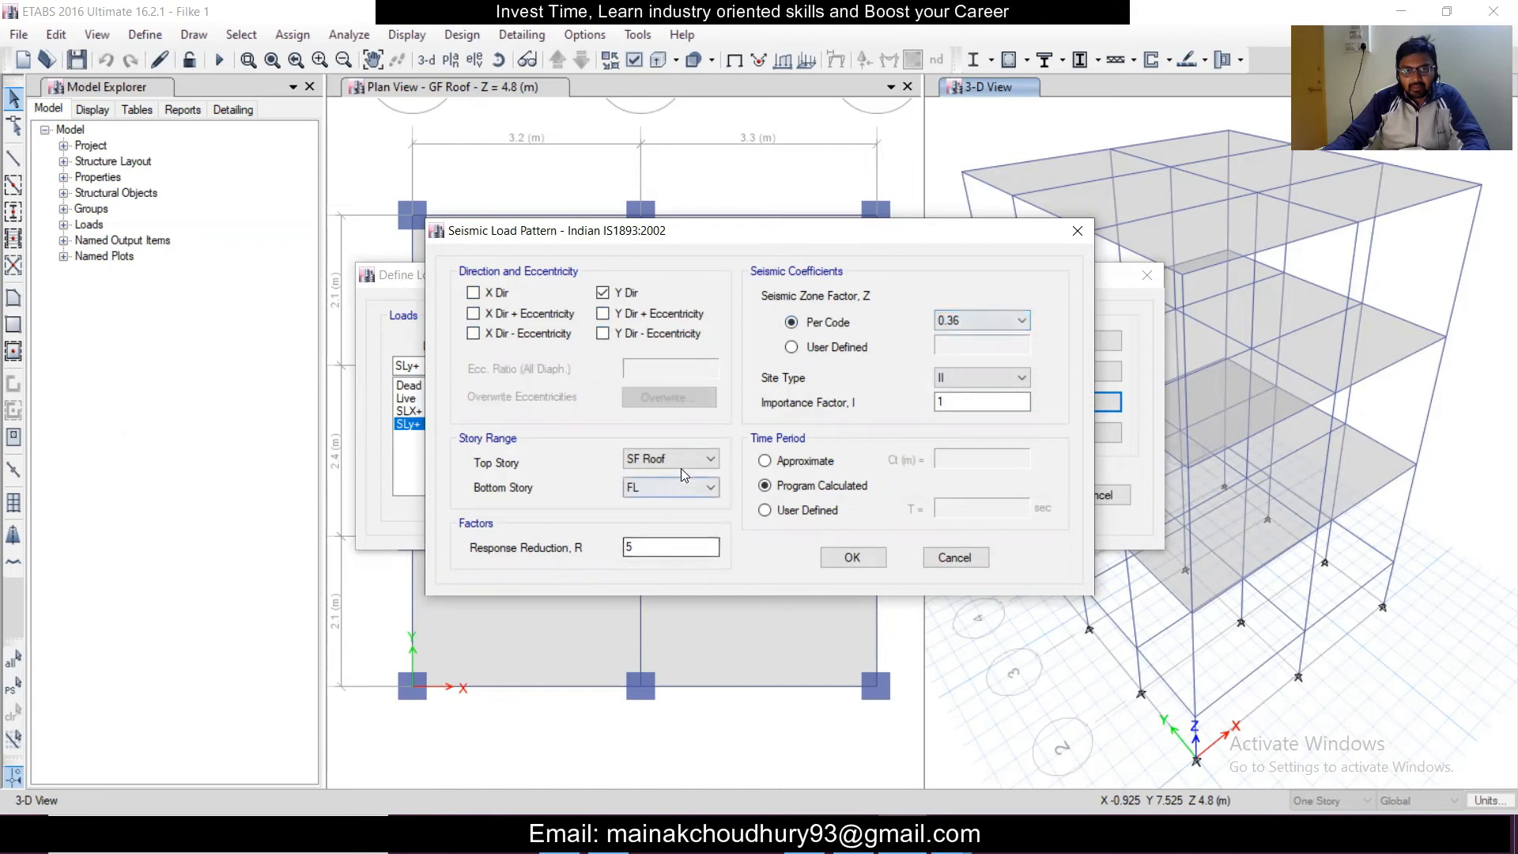
# Set PL as the bottom story for SLy+ and confirm both load pattern definitions
pyautogui.click(708, 487)
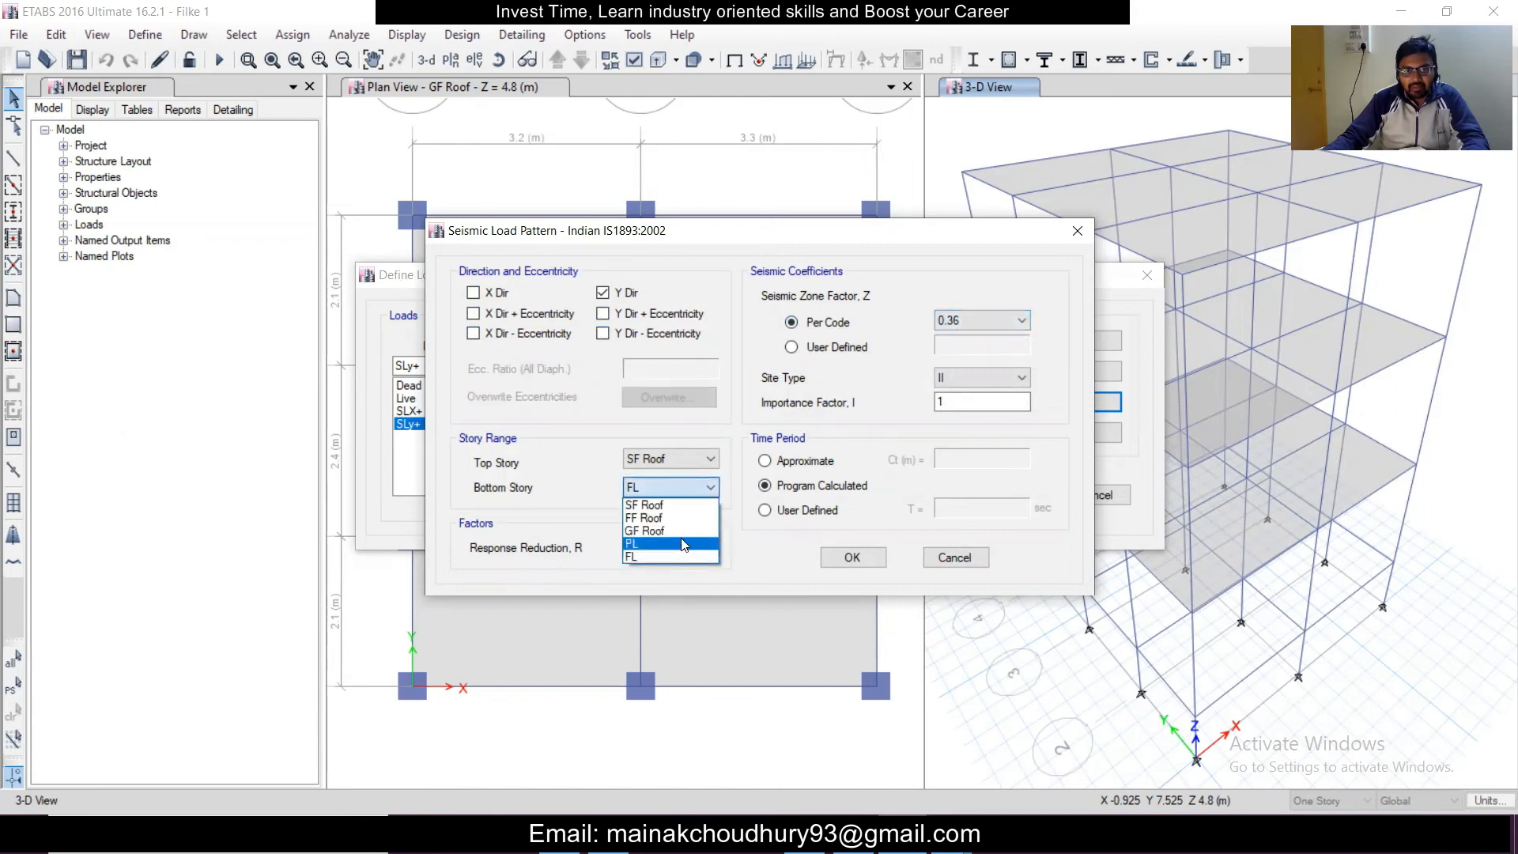
pyautogui.click(632, 544)
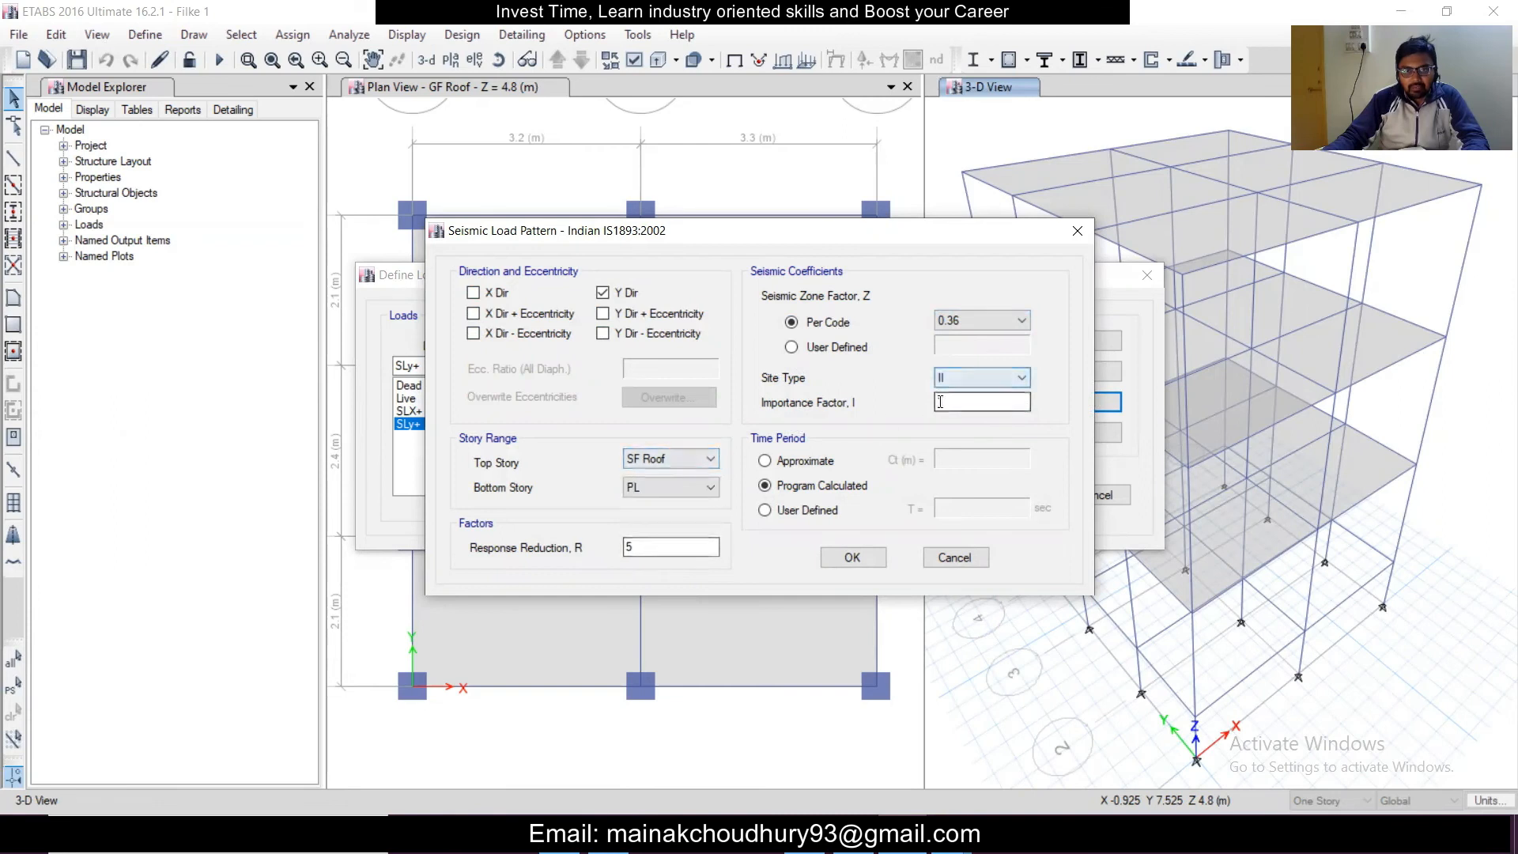
pyautogui.click(1015, 320)
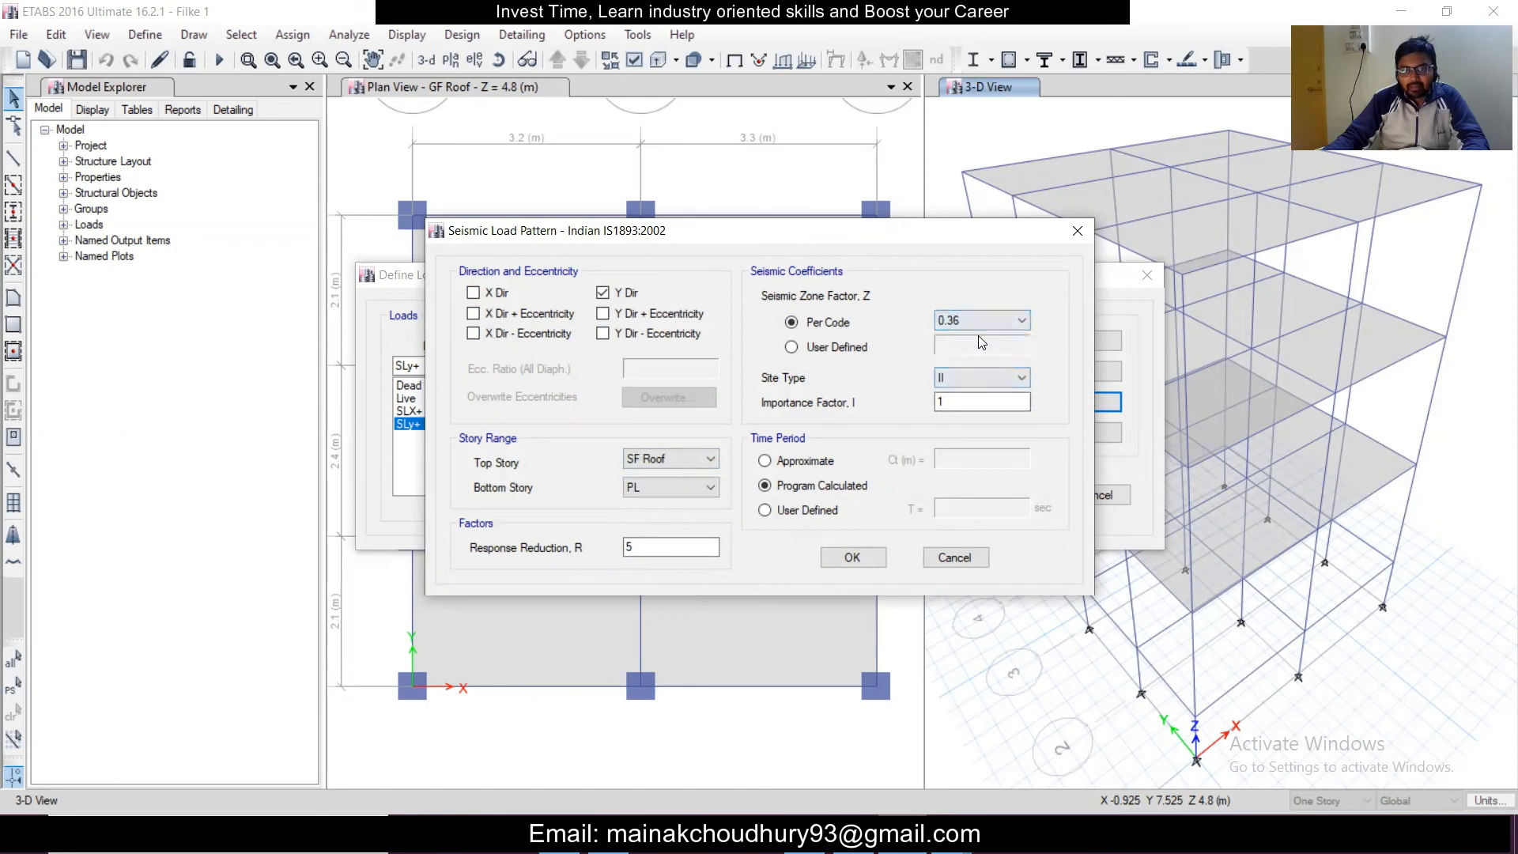
pyautogui.click(852, 557)
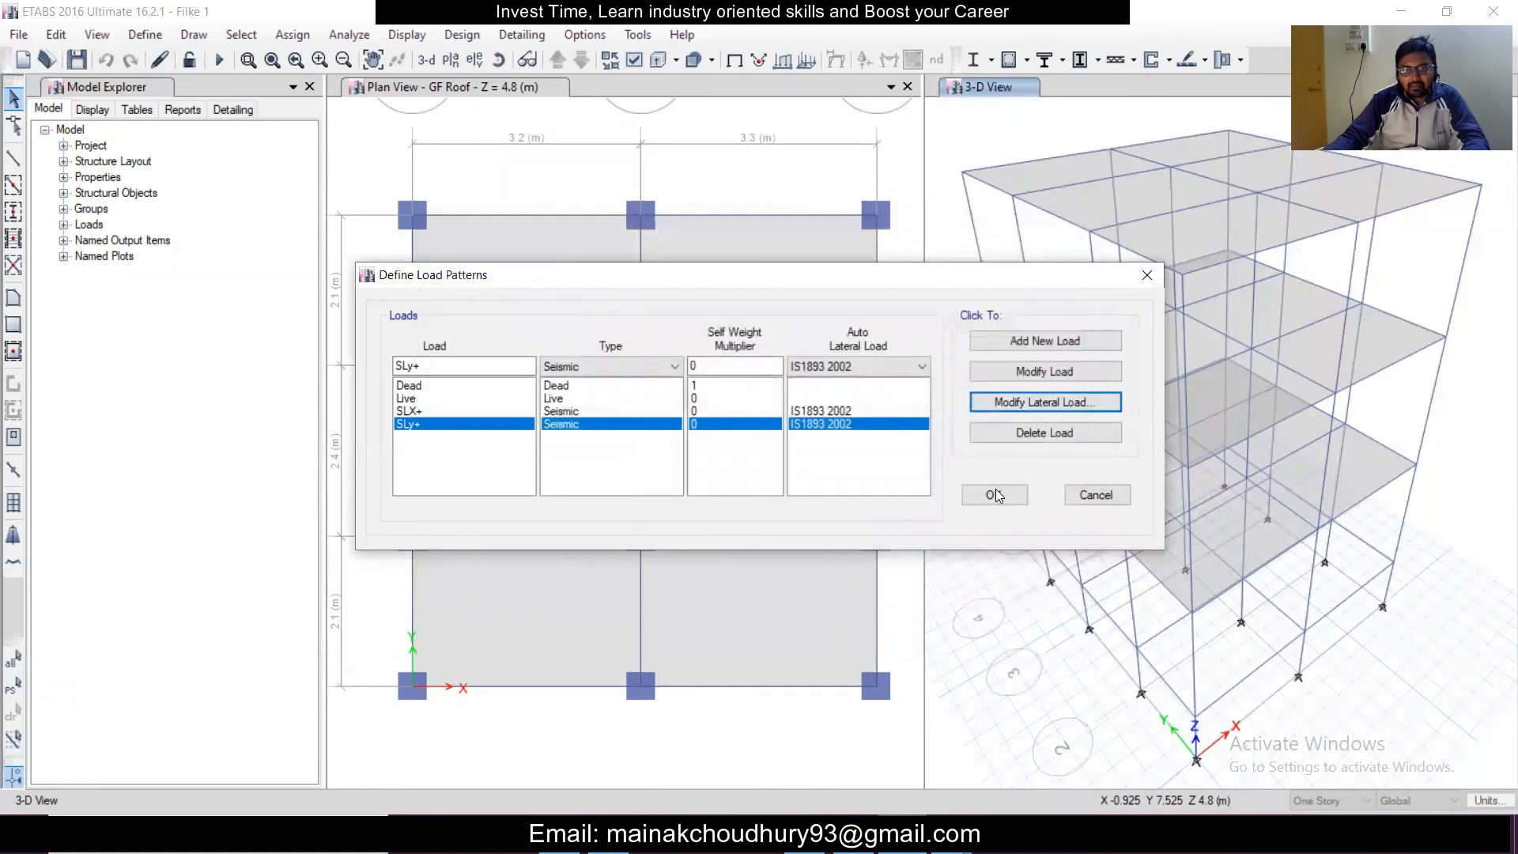
pyautogui.click(993, 495)
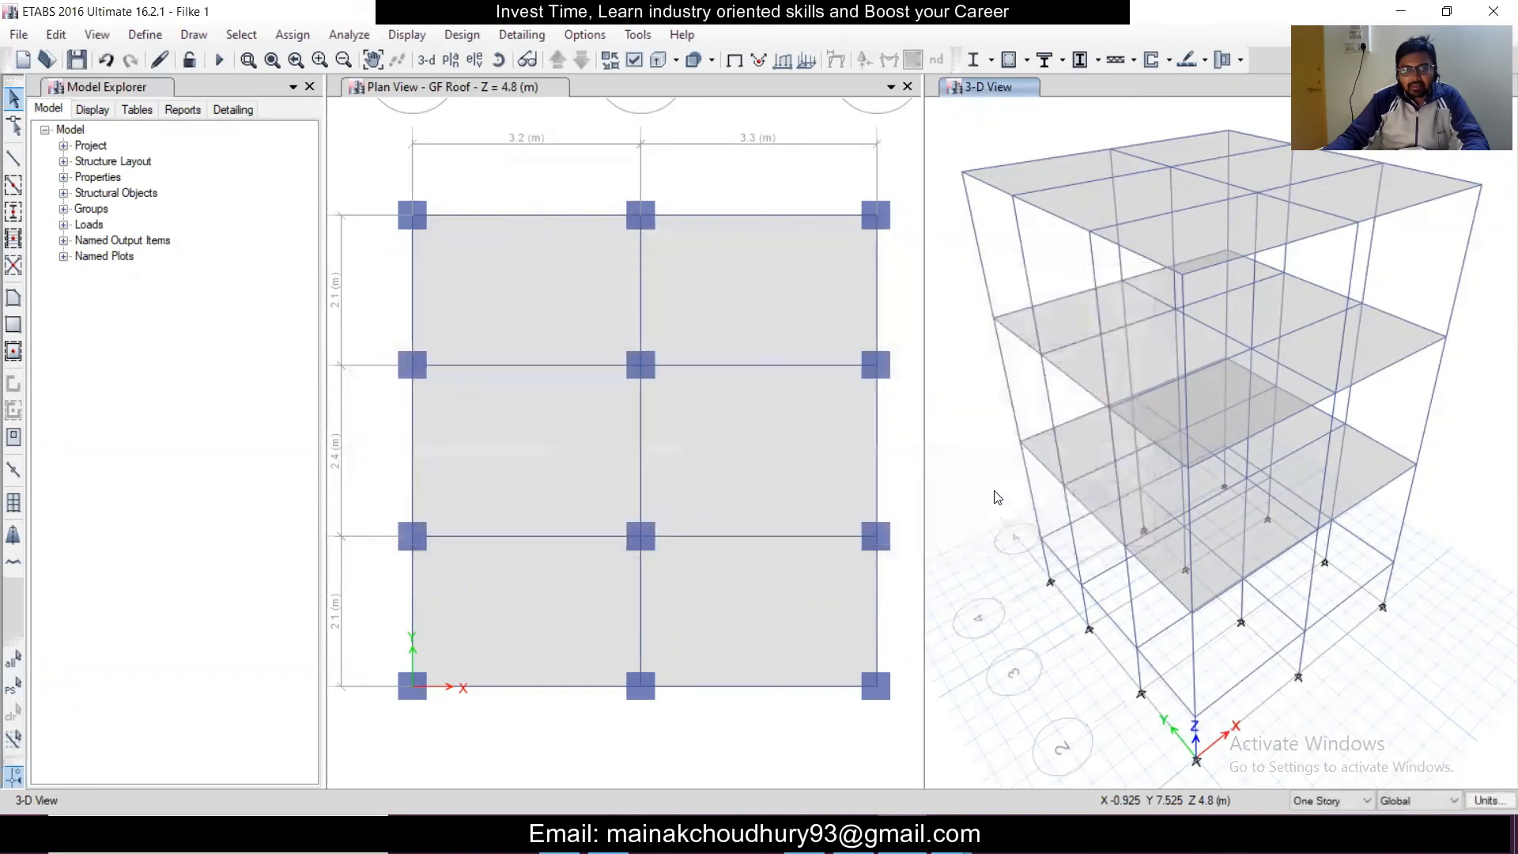